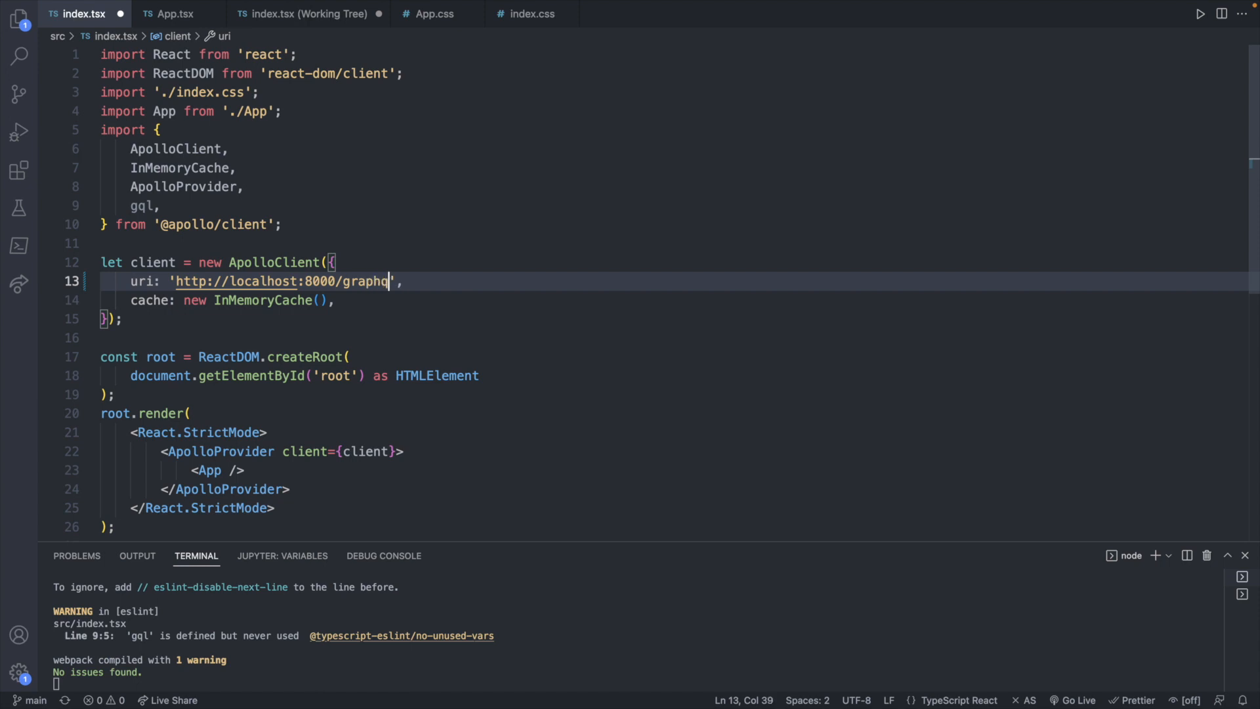
text(l)
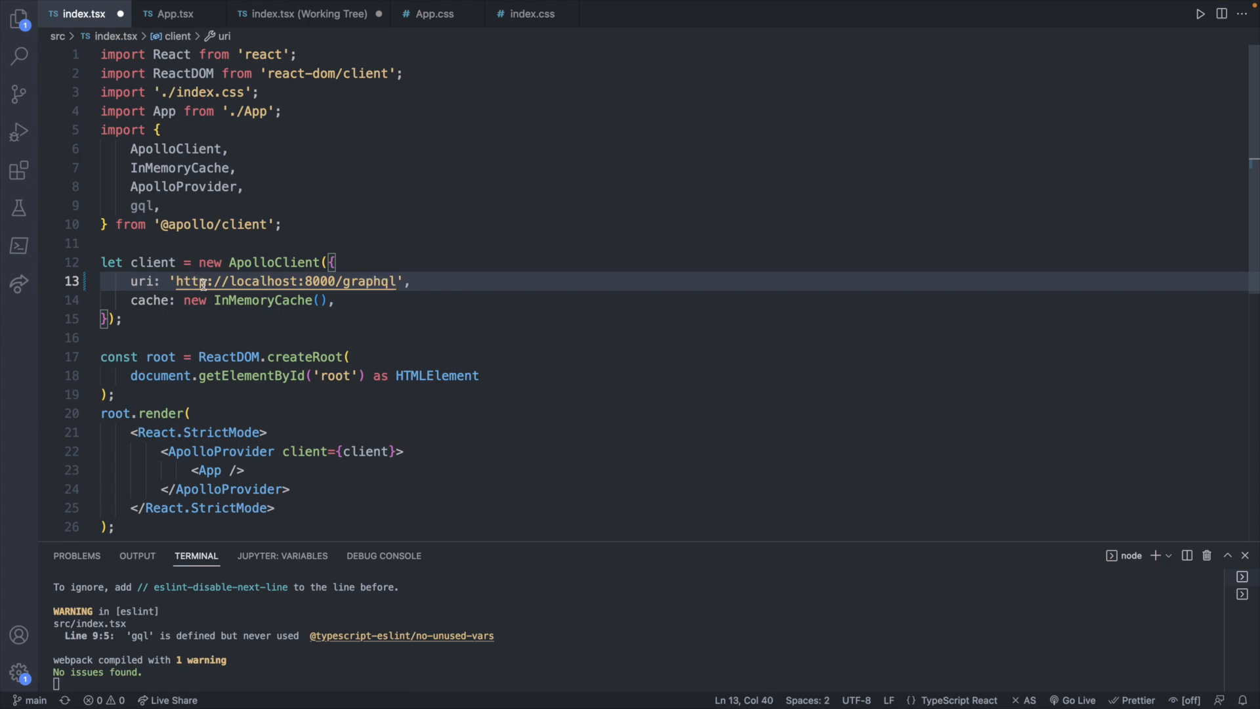
mouse_move(400, 281)
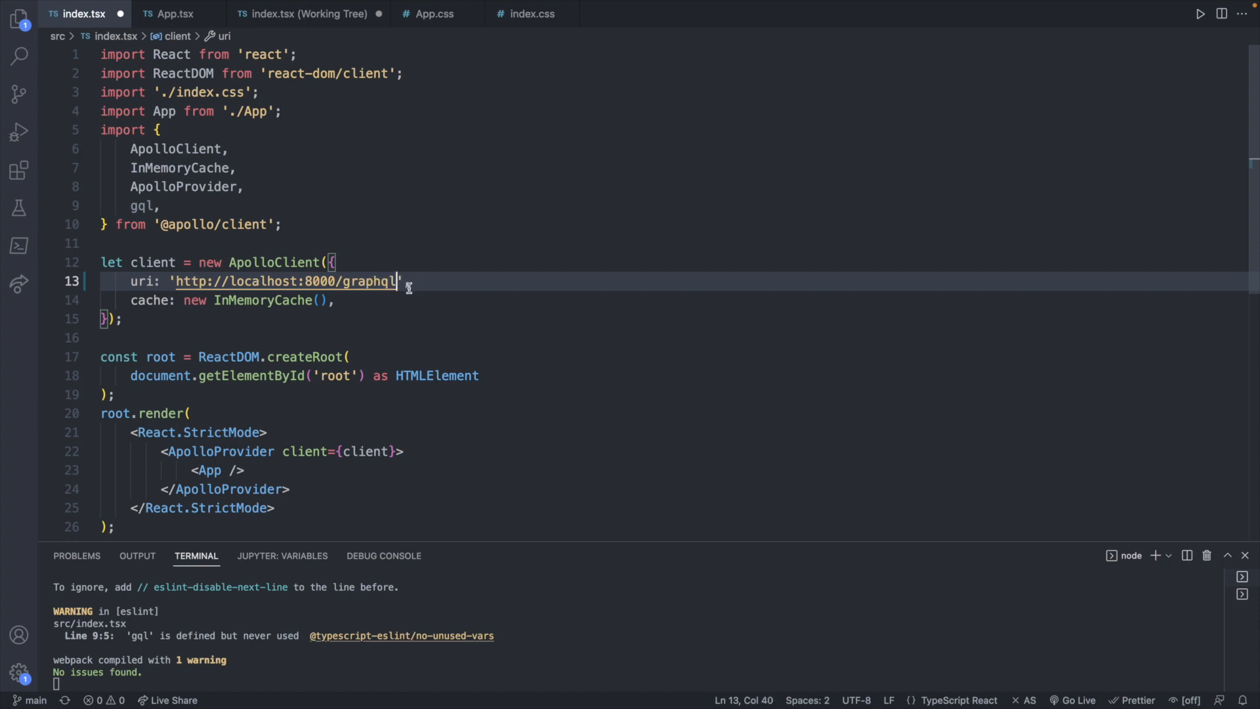
text(,)
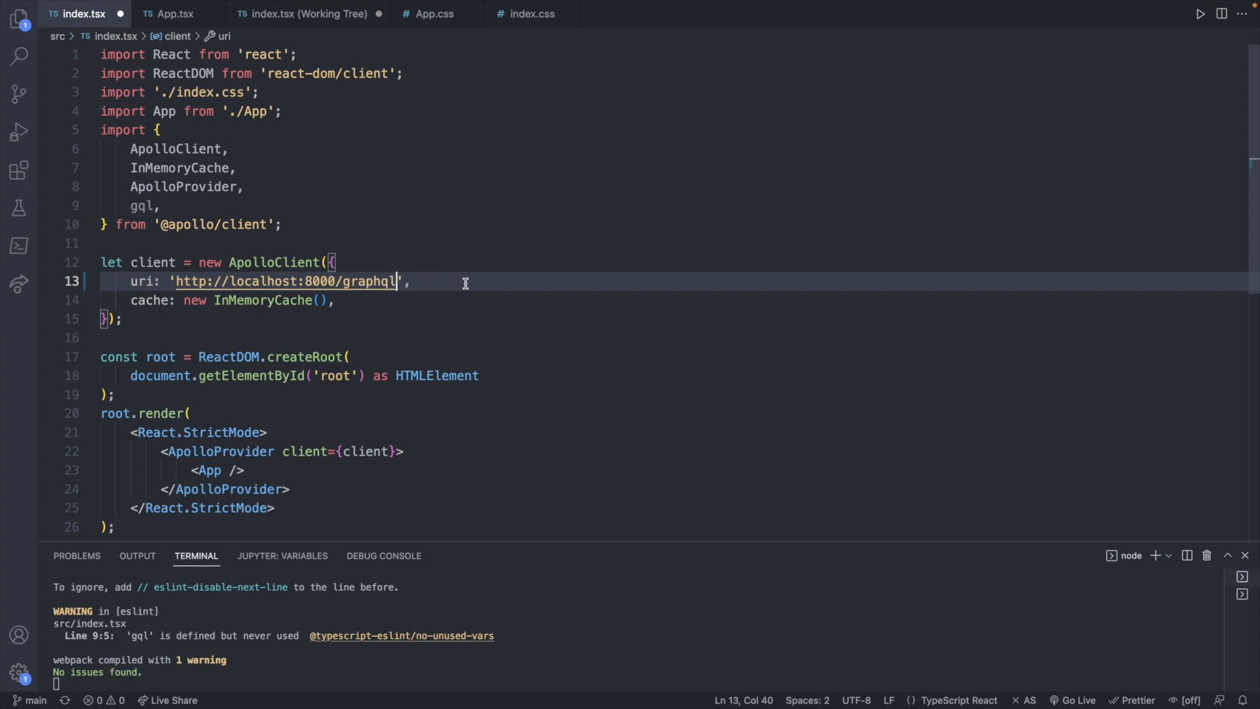
key(ctrl+s)
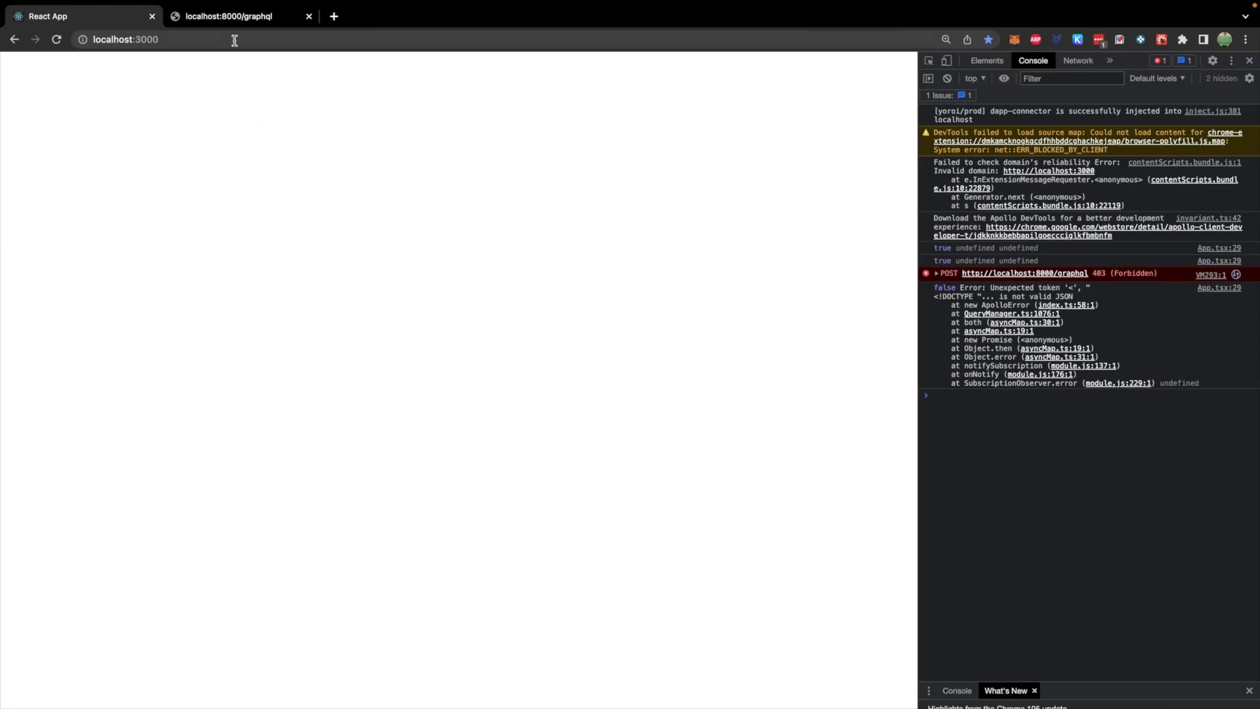
Inspect the failed graphql request's Preview in the DevTools Network panel, showing 403 Forbidden.
click(229, 16)
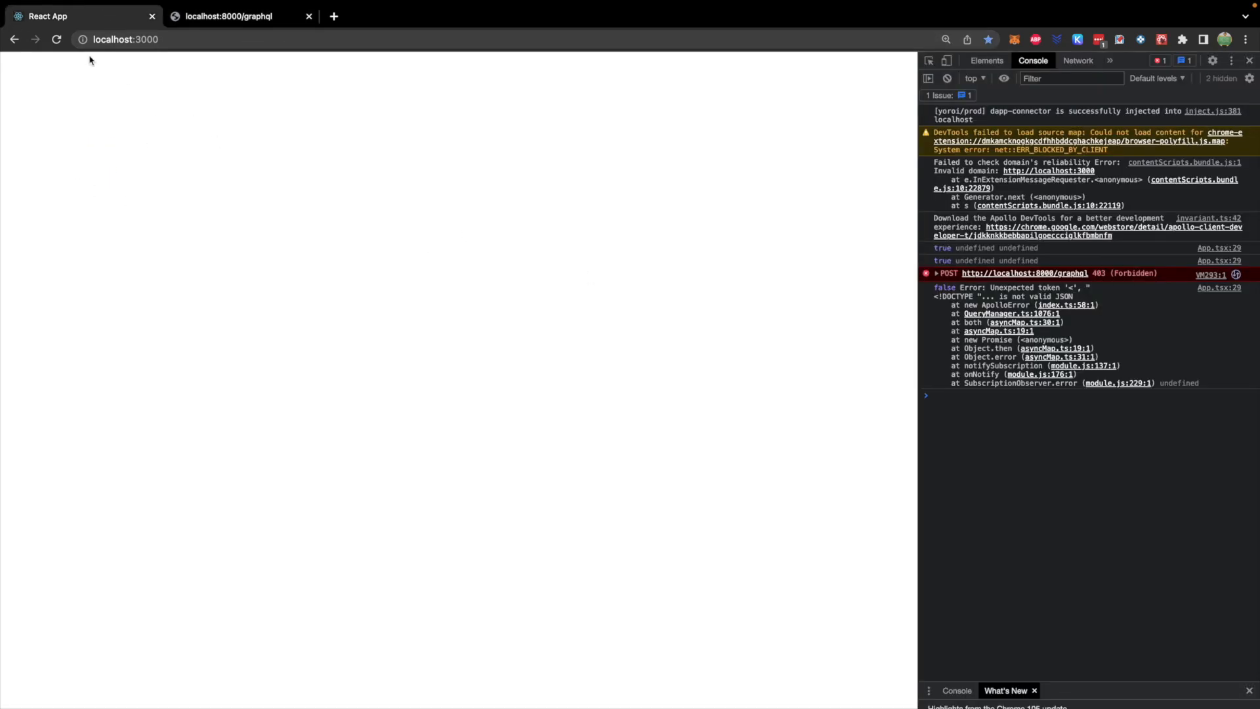
mouse_move(573, 175)
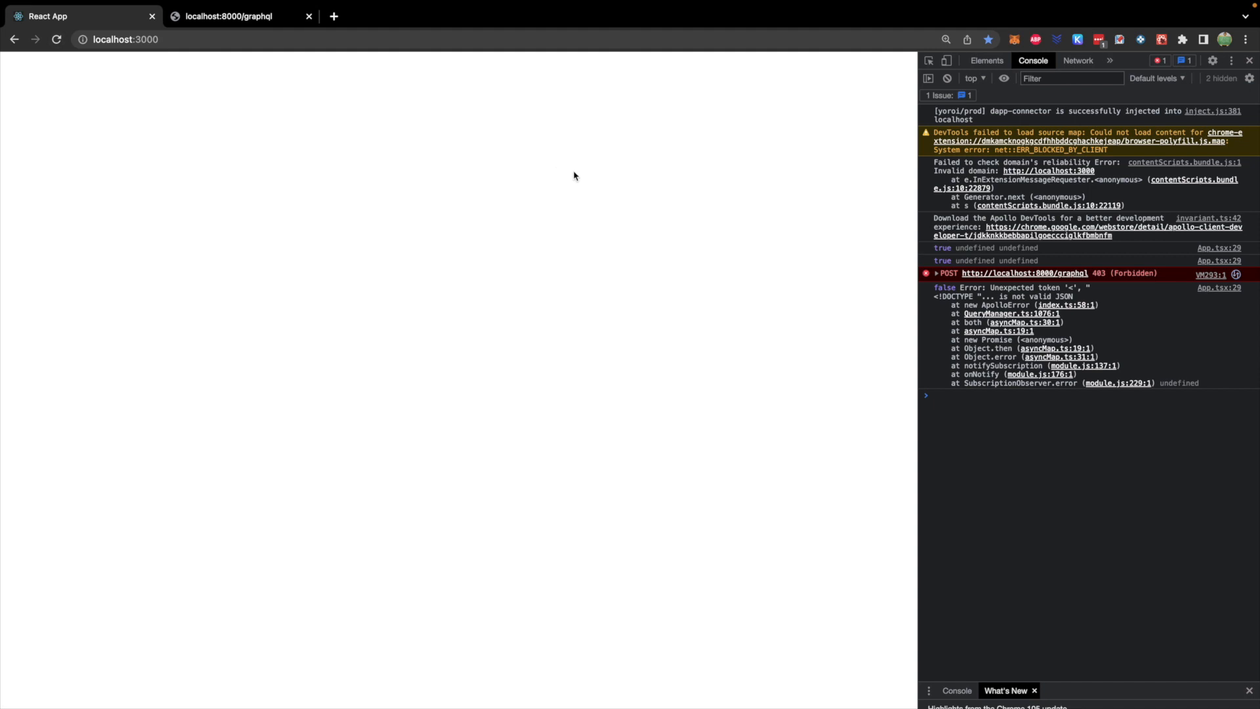
mouse_move(1118, 279)
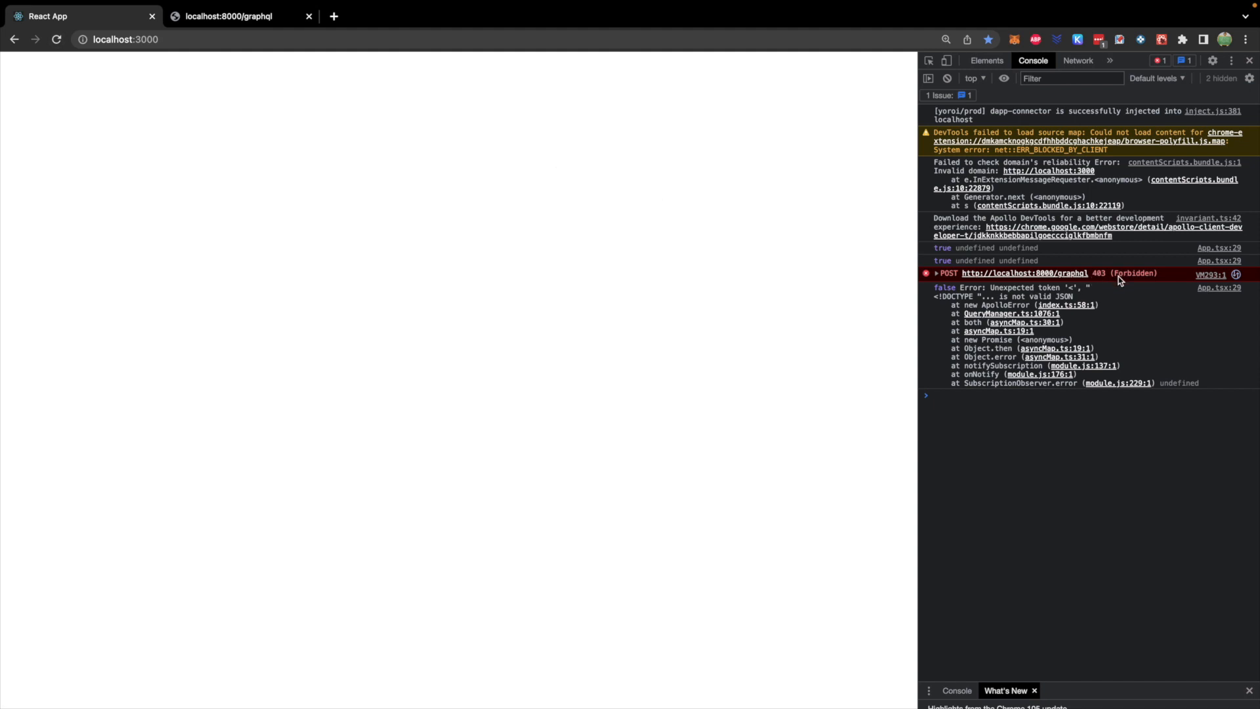
click(1078, 60)
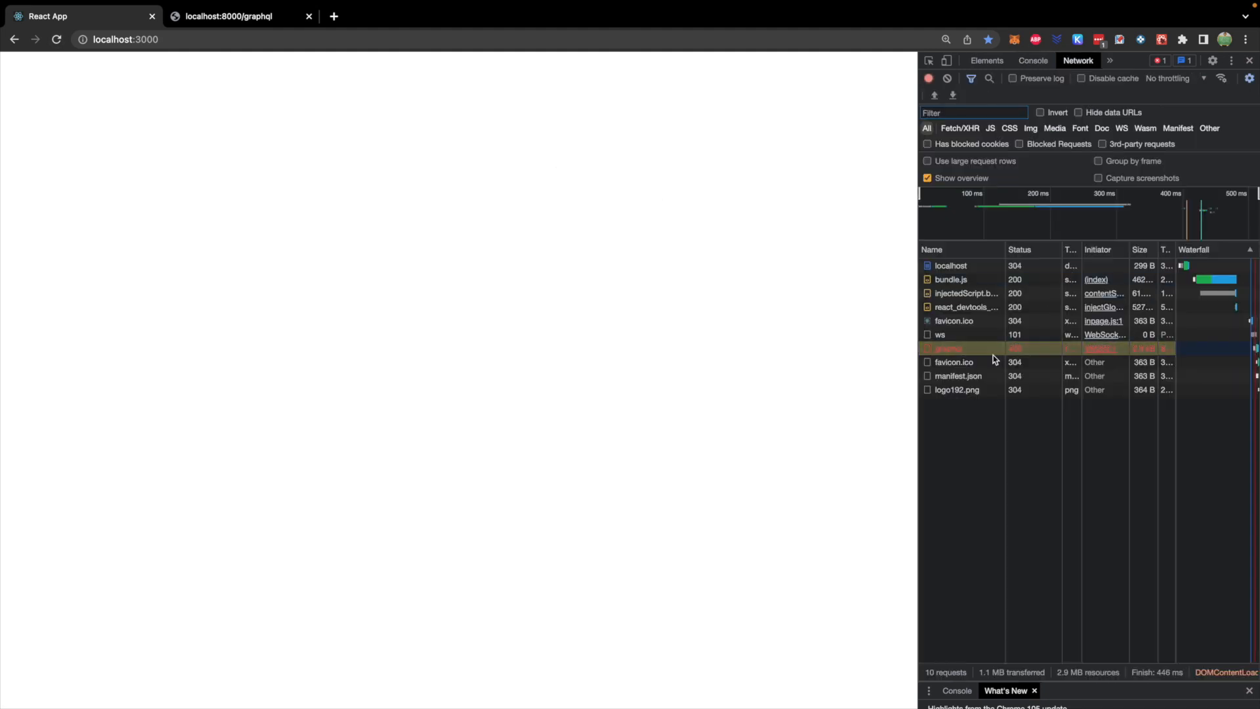
click(948, 348)
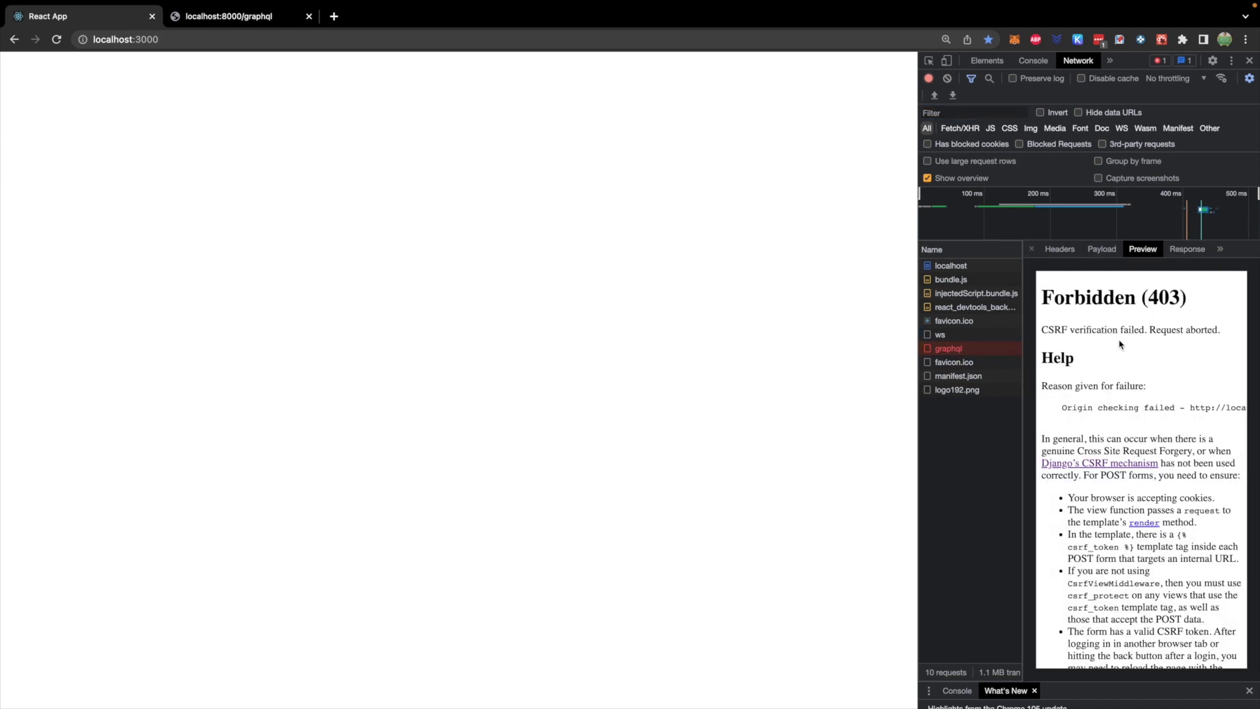
mouse_move(1142, 330)
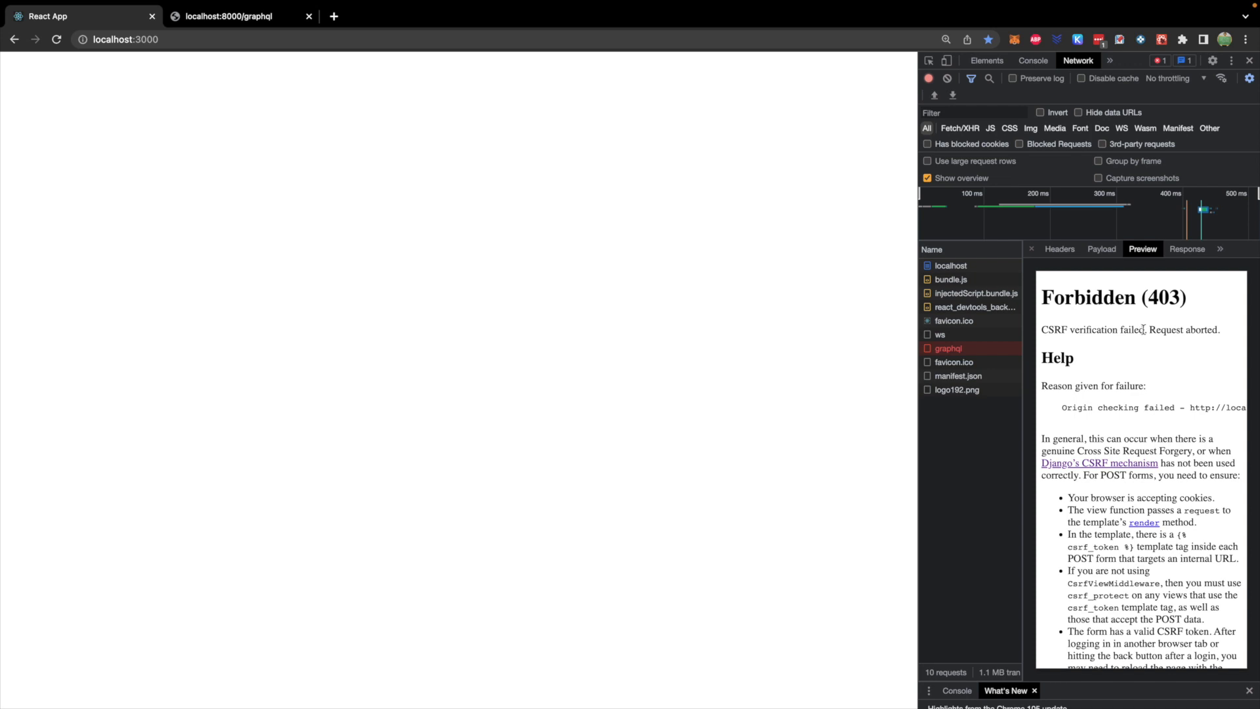
mouse_move(1077, 345)
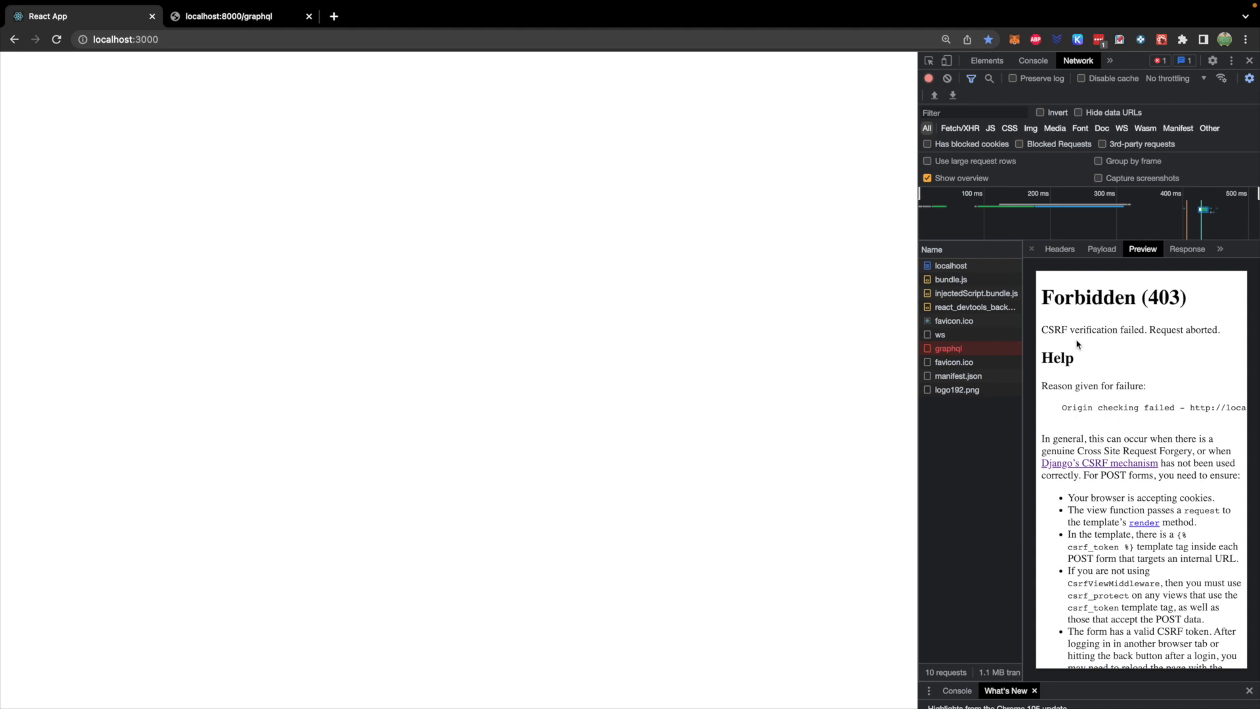
mouse_move(1112, 369)
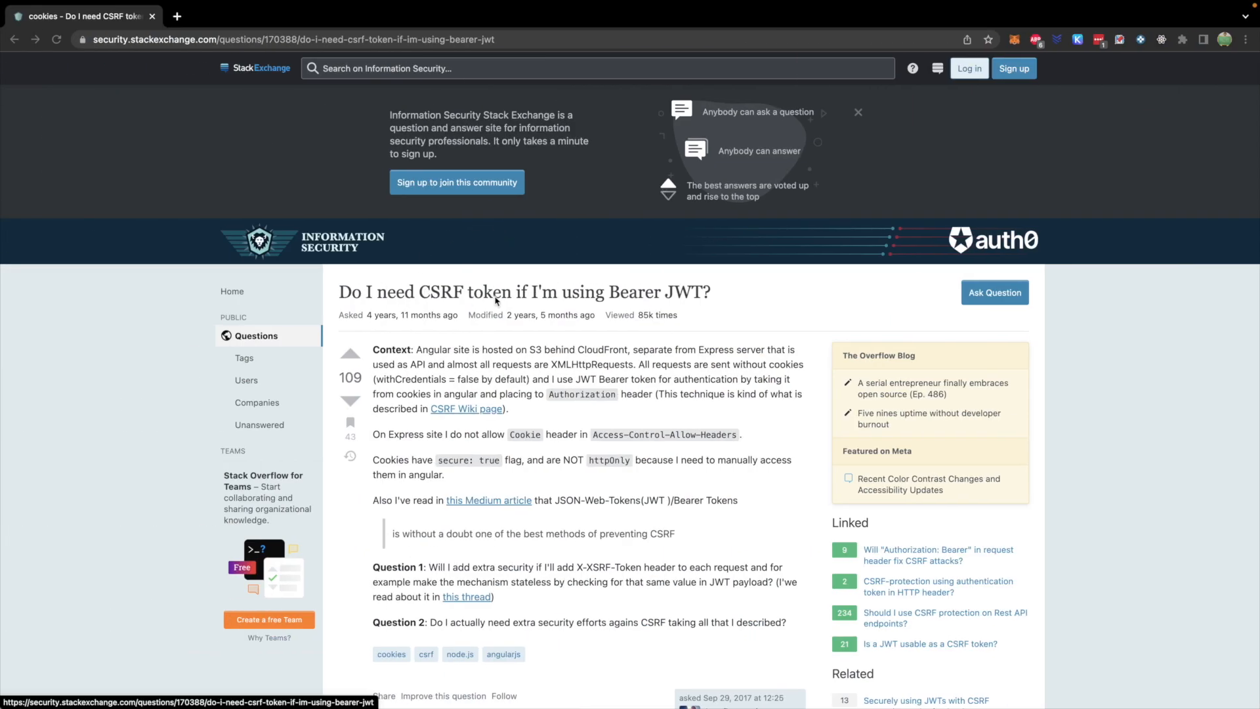
mouse_move(662, 308)
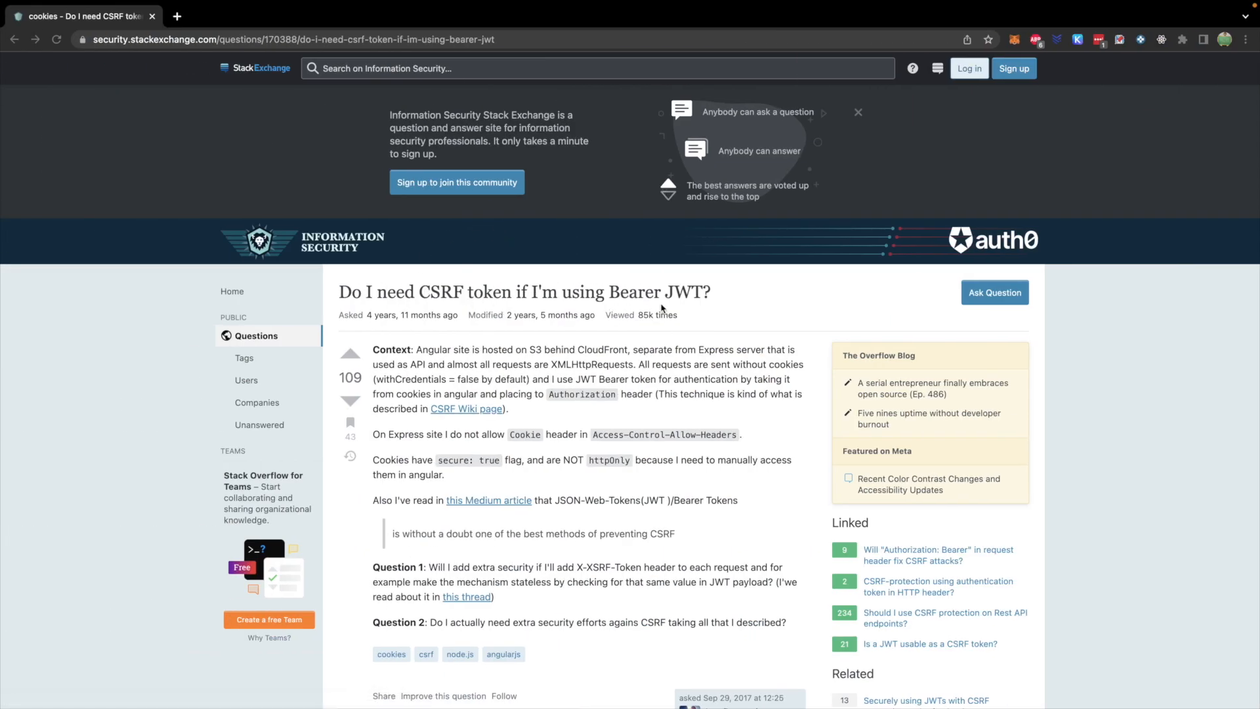
mouse_move(713, 286)
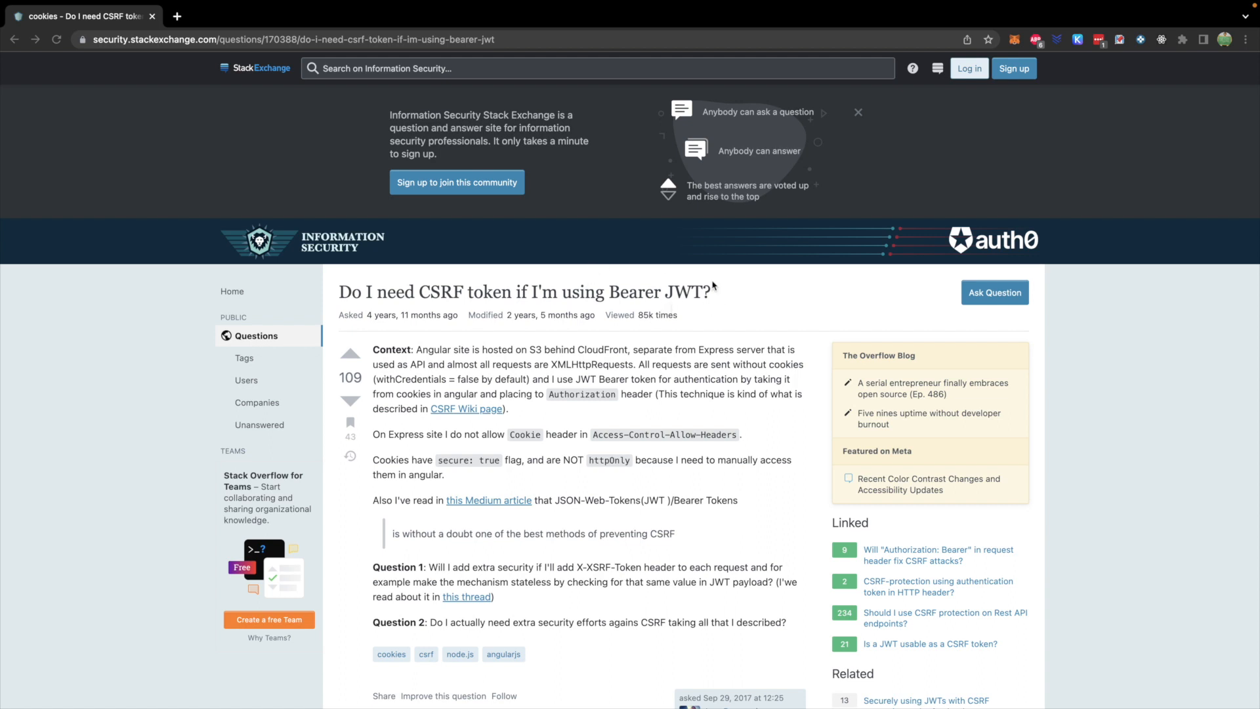
mouse_move(726, 290)
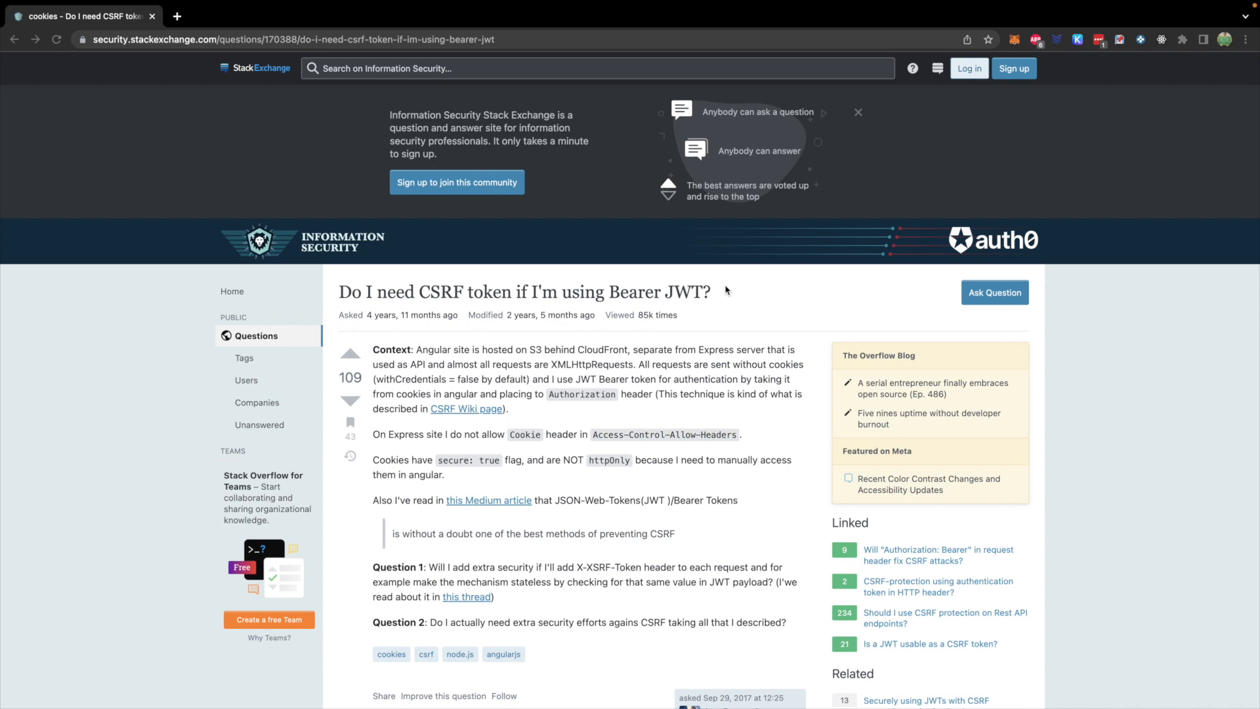
Scroll down to the accepted answer explaining why Bearer tokens avoid CSRF.
scroll(down, 3)
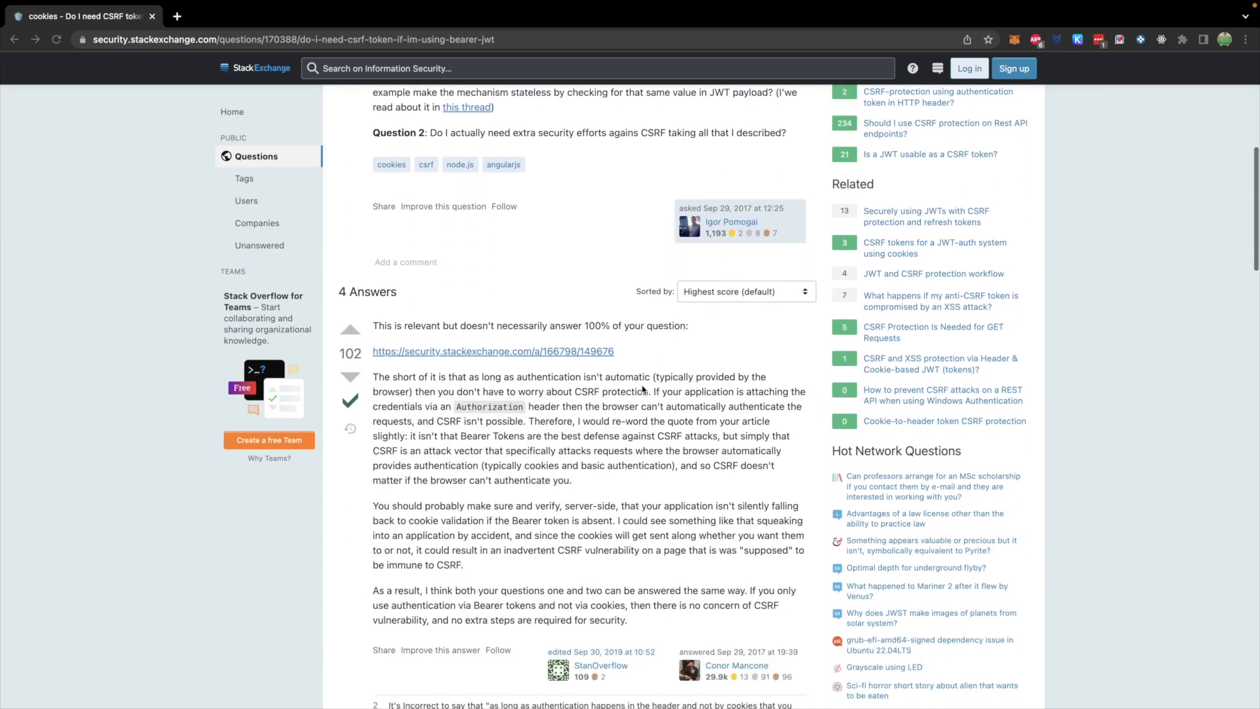
mouse_move(681, 393)
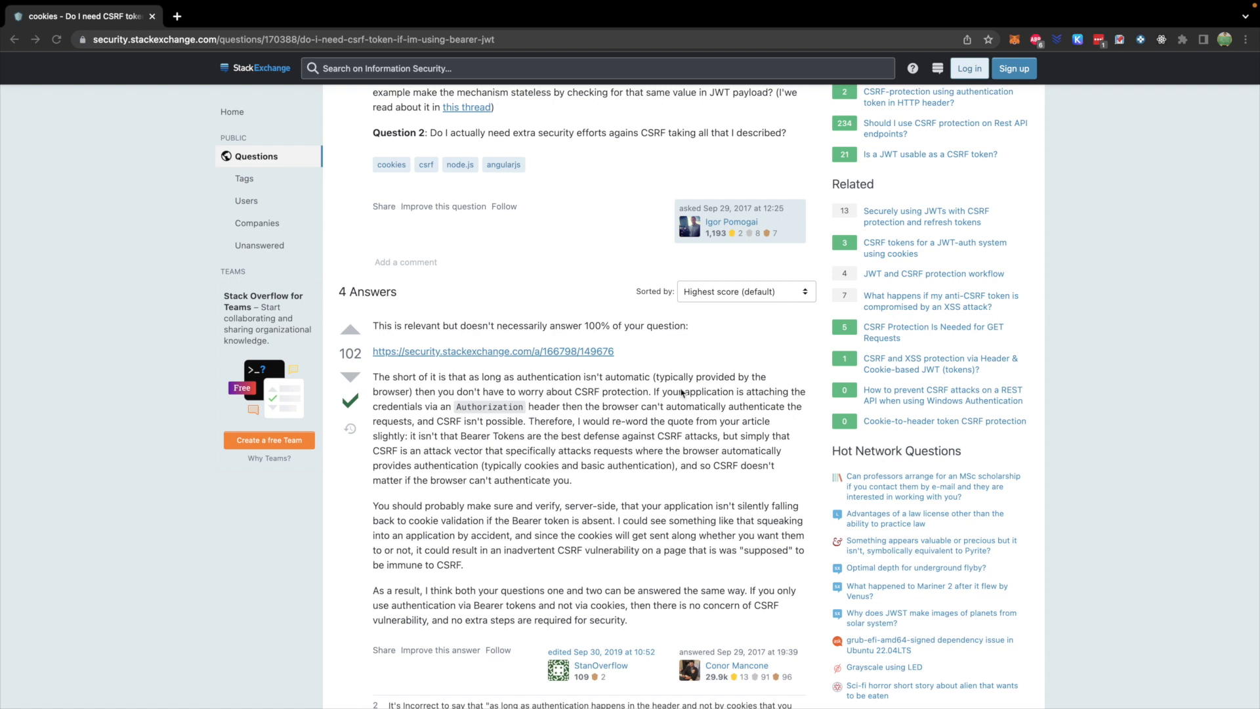
mouse_move(537, 414)
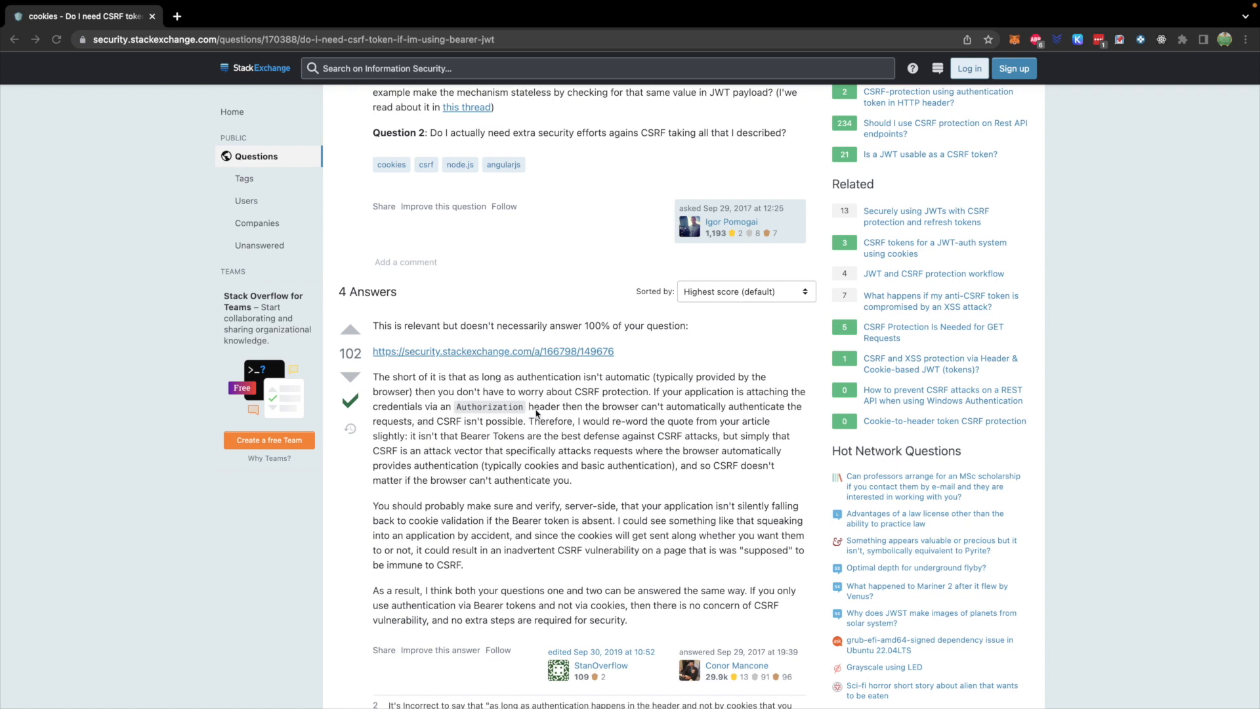
mouse_move(740, 409)
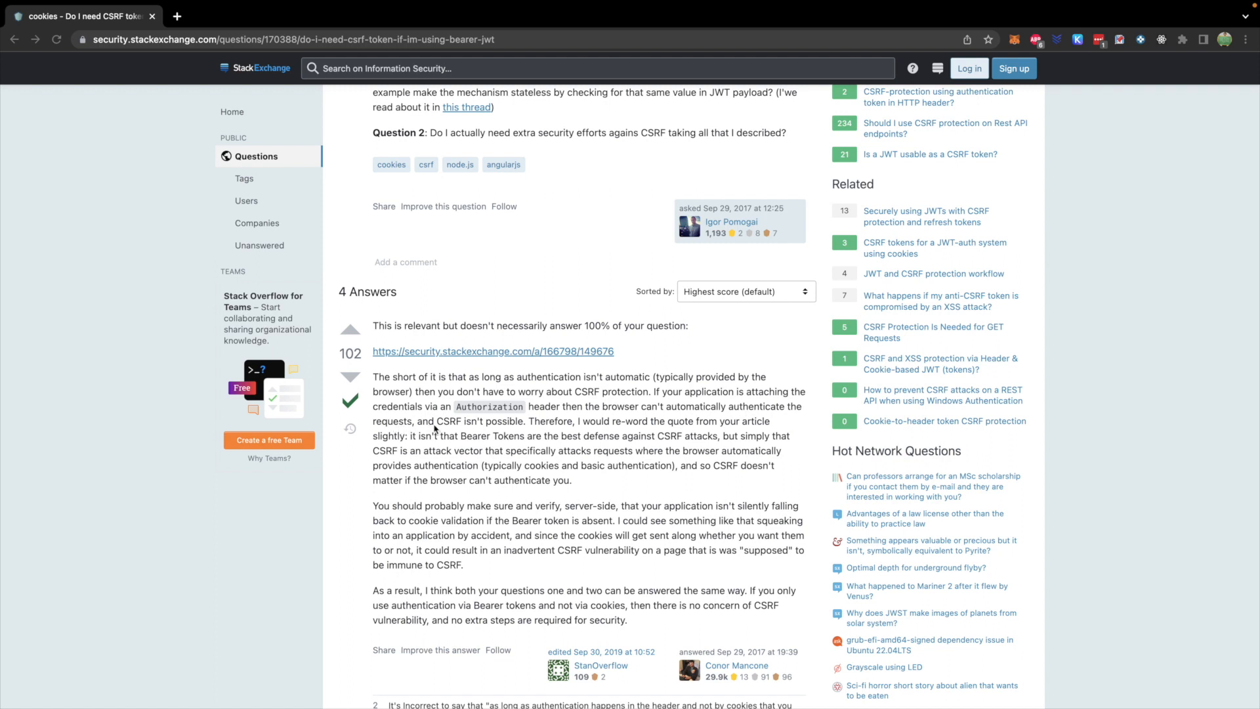
mouse_move(522, 431)
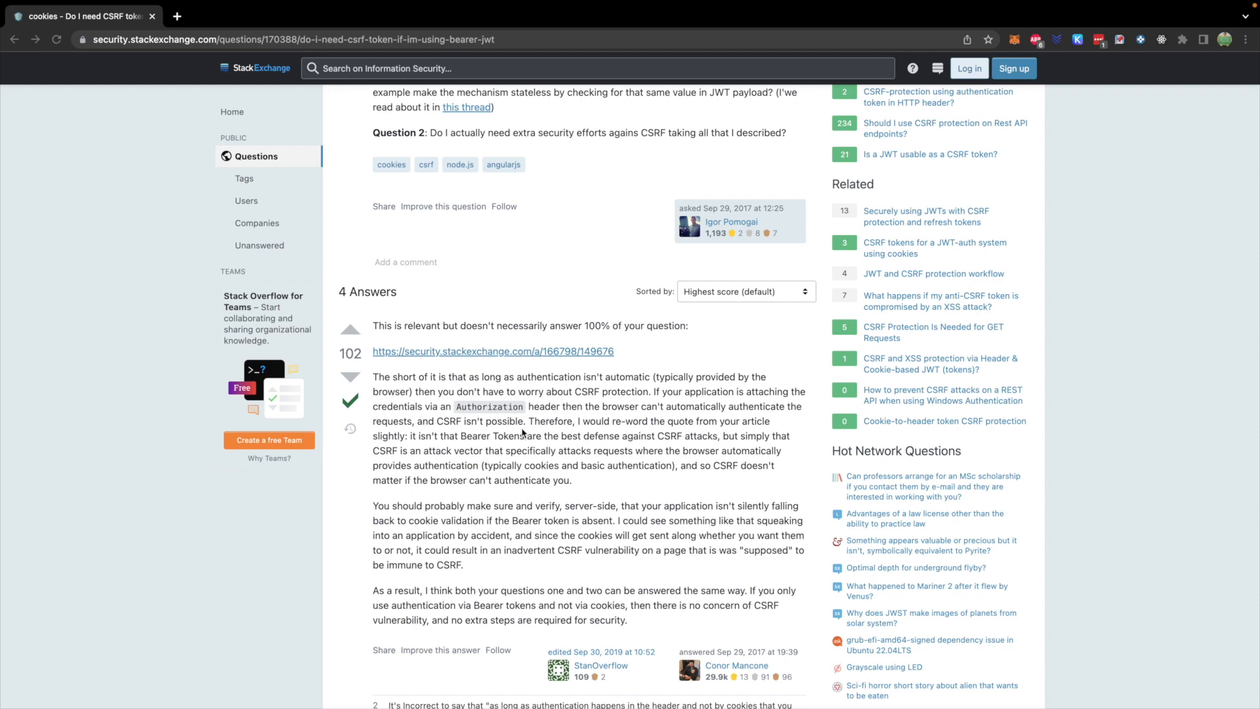
mouse_move(507, 427)
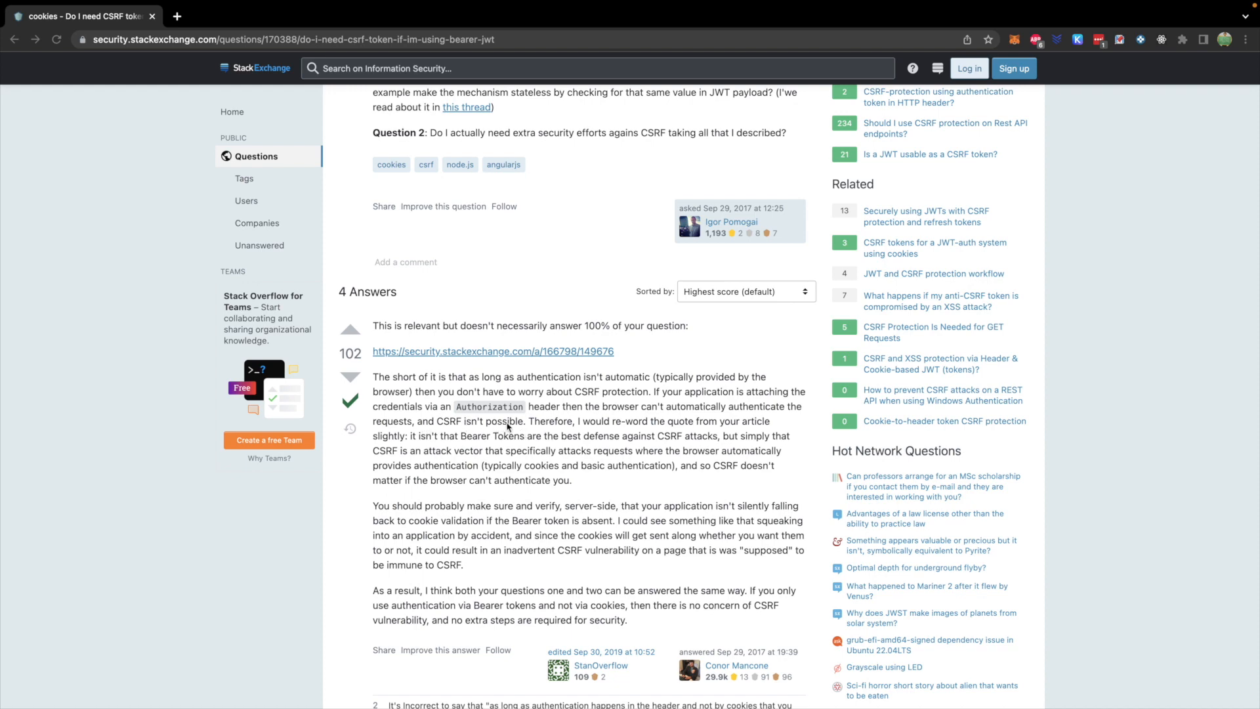
mouse_move(373, 450)
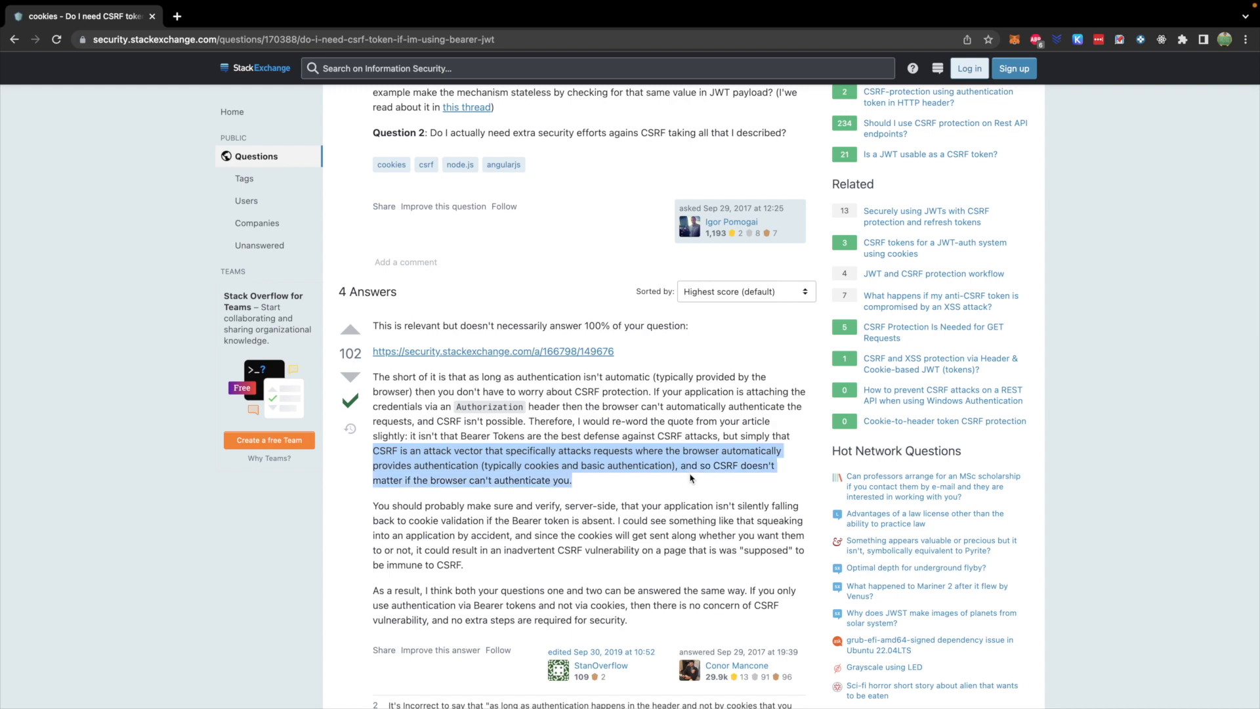
mouse_move(354, 486)
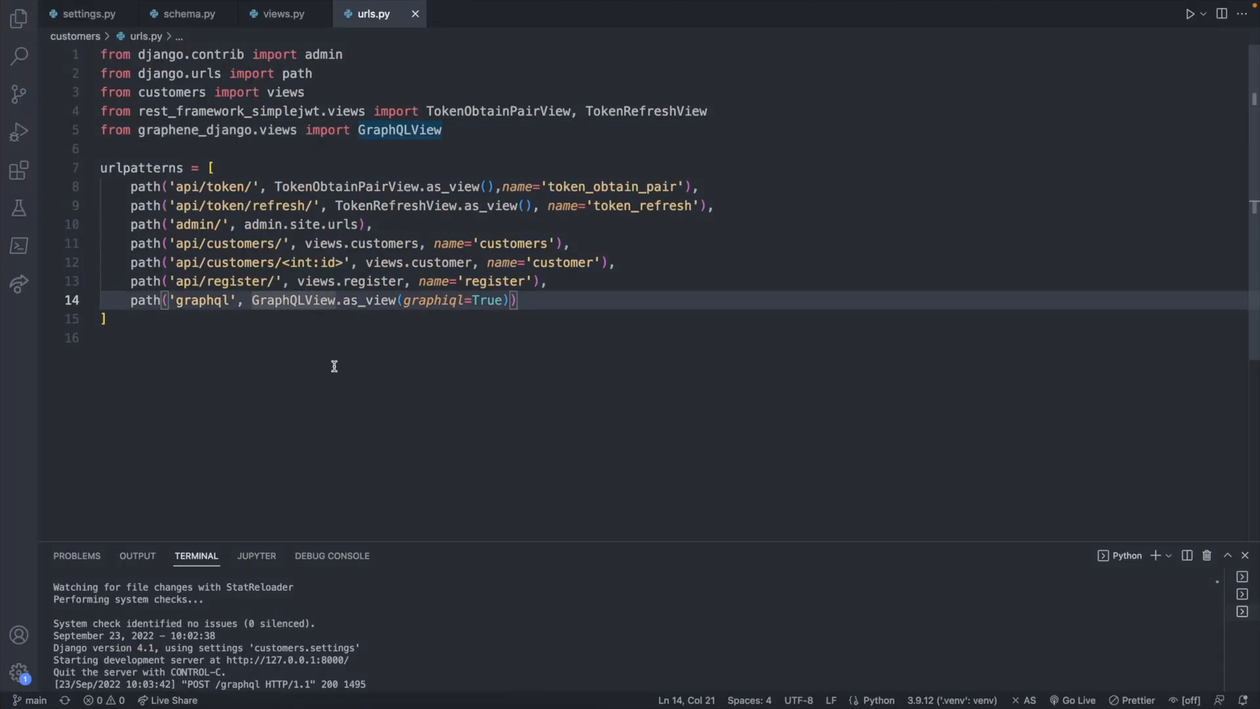
Wrap GraphQLView.as_view(graphiql=True) in csrf_exempt(...) in urls.py, with its import.
text(csrf_exempt()
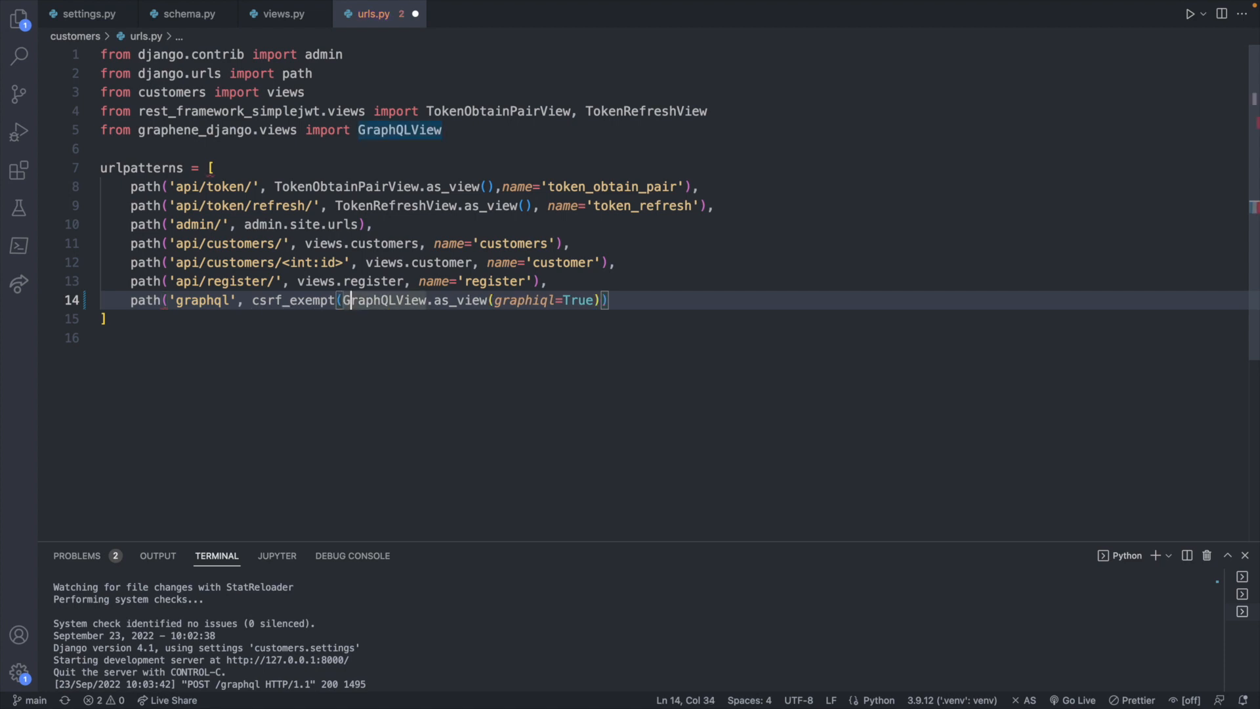
click(534, 300)
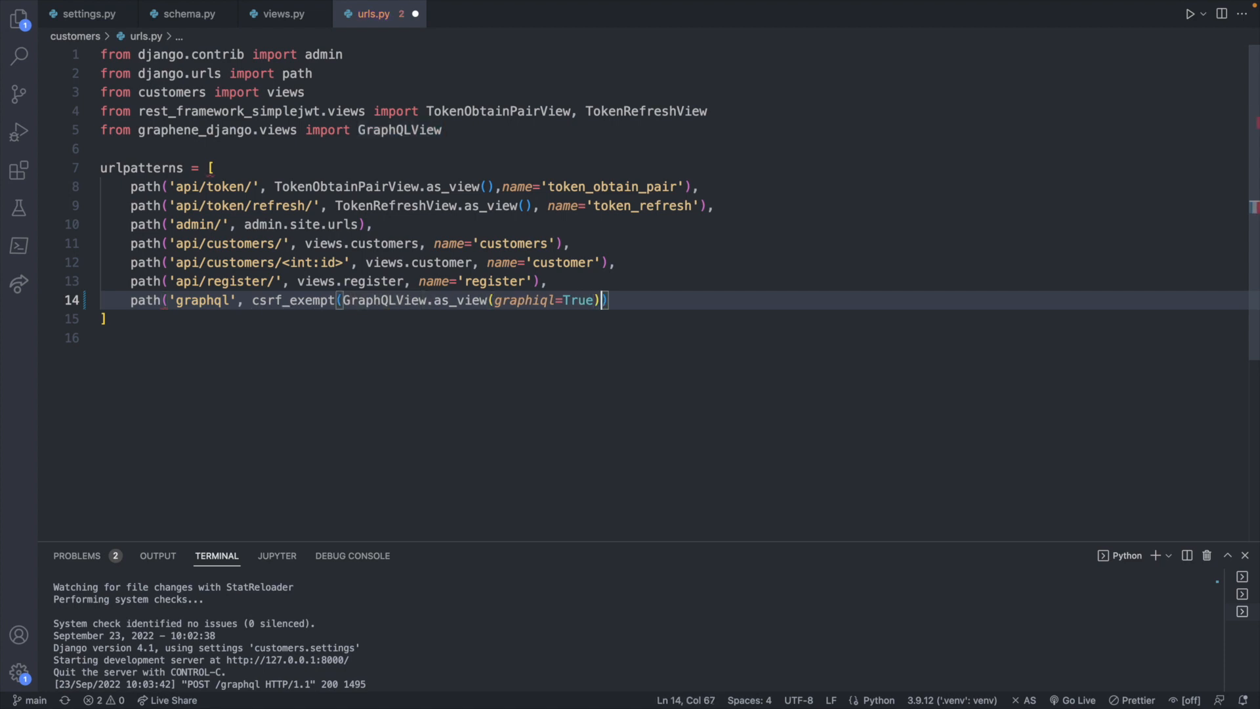
text())
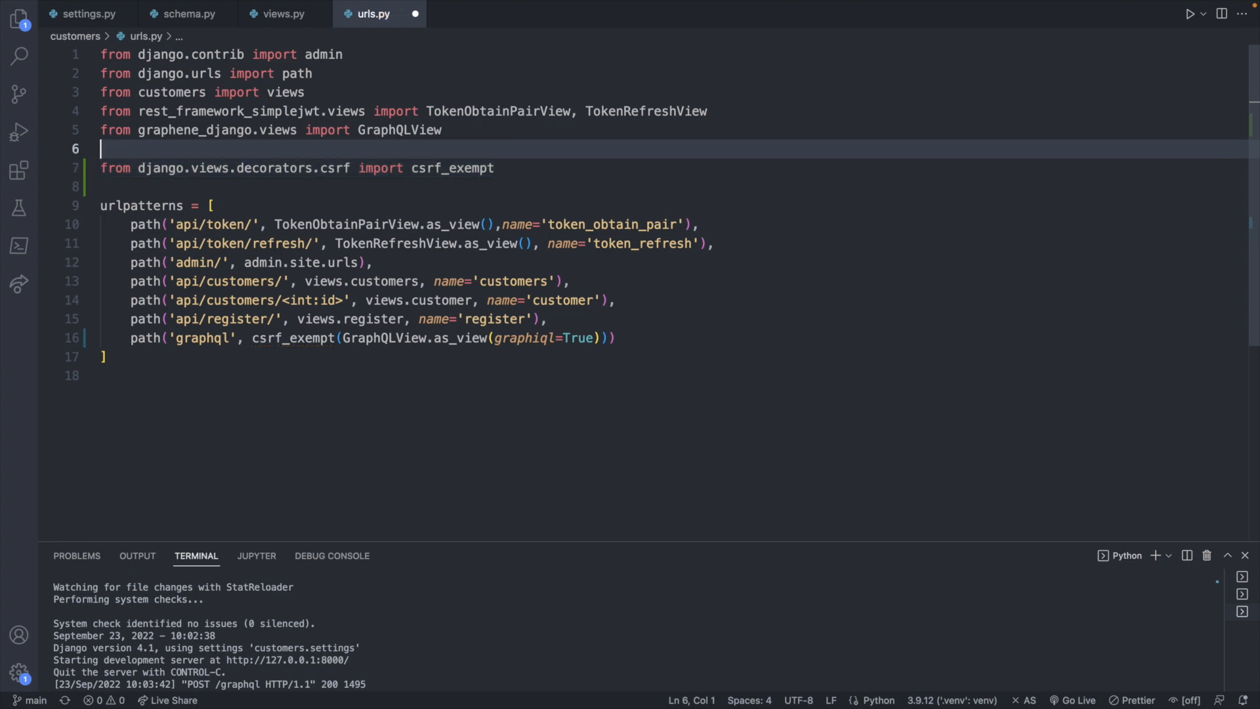
key(Backspace)
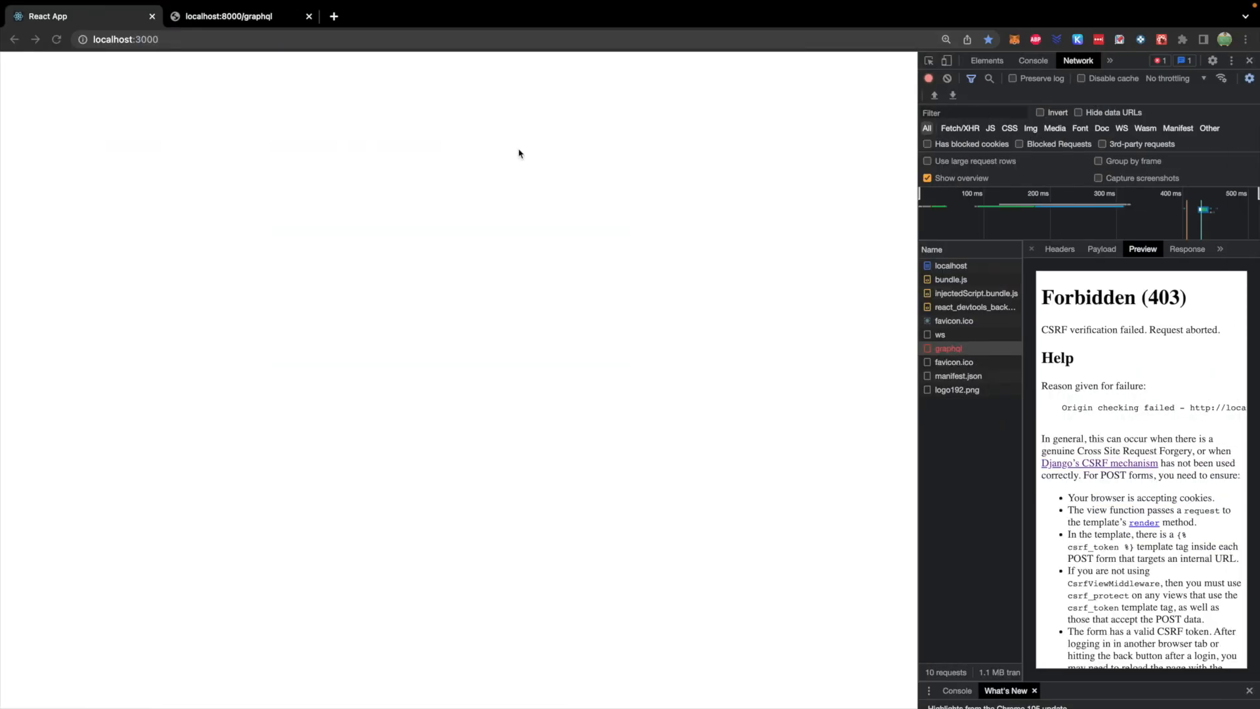
mouse_move(1019, 75)
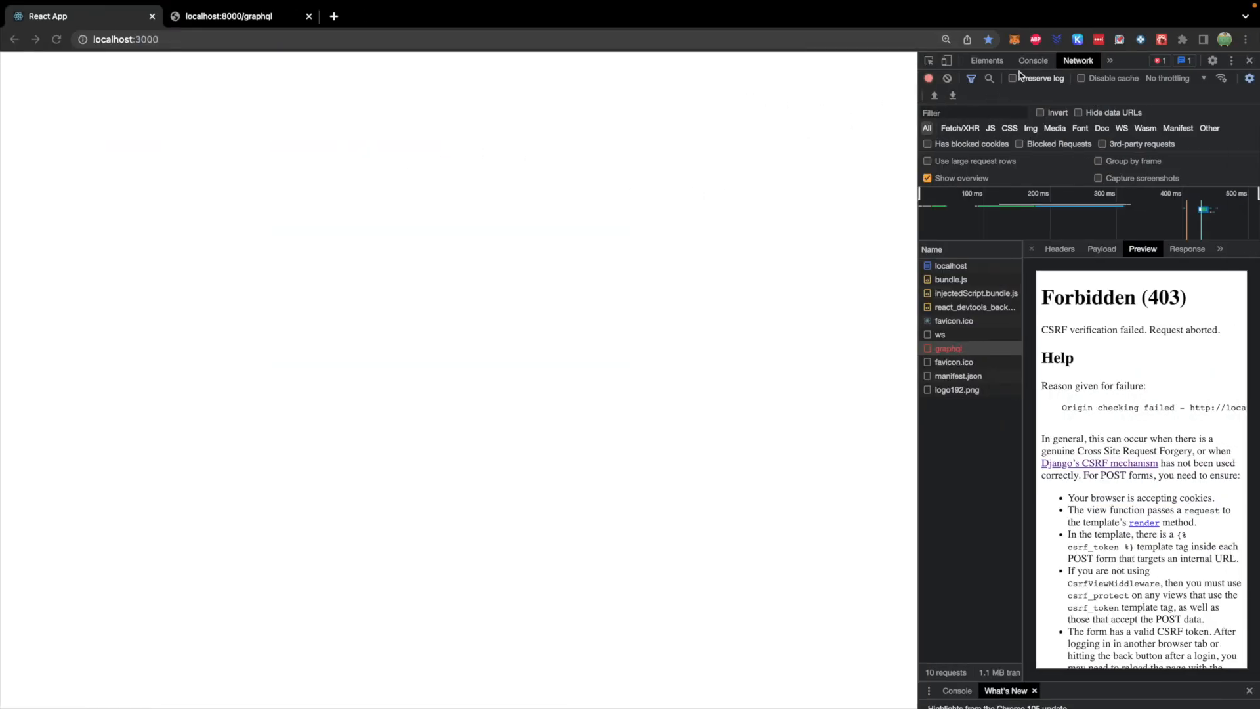
Open the POST graphql 400 request's Preview, reporting launchesPast cannot be queried on Query.
click(1033, 60)
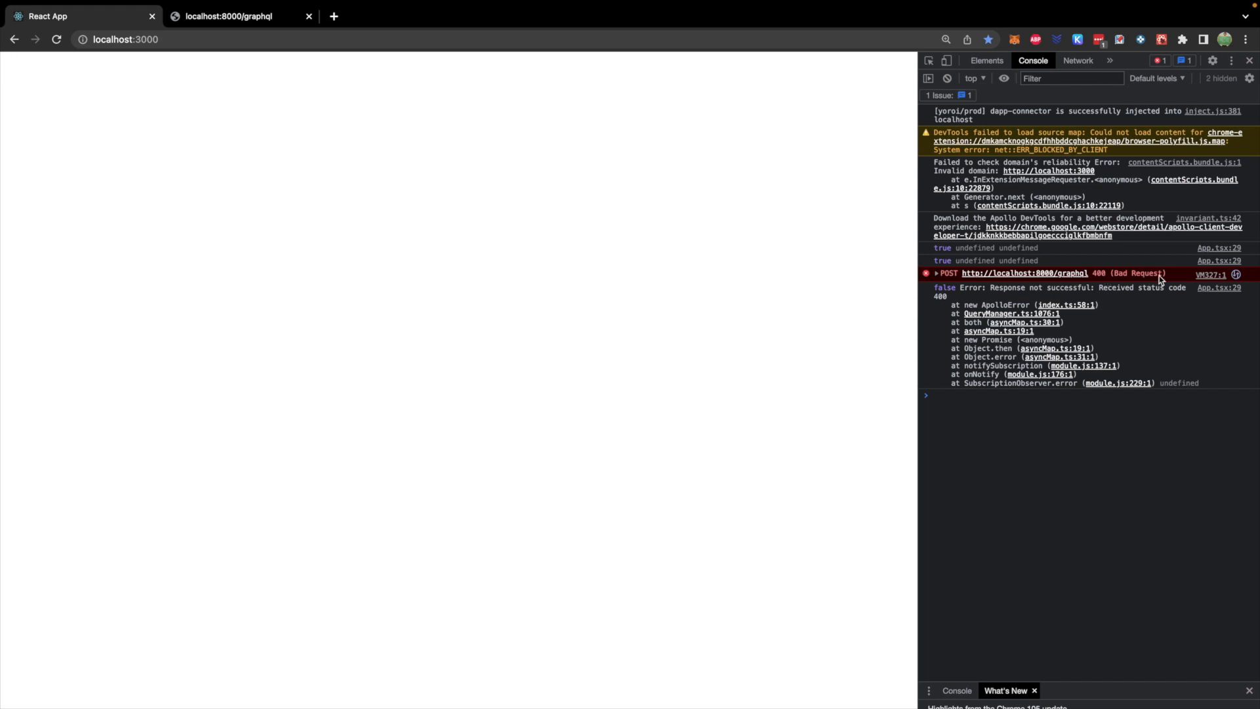
mouse_move(734, 298)
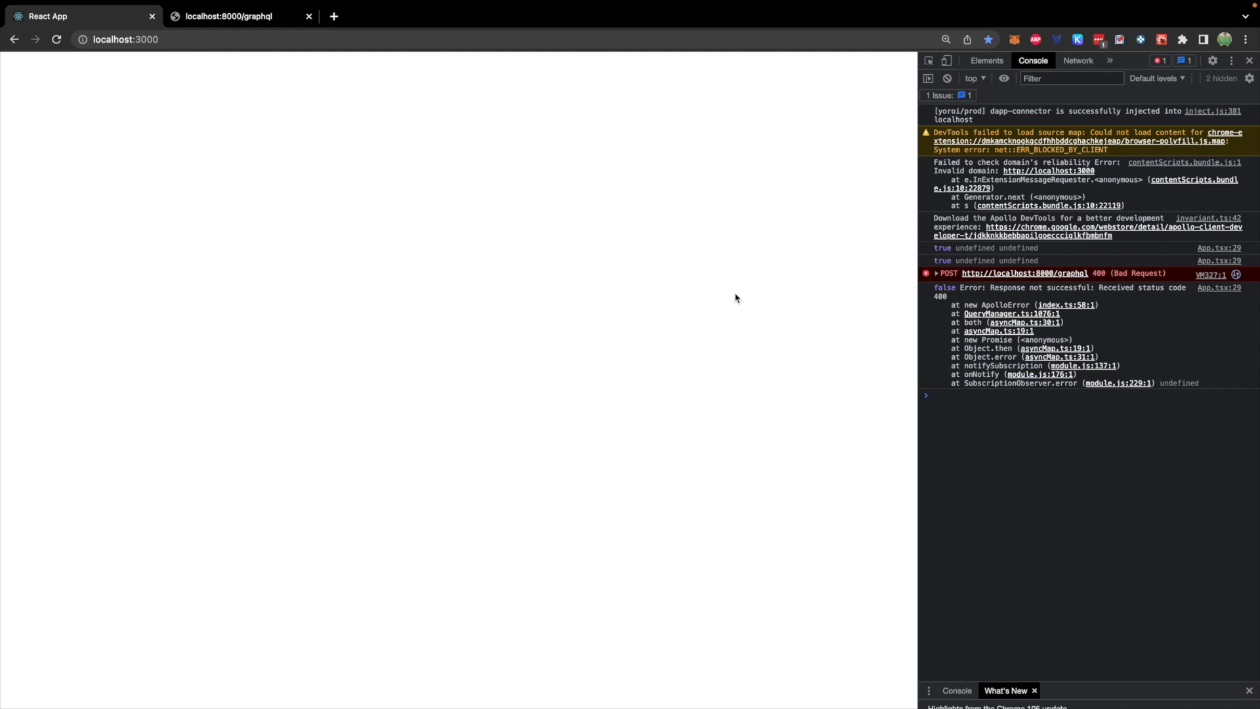
click(932, 394)
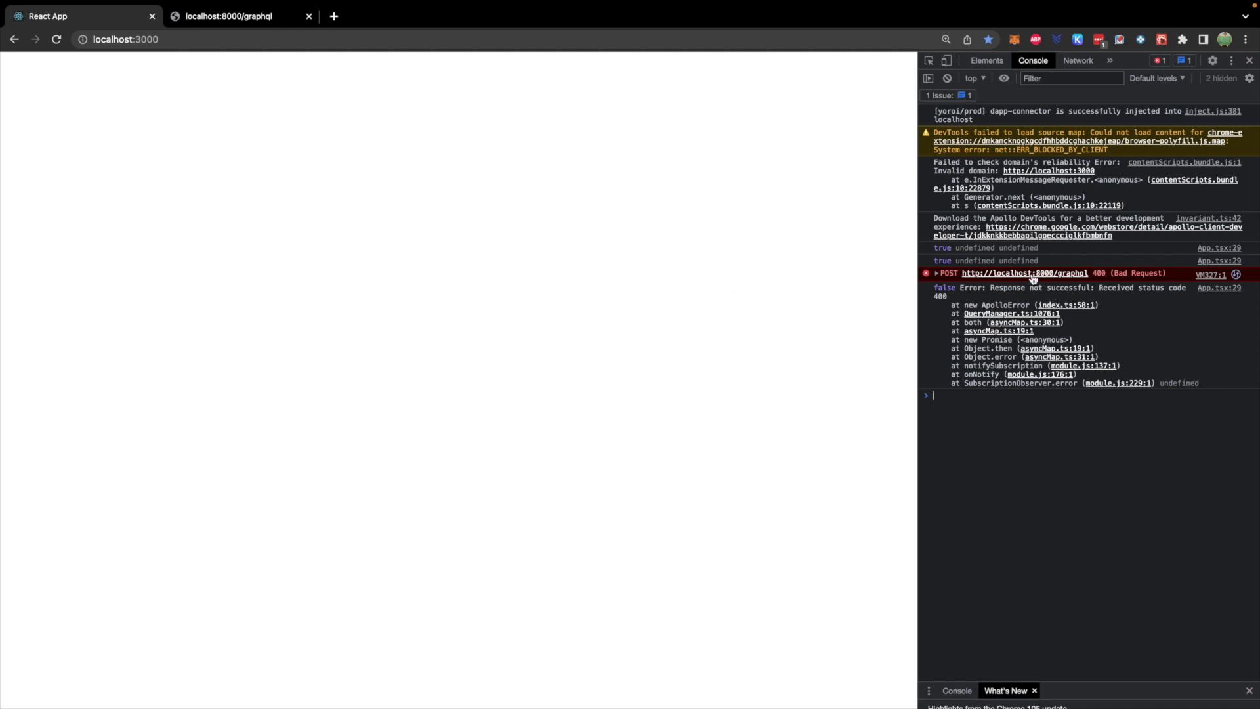
click(1077, 60)
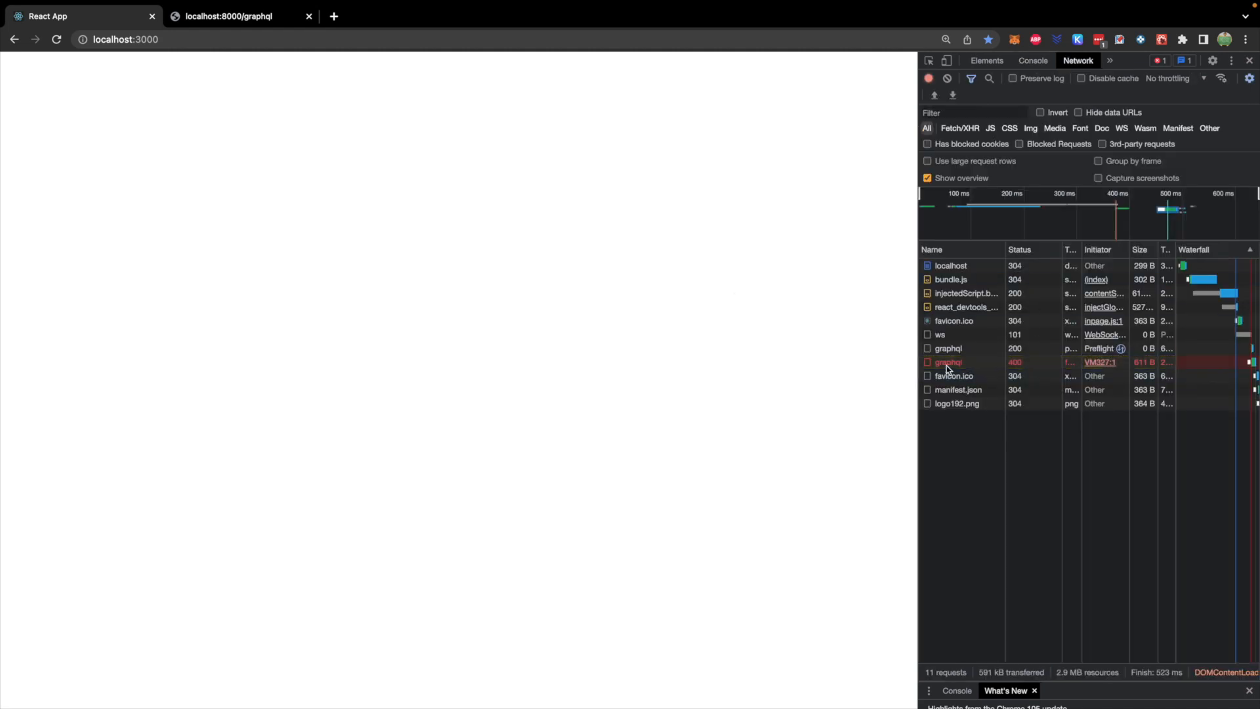
click(948, 361)
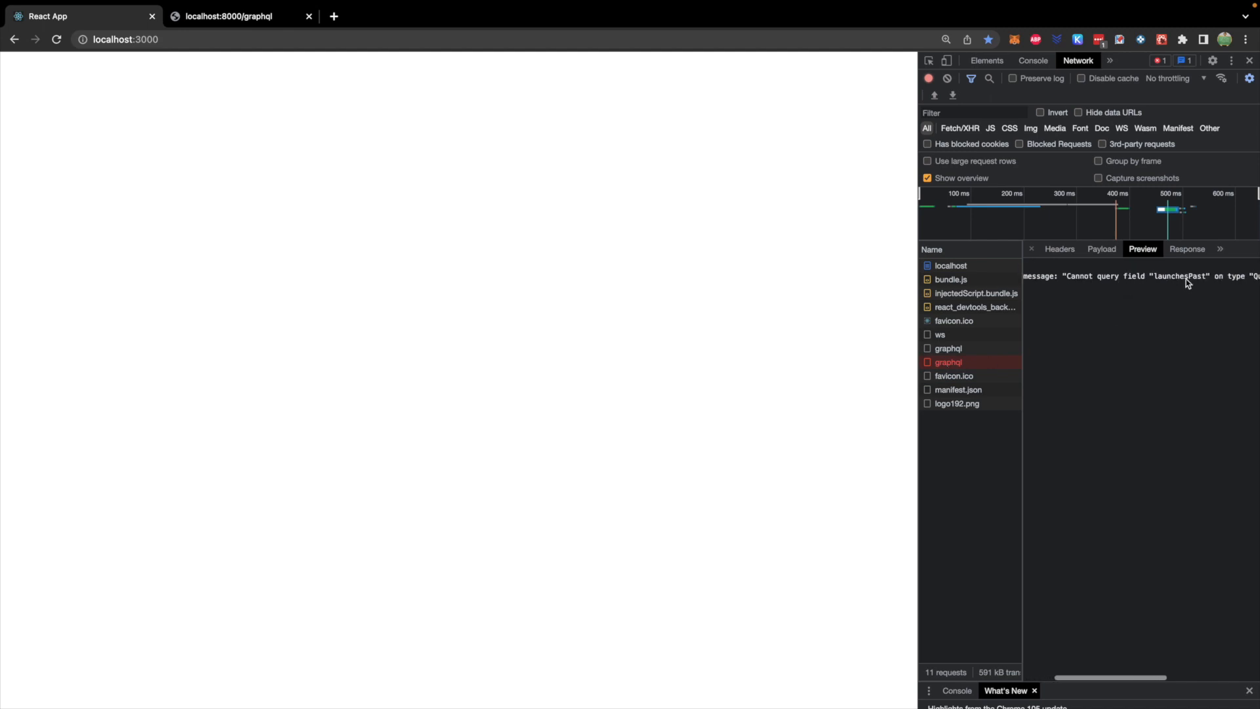
scroll(right, 3)
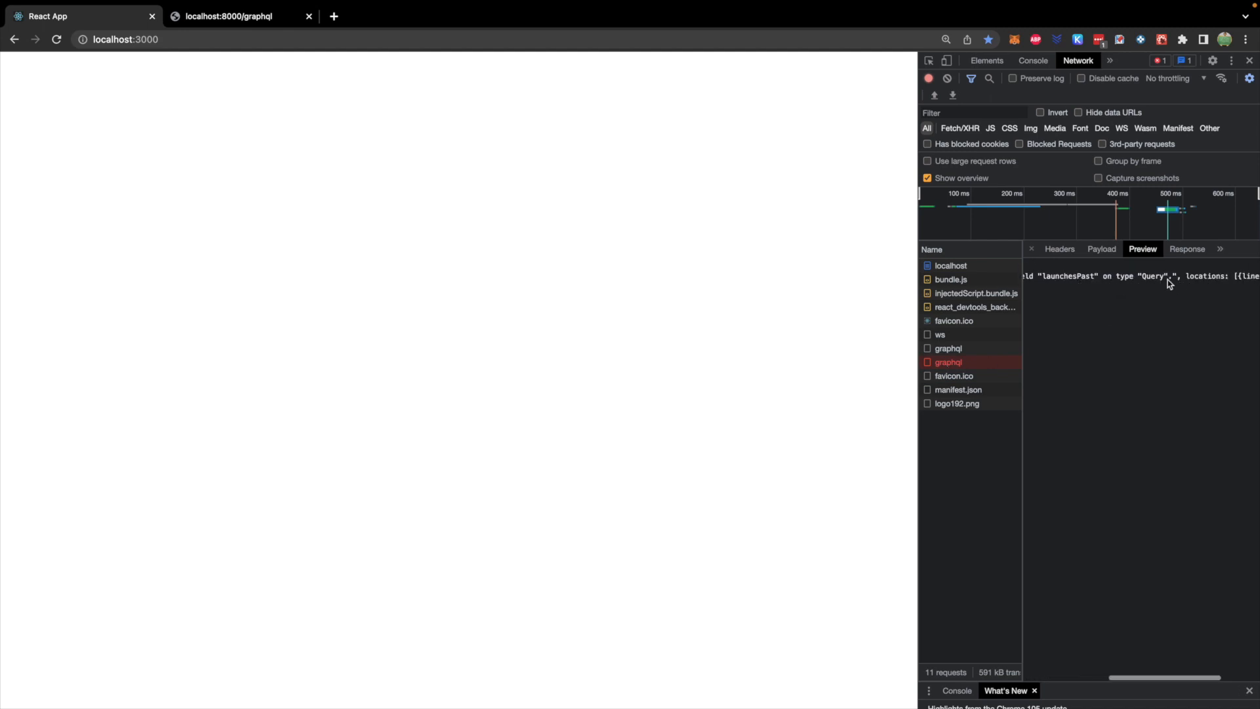
mouse_move(1113, 319)
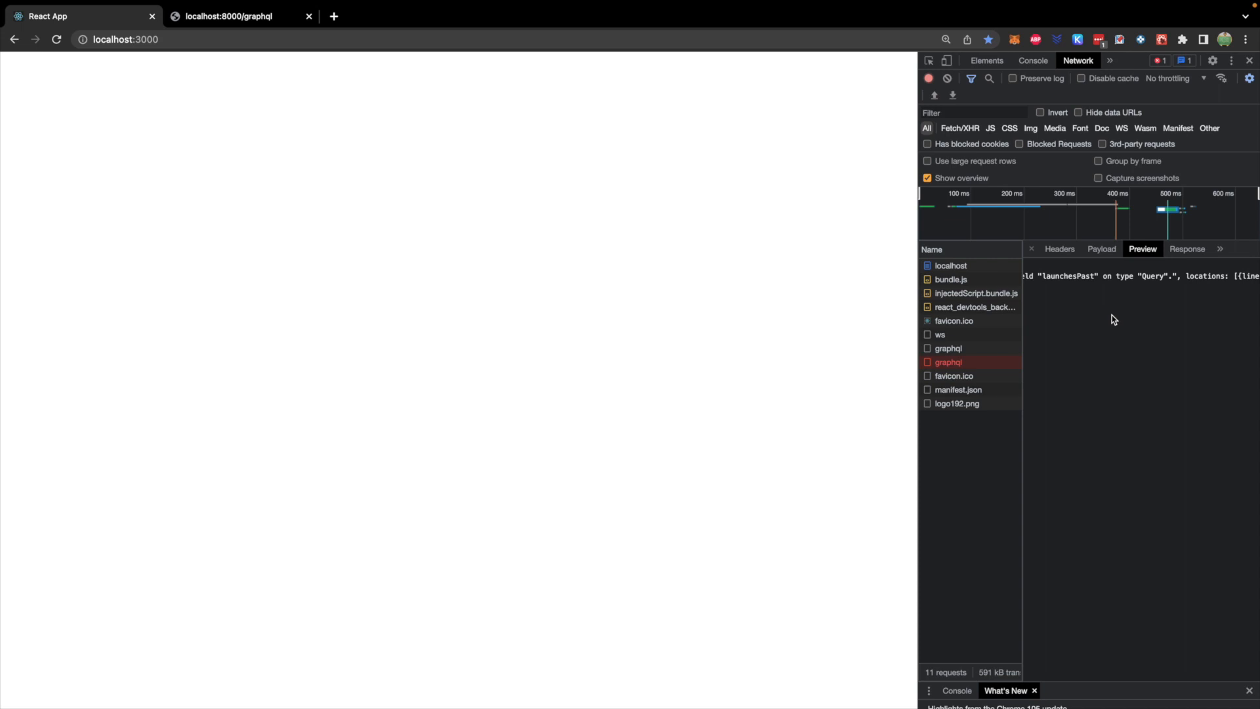
Switch to the localhost:8000/graphql GraphiQL tab to view the allCustomers results.
click(233, 16)
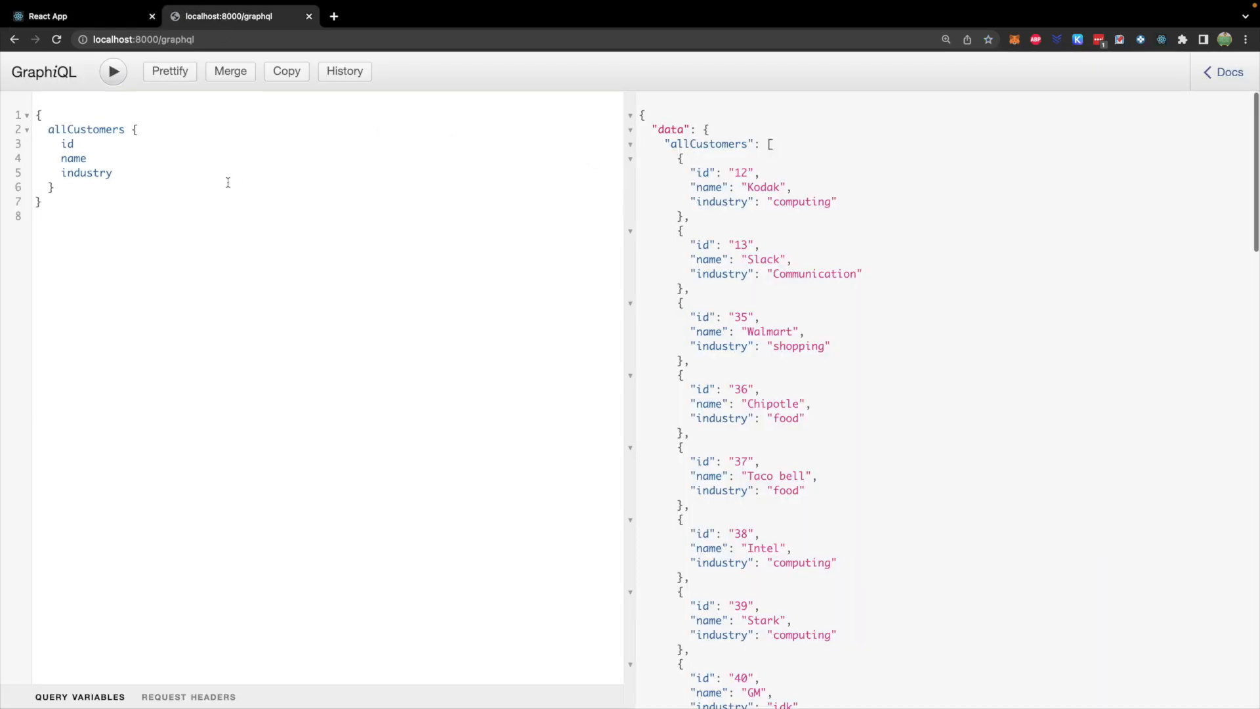
mouse_move(190, 66)
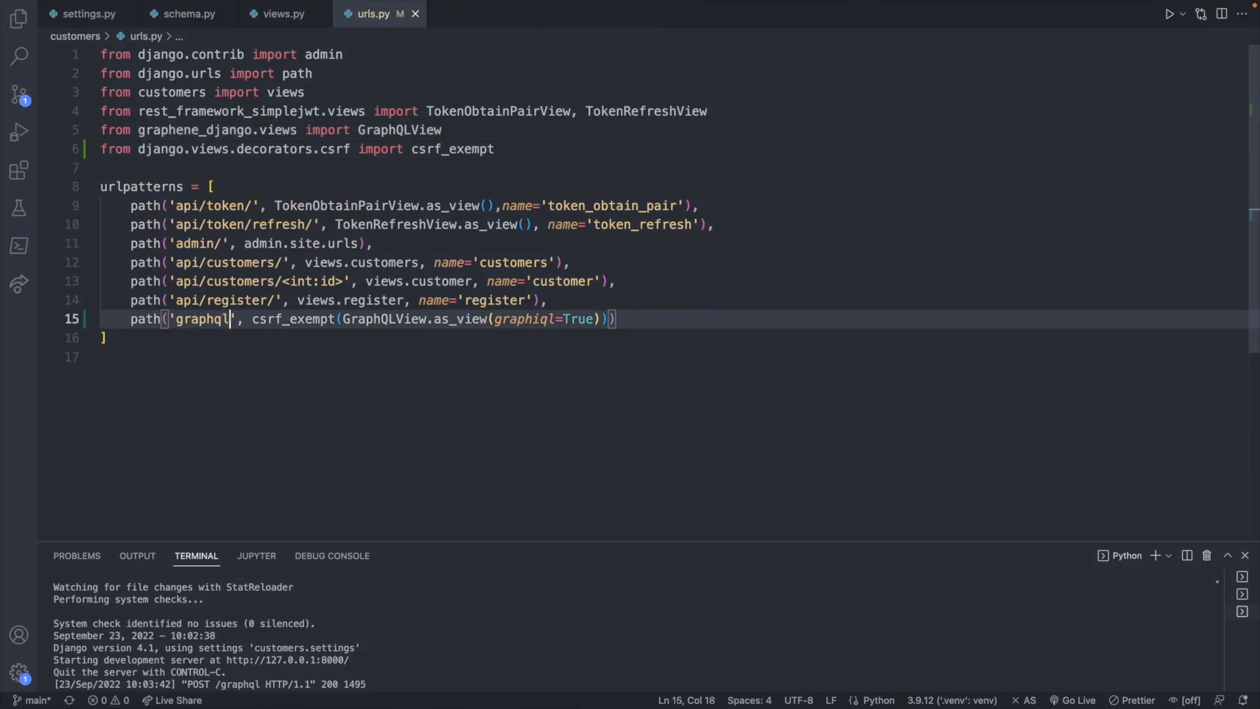
Append '/' to the graphql path in urls.py and the uri in index.tsx.
text(//localhost:8000/graphql',)
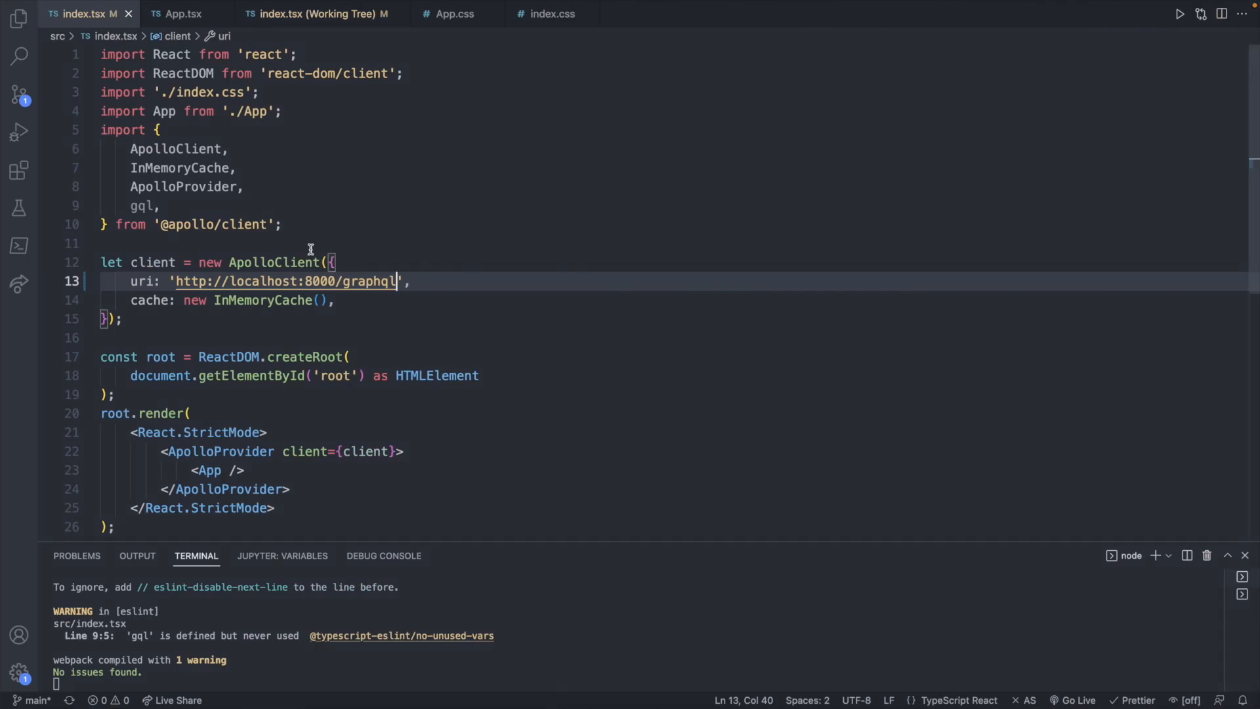
text(/graphql/)
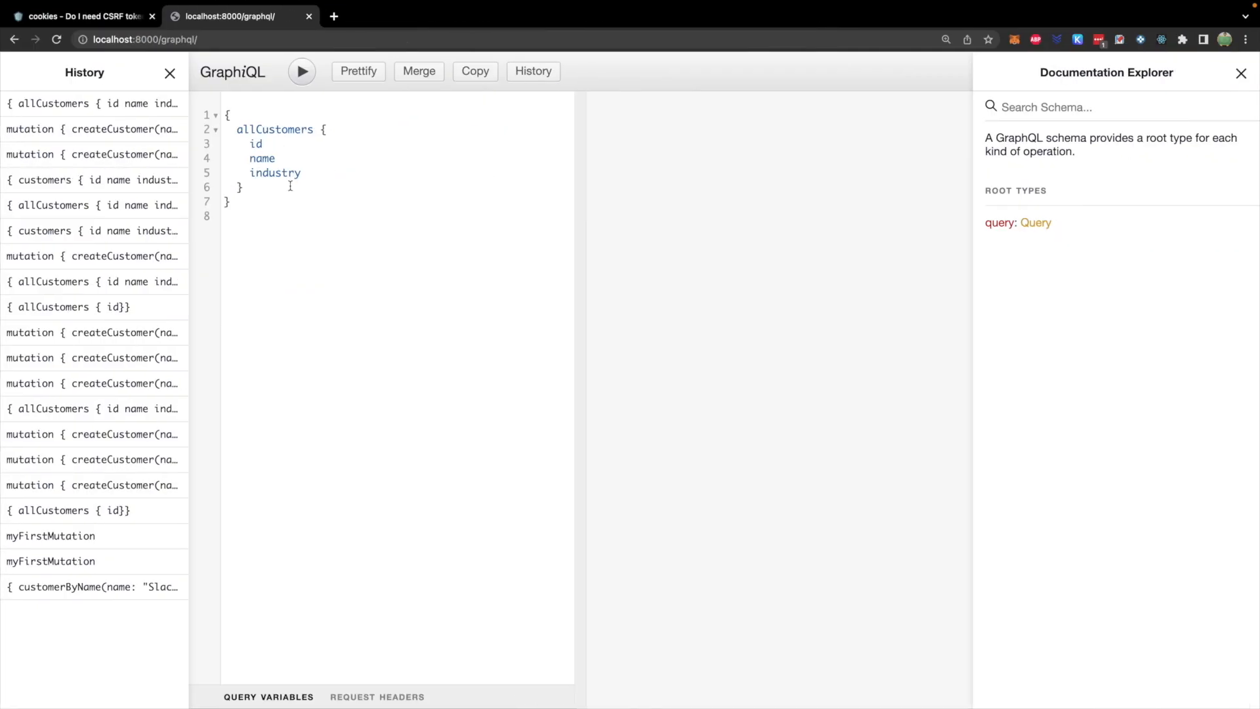
click(145, 39)
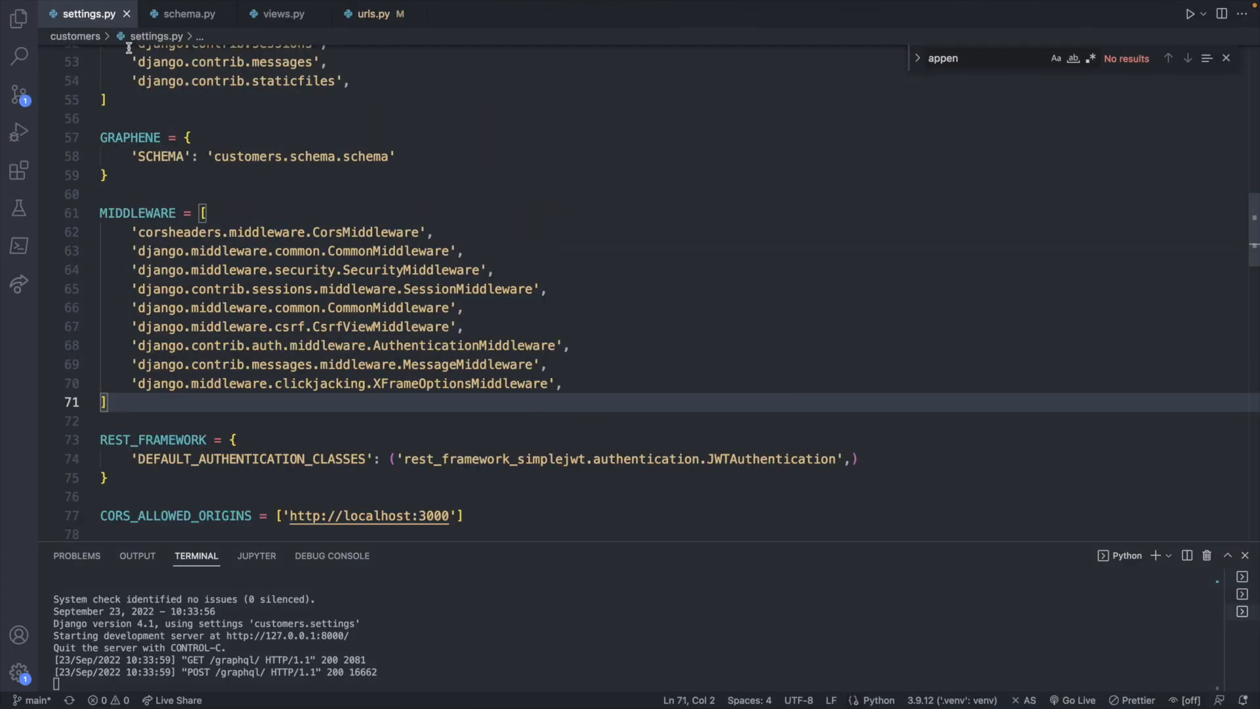
mouse_move(529, 271)
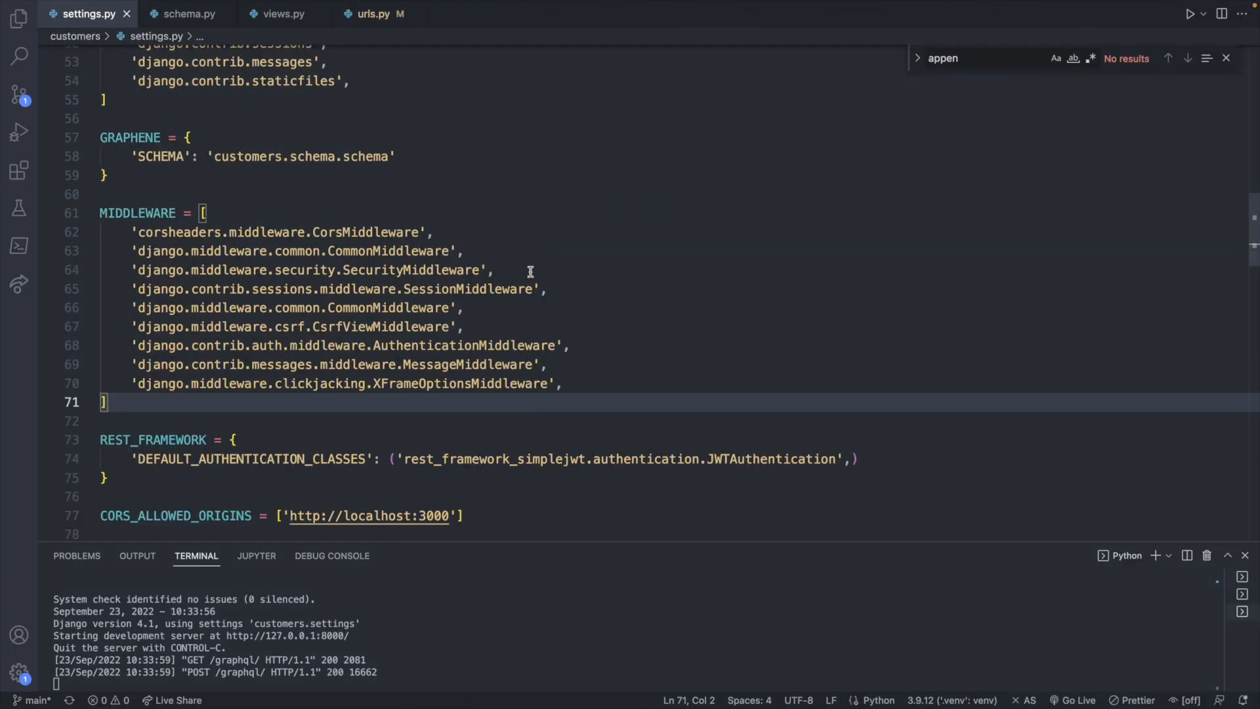
mouse_move(523, 261)
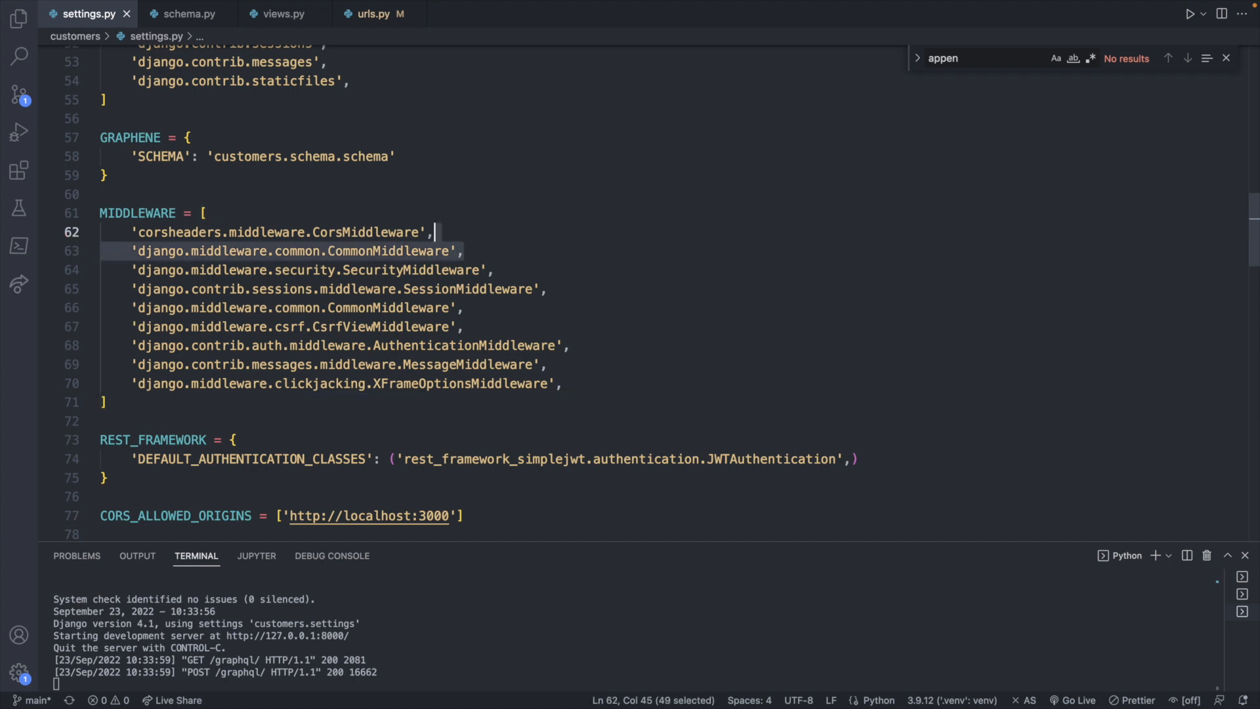
Add APPEND_SLASH = True on a new line after settings.py's MIDDLEWARE list.
click(462, 326)
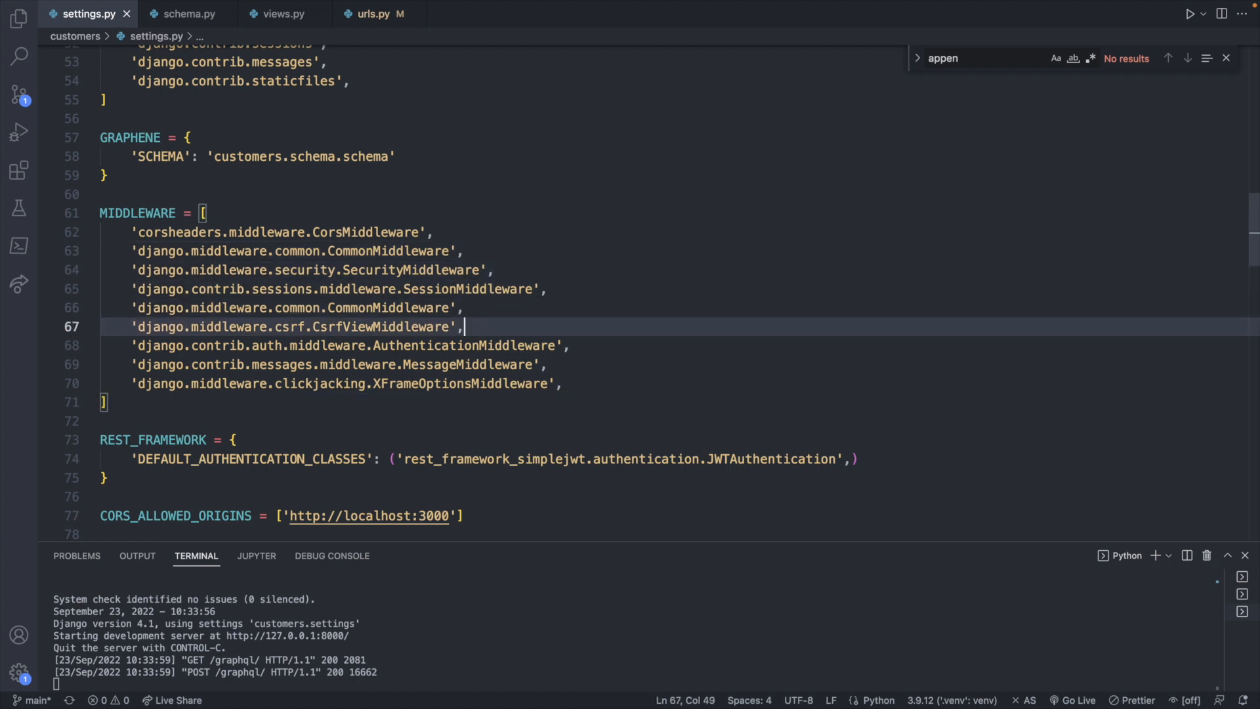
key(Enter)
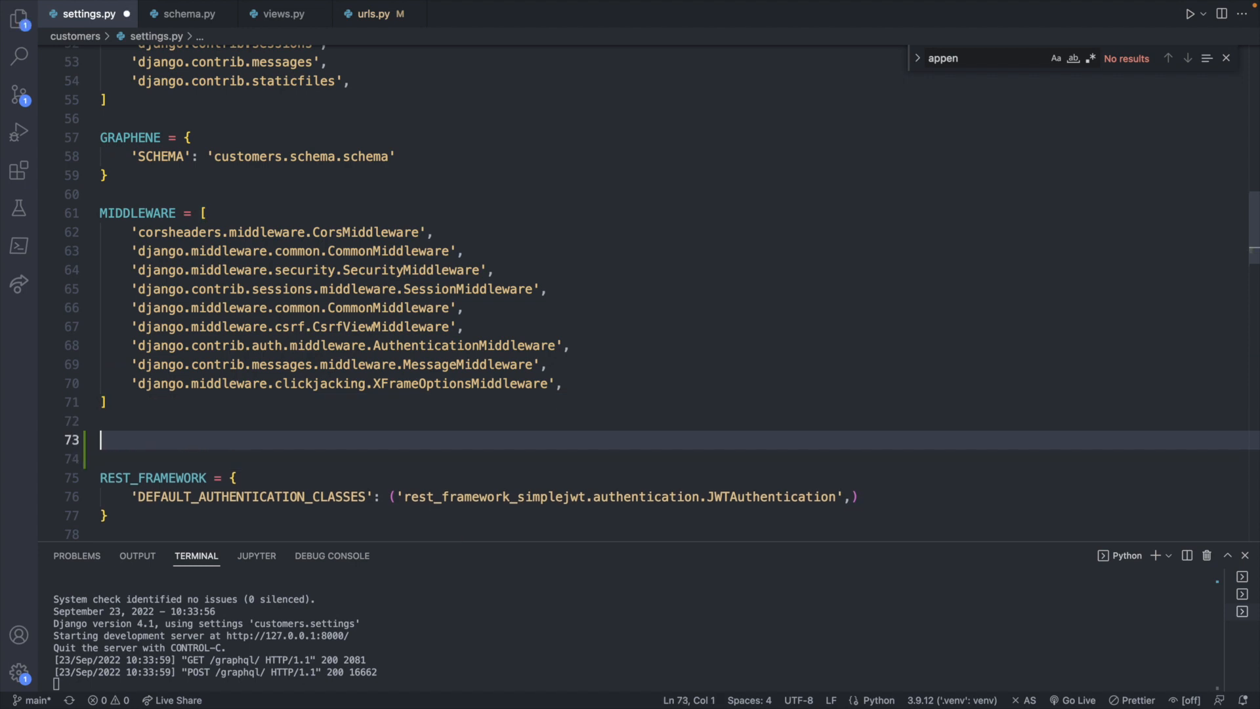
text(APPEND_S)
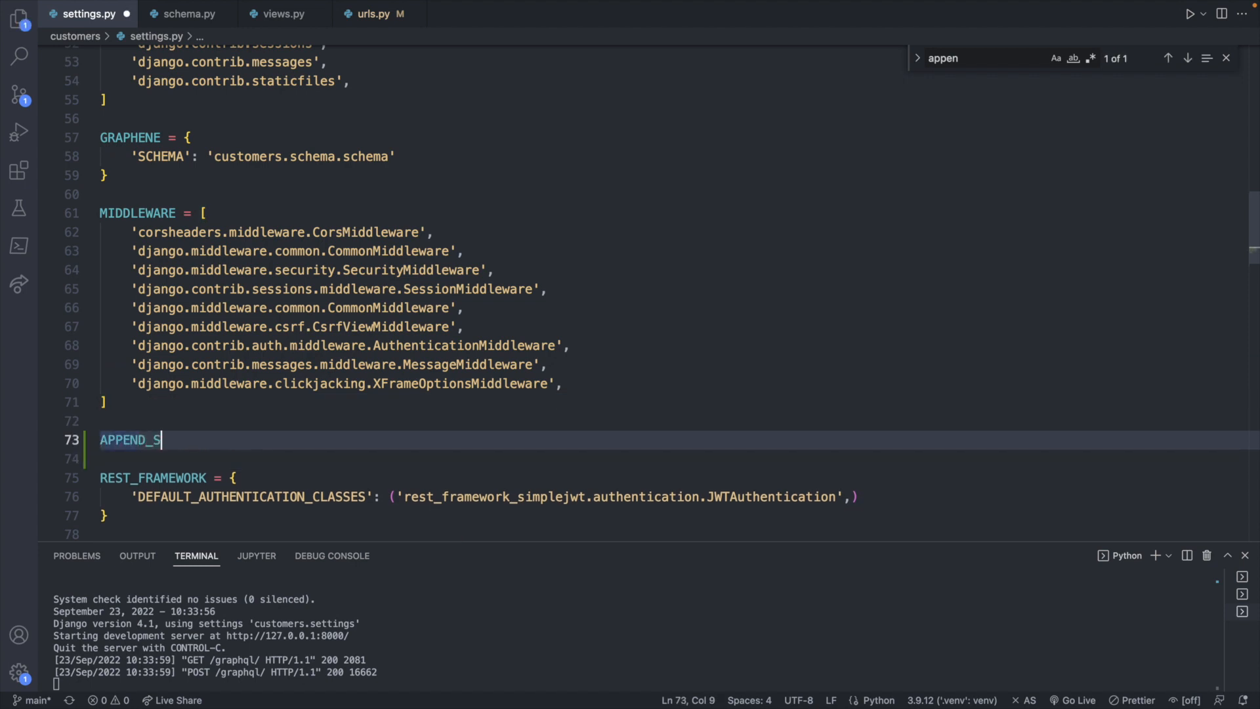
text(LASH = True)
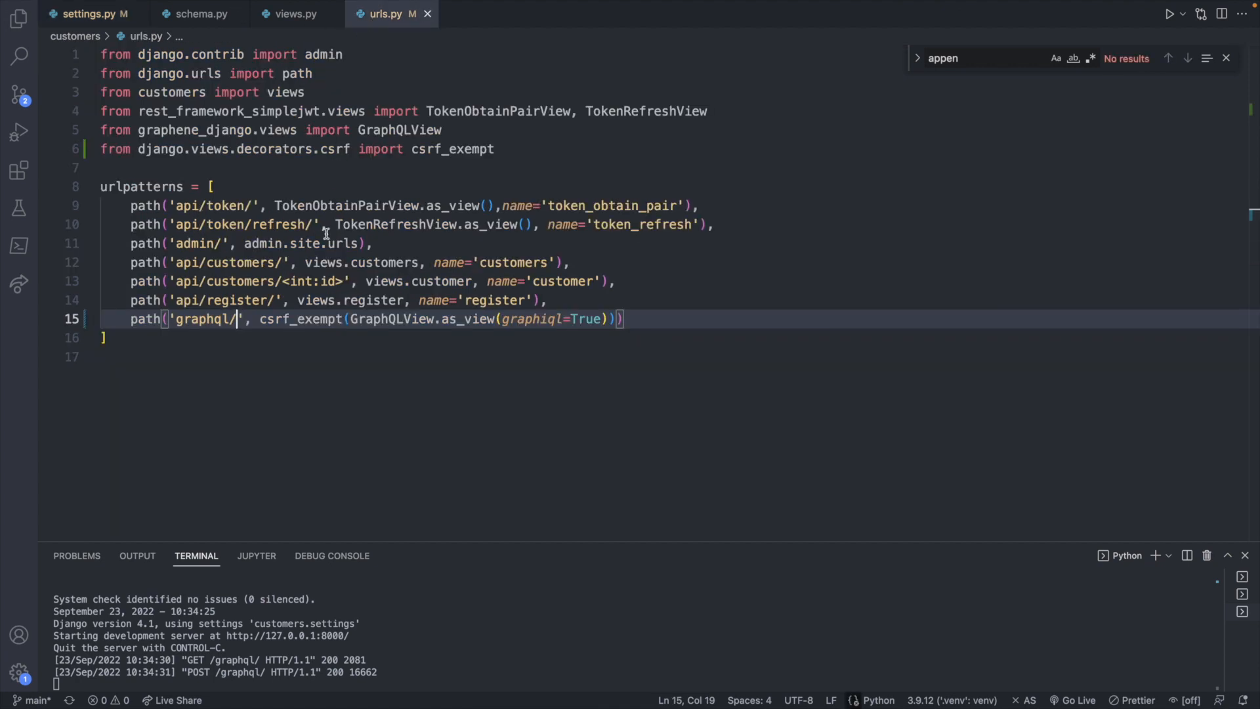
mouse_move(265, 299)
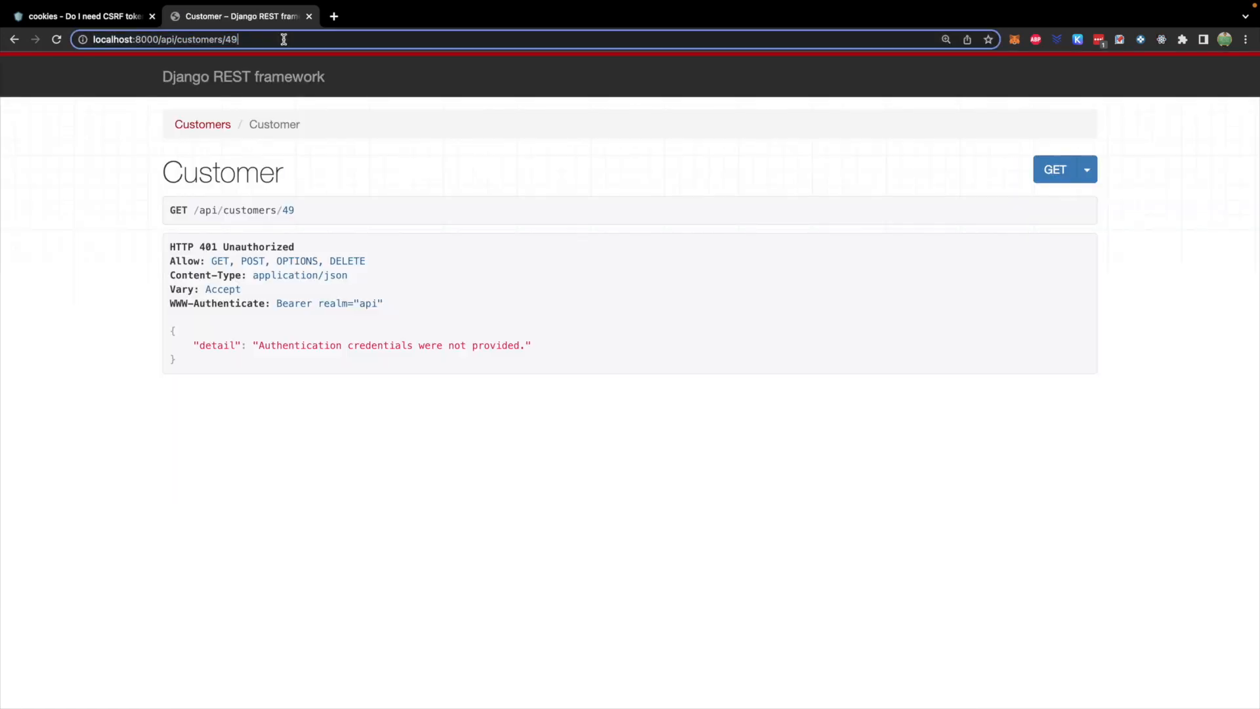
Load localhost:8000/api/customers/49 without then with a trailing slash, getting 401 and 404.
text(/)
key(Return)
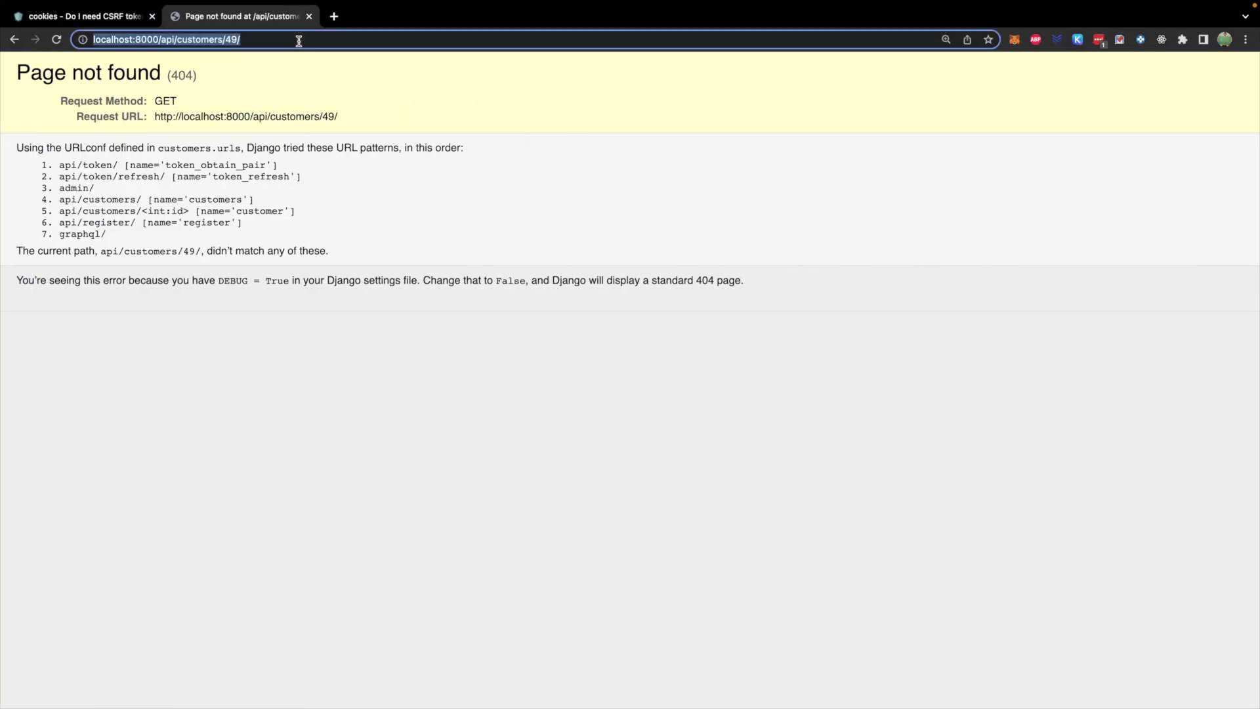
key(Return)
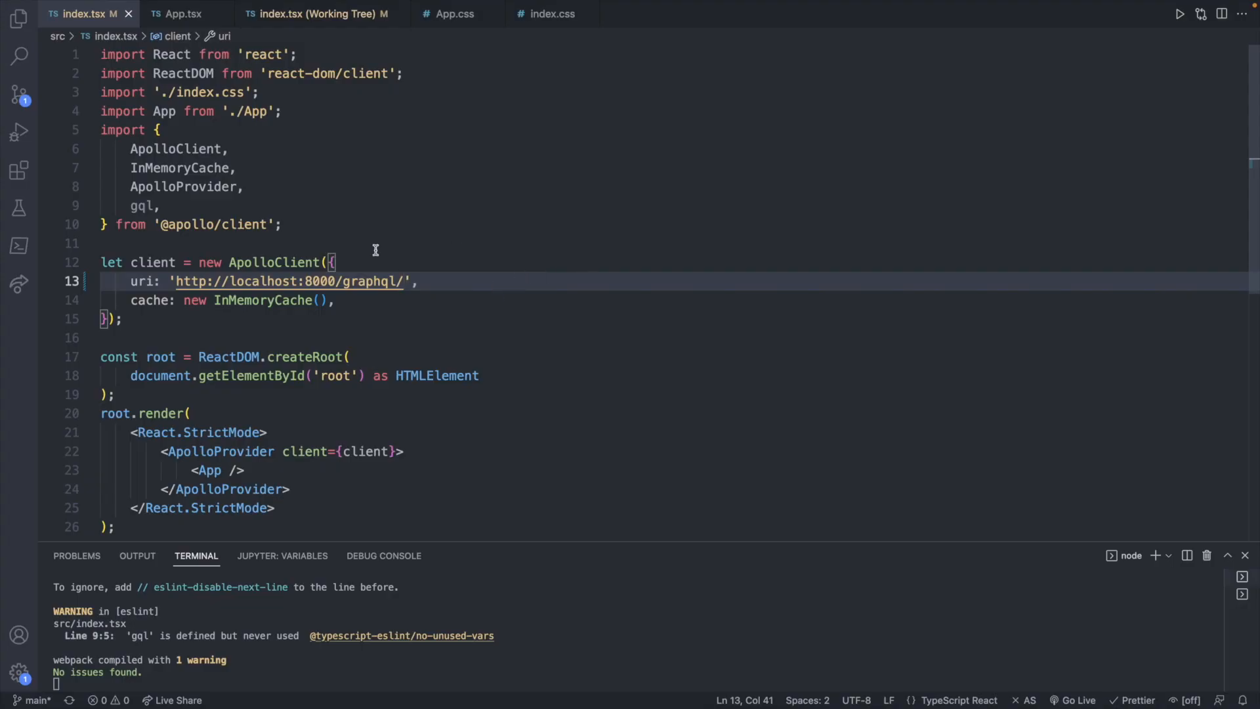
mouse_move(445, 282)
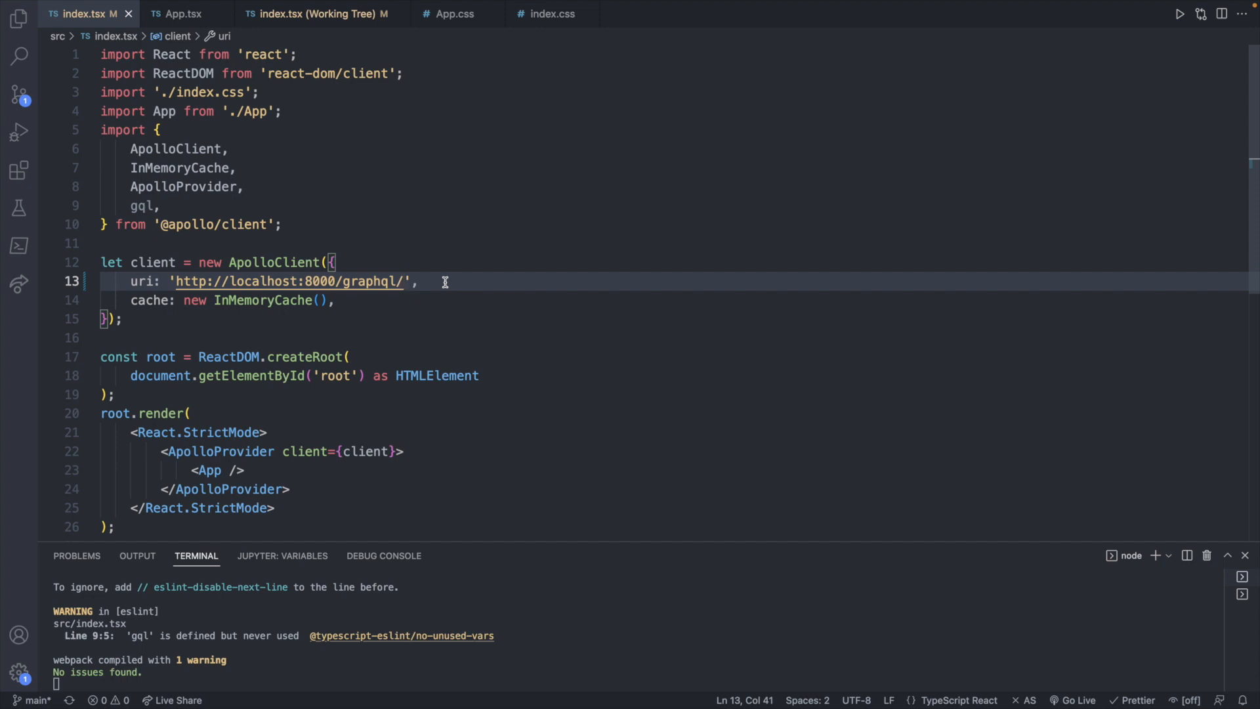
Rewrite App.tsx's GET_DATA query to request allCustomers with id, name and industry.
click(182, 14)
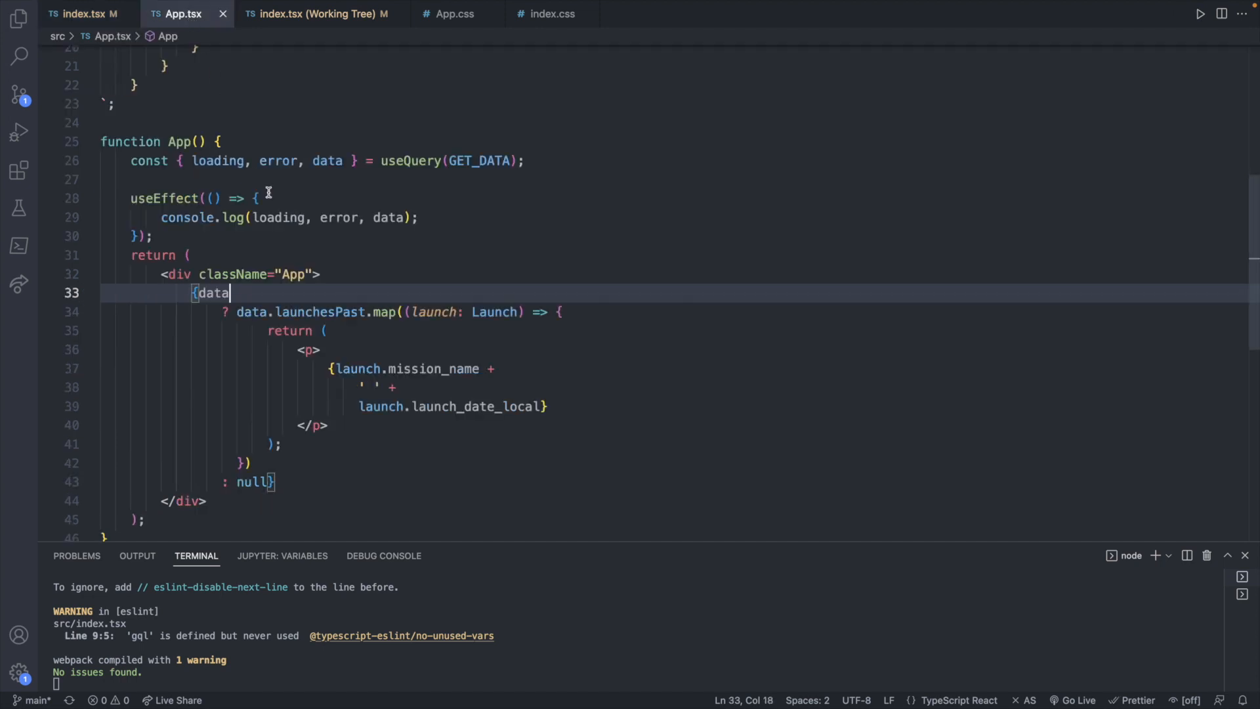
scroll(up, 3)
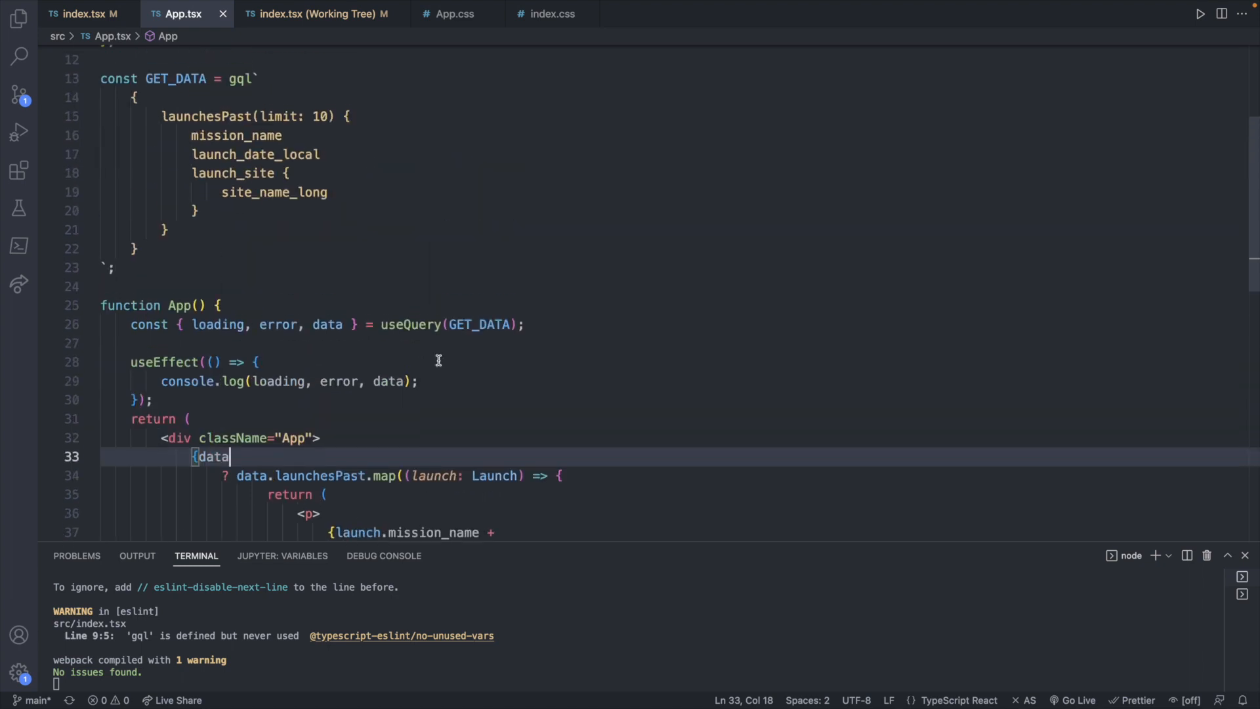
scroll(up, 3)
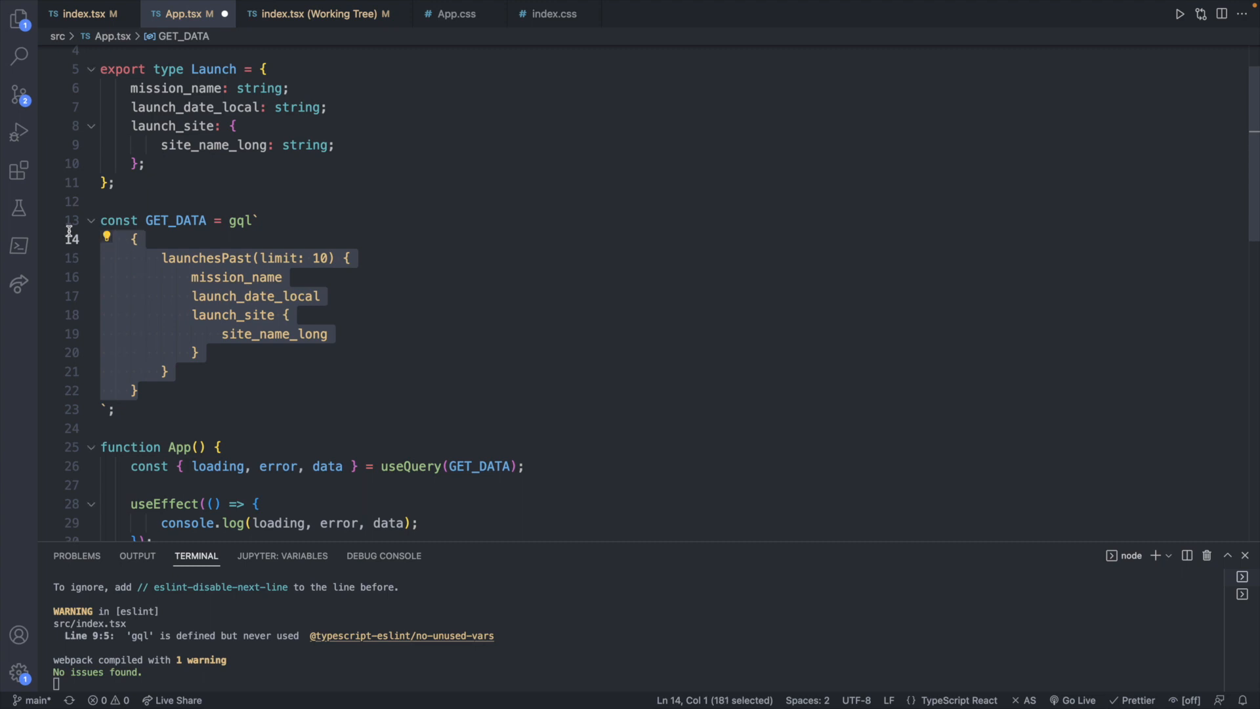
text(allCustomers {)
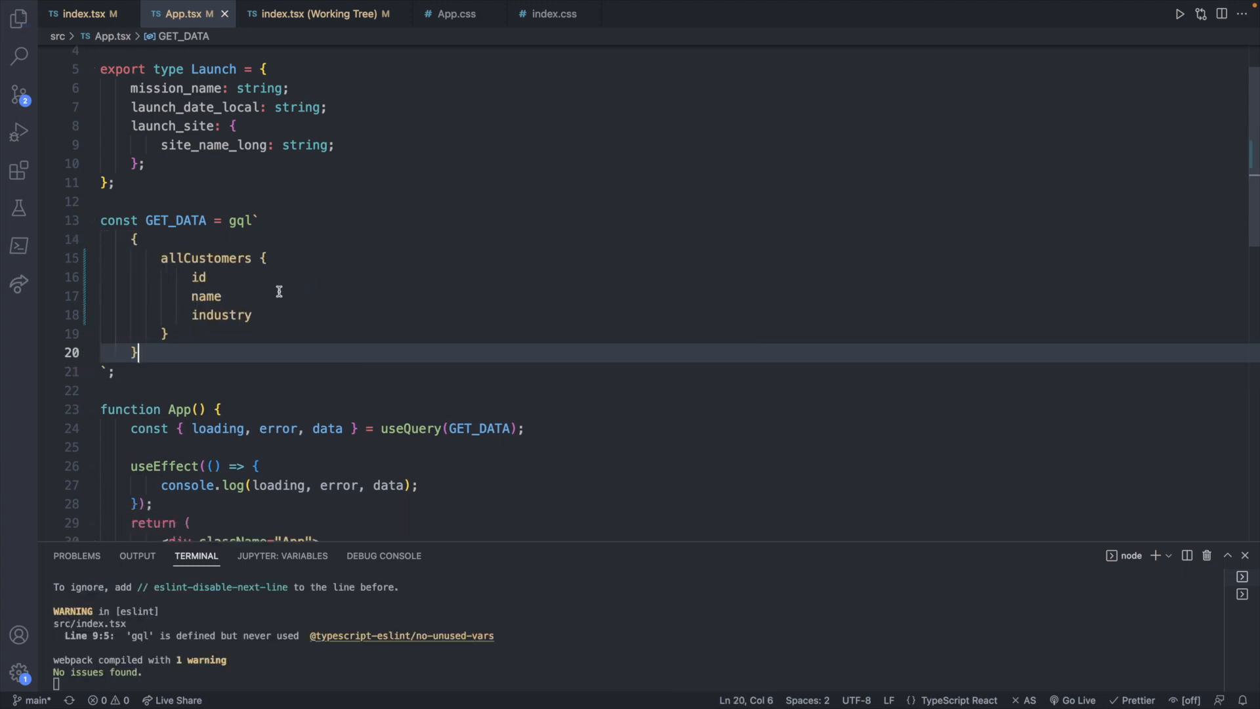
mouse_move(263, 174)
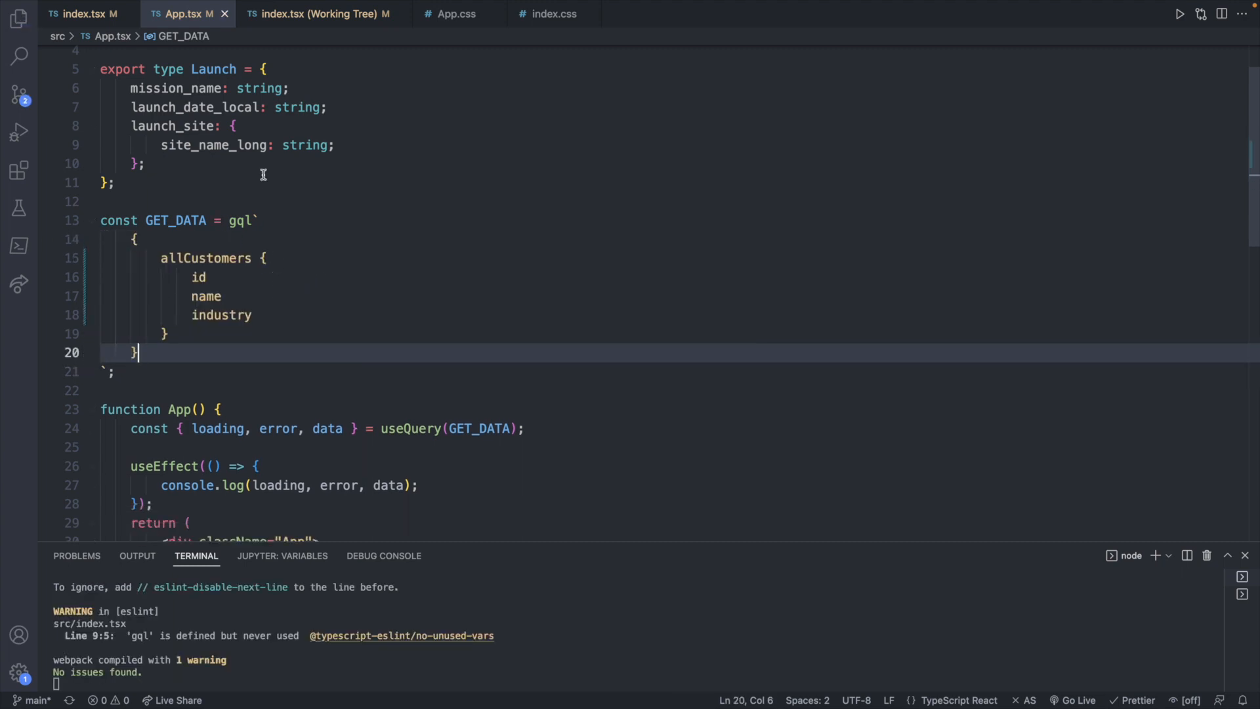
mouse_move(198, 68)
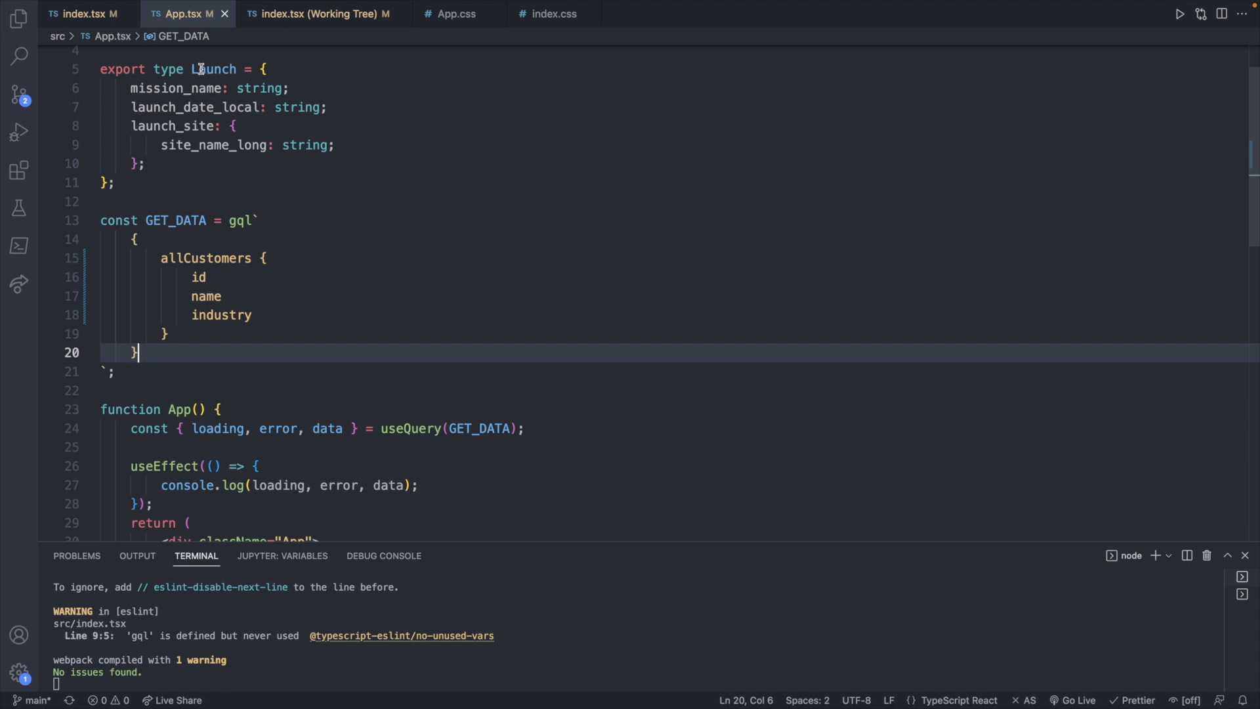
scroll(down, 3)
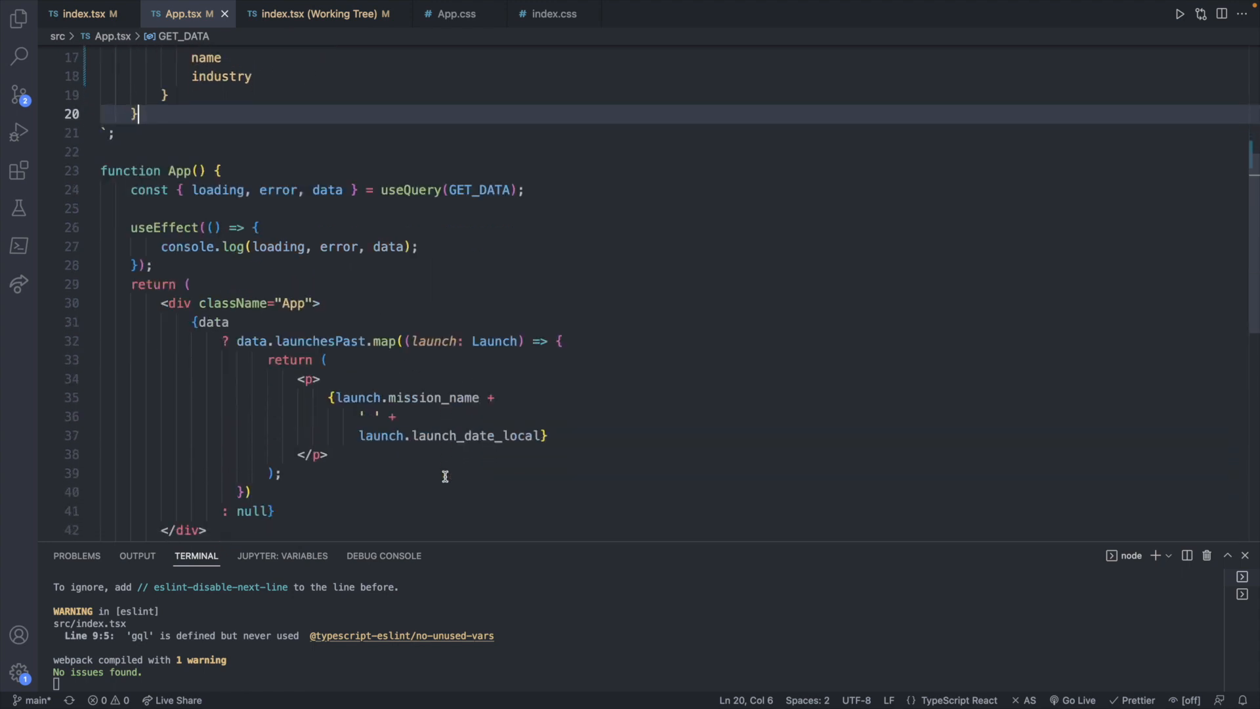
mouse_move(361, 411)
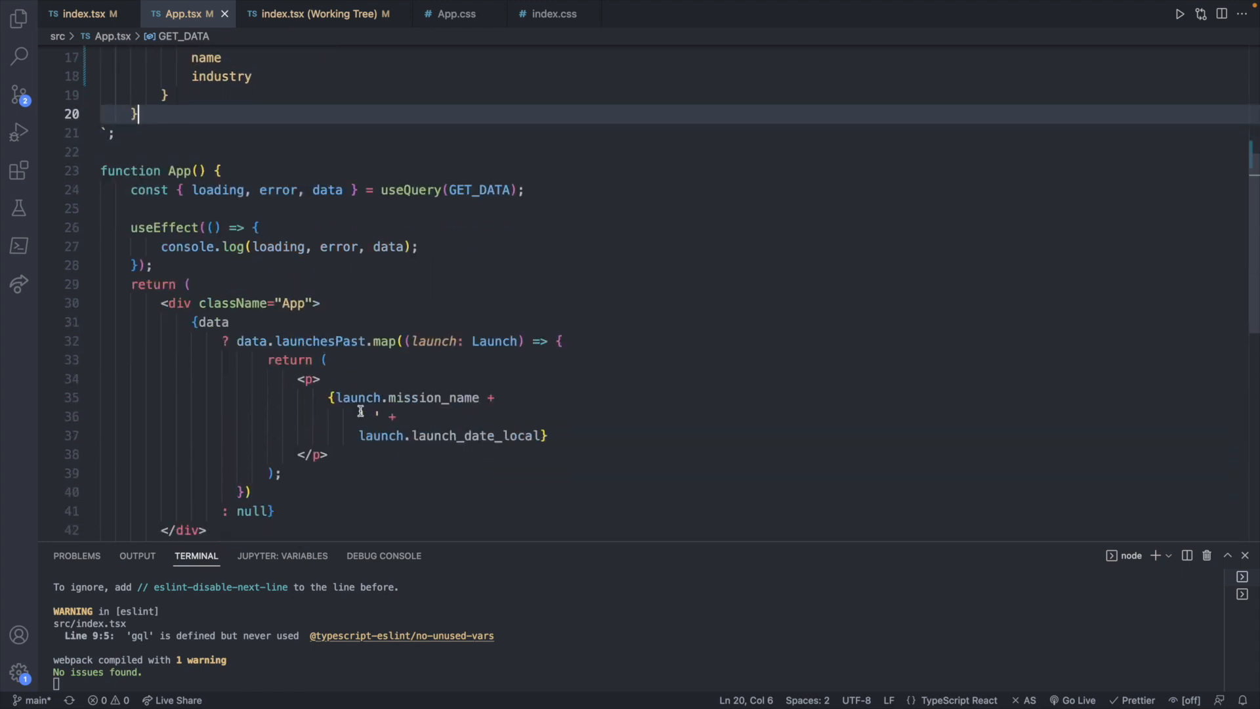
mouse_move(625, 458)
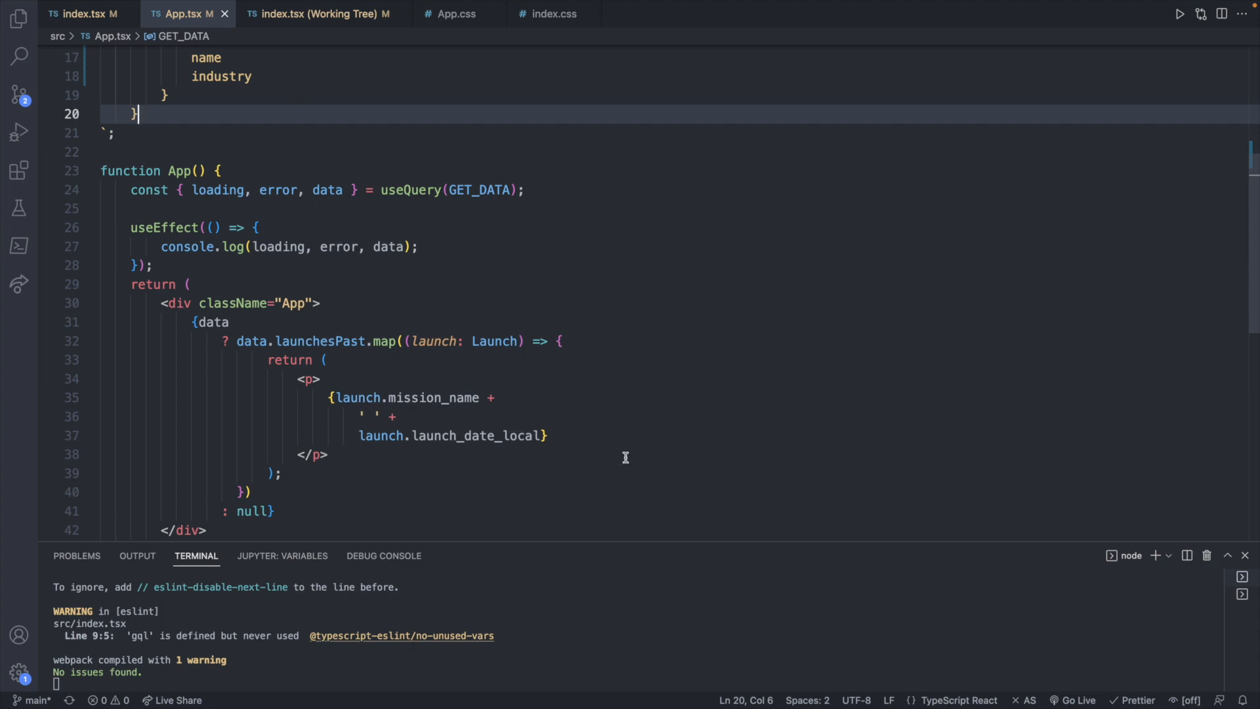
scroll(up, 3)
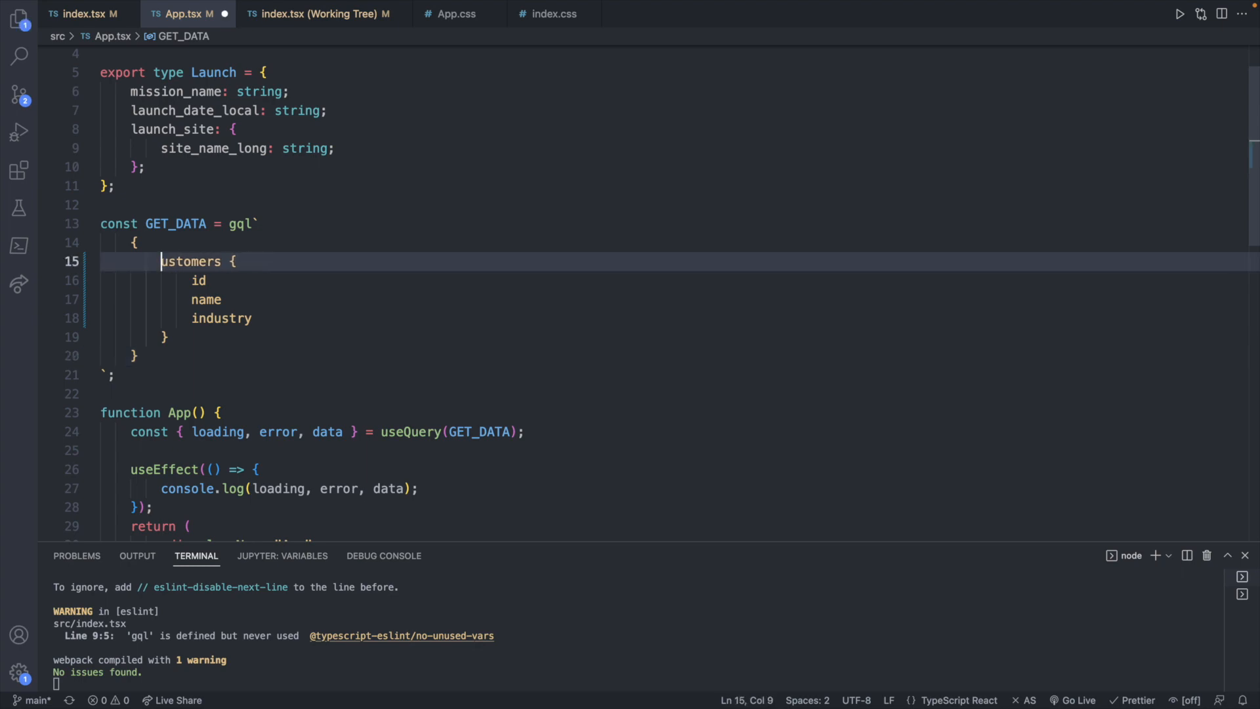
click(322, 282)
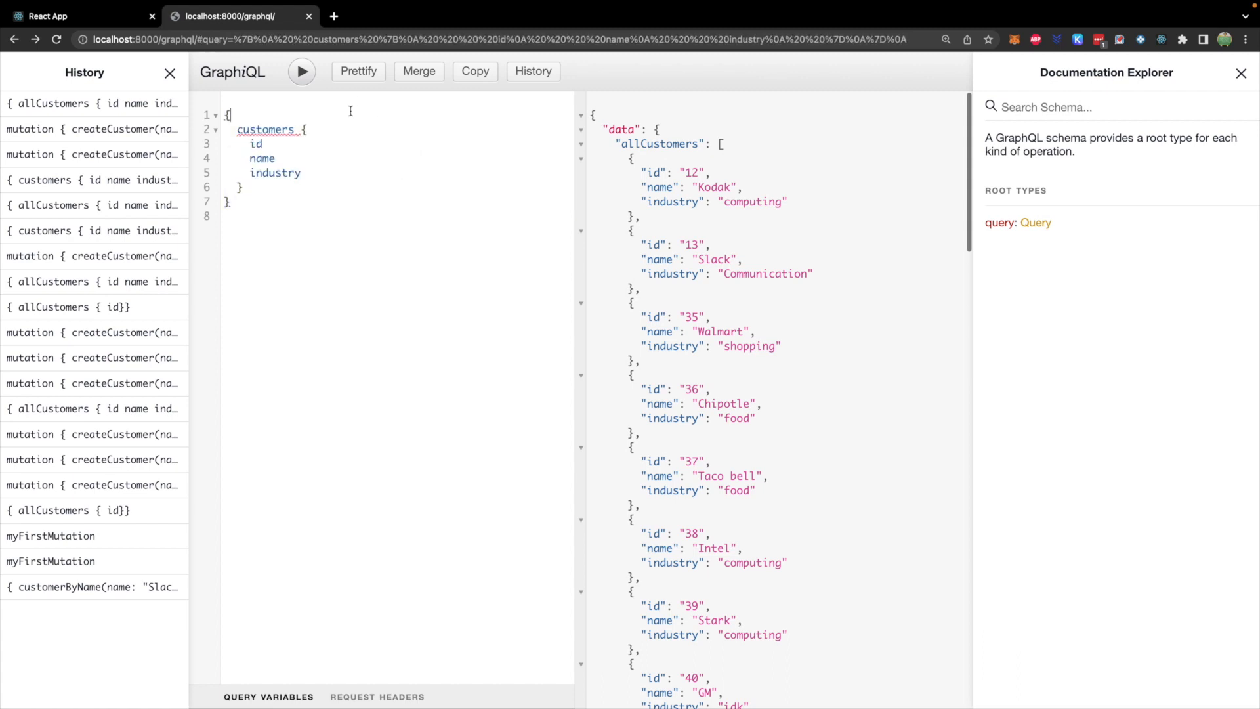
Run the customers query in GraphiQL and find the allCustomers field under Docs > Query.
click(301, 71)
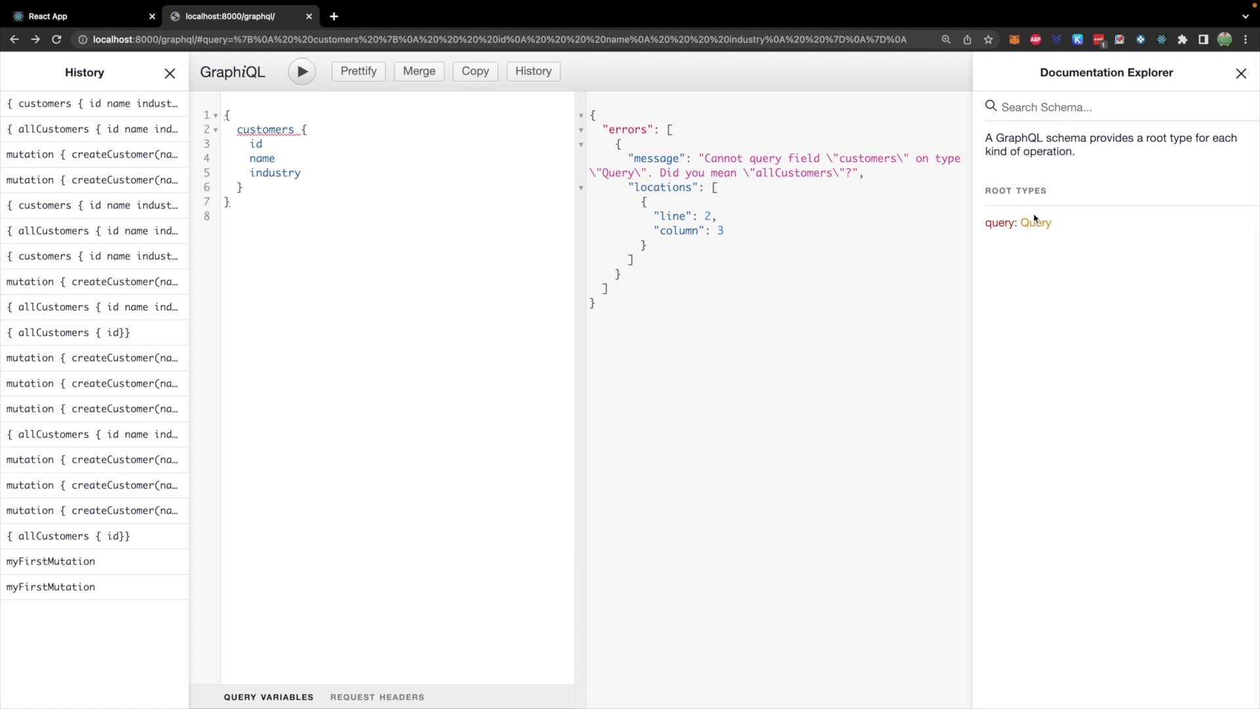
click(1035, 223)
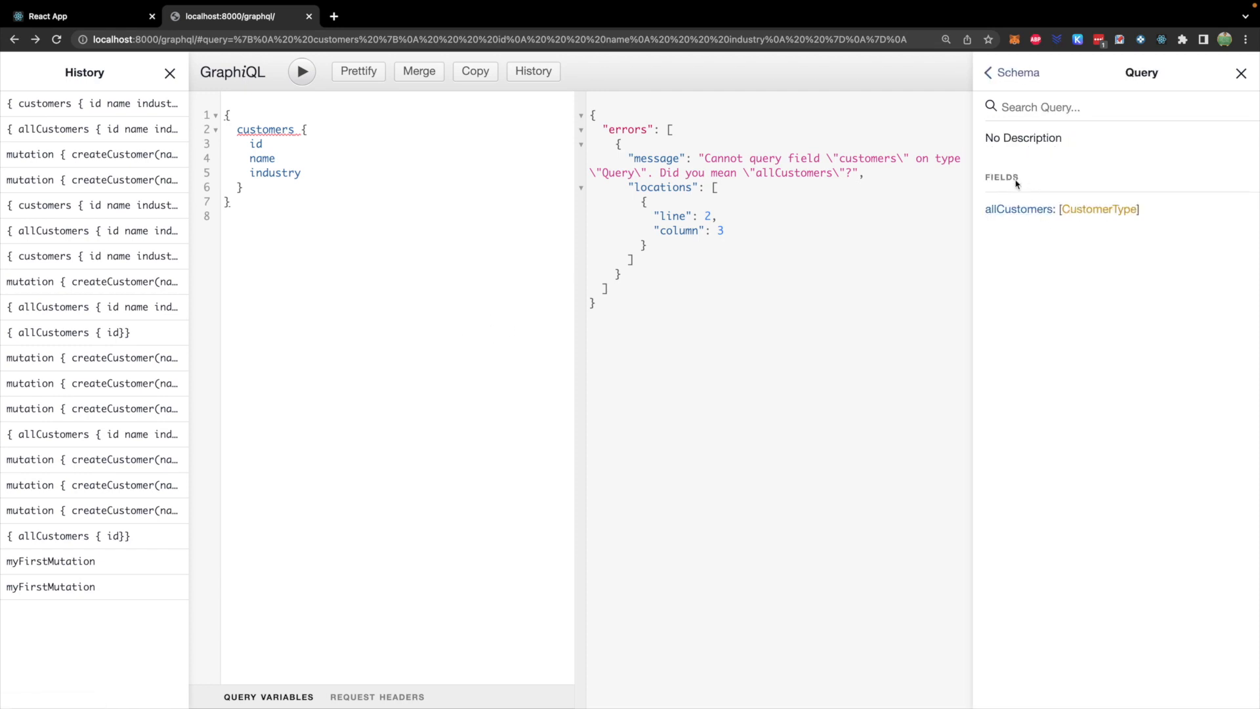
mouse_move(460, 86)
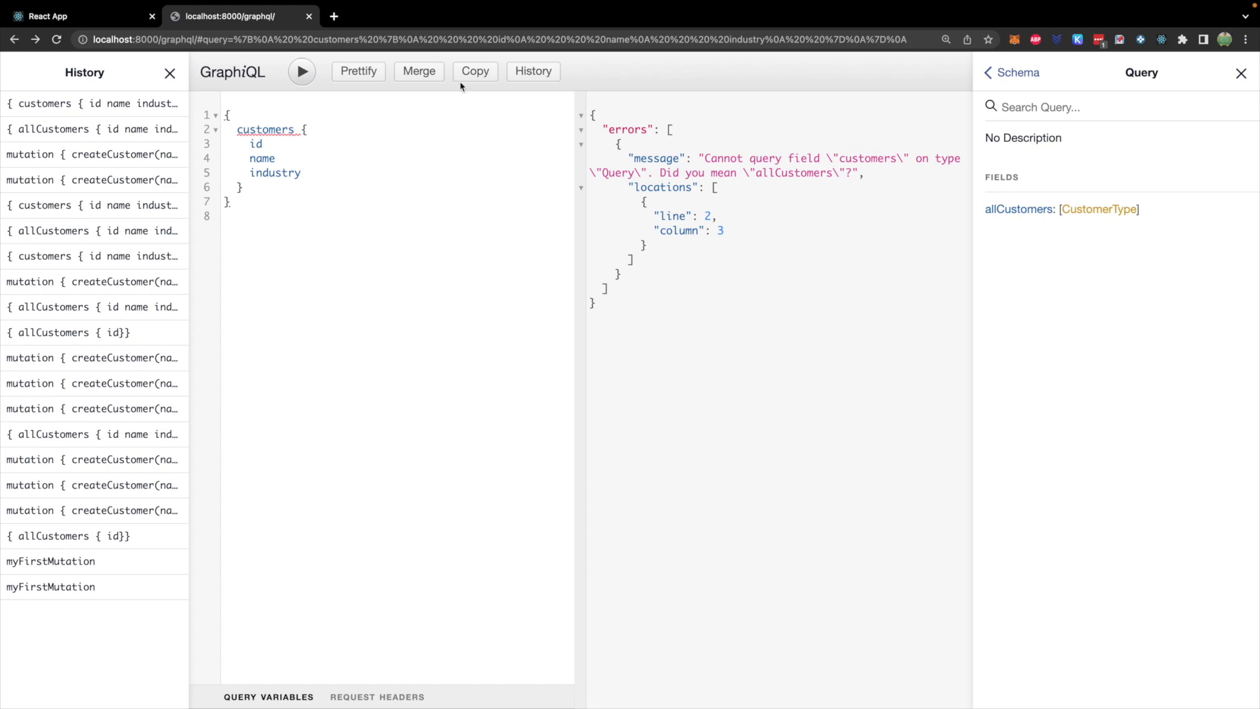
click(171, 72)
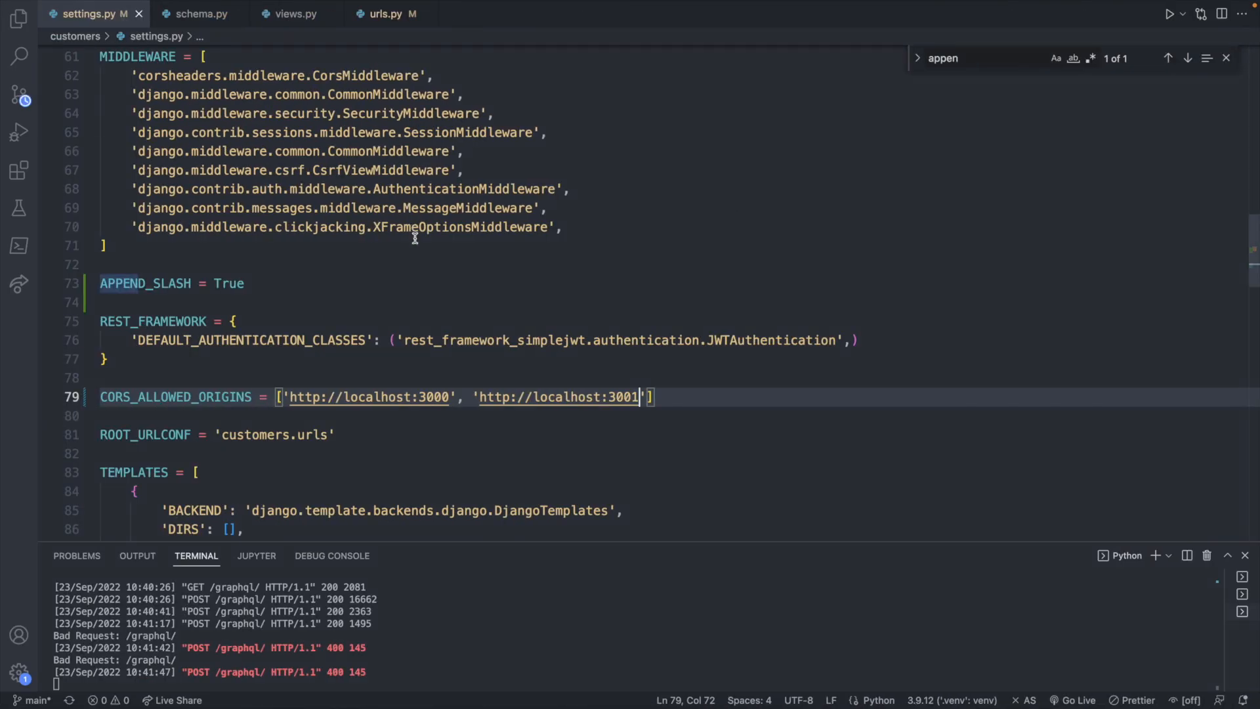
click(200, 14)
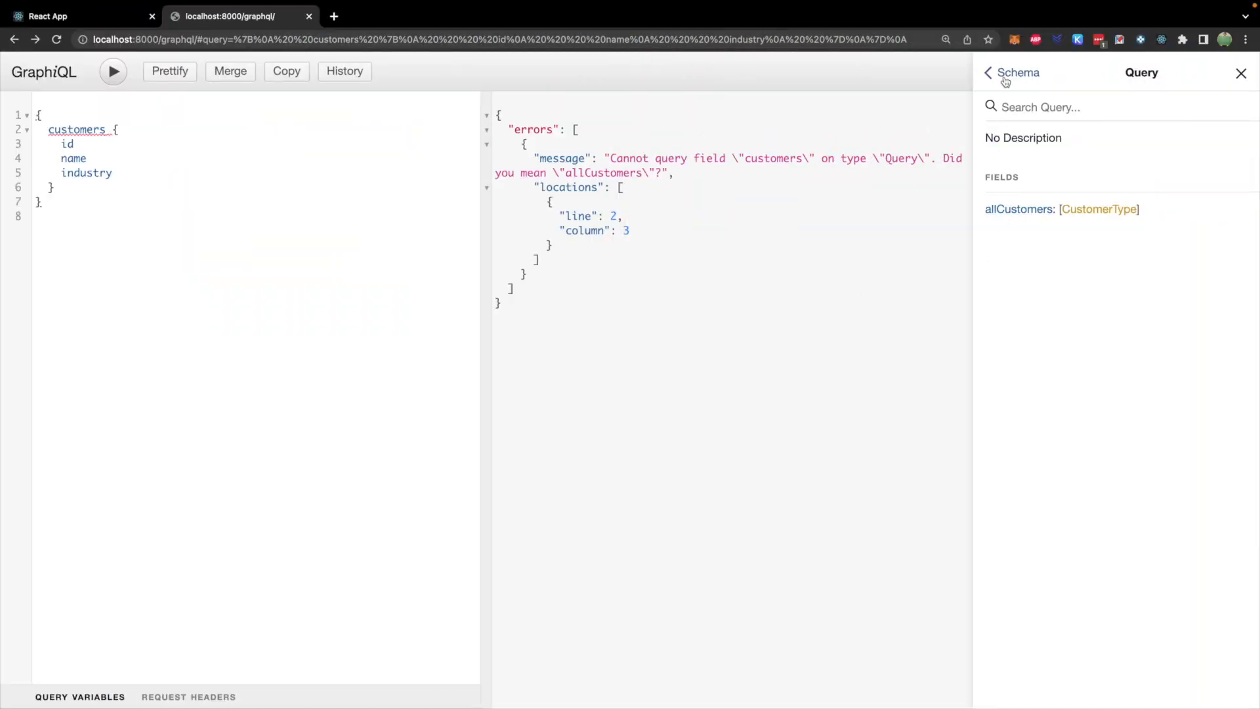
click(988, 72)
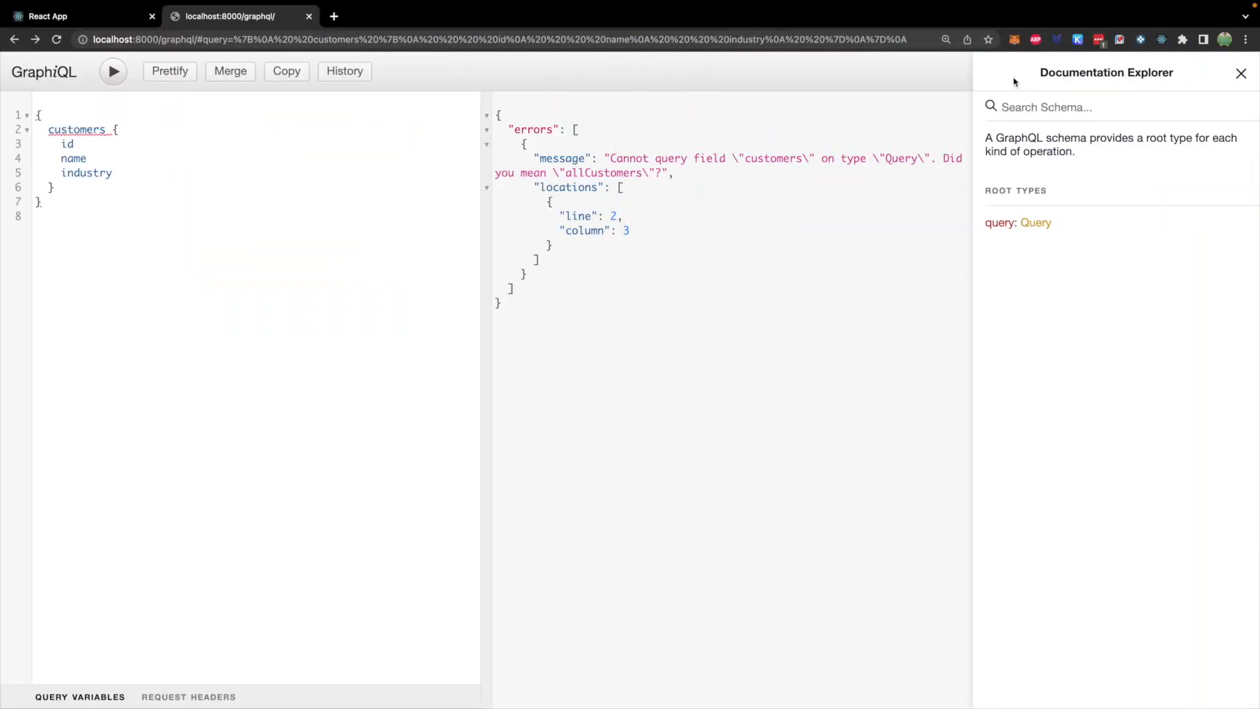
click(1034, 223)
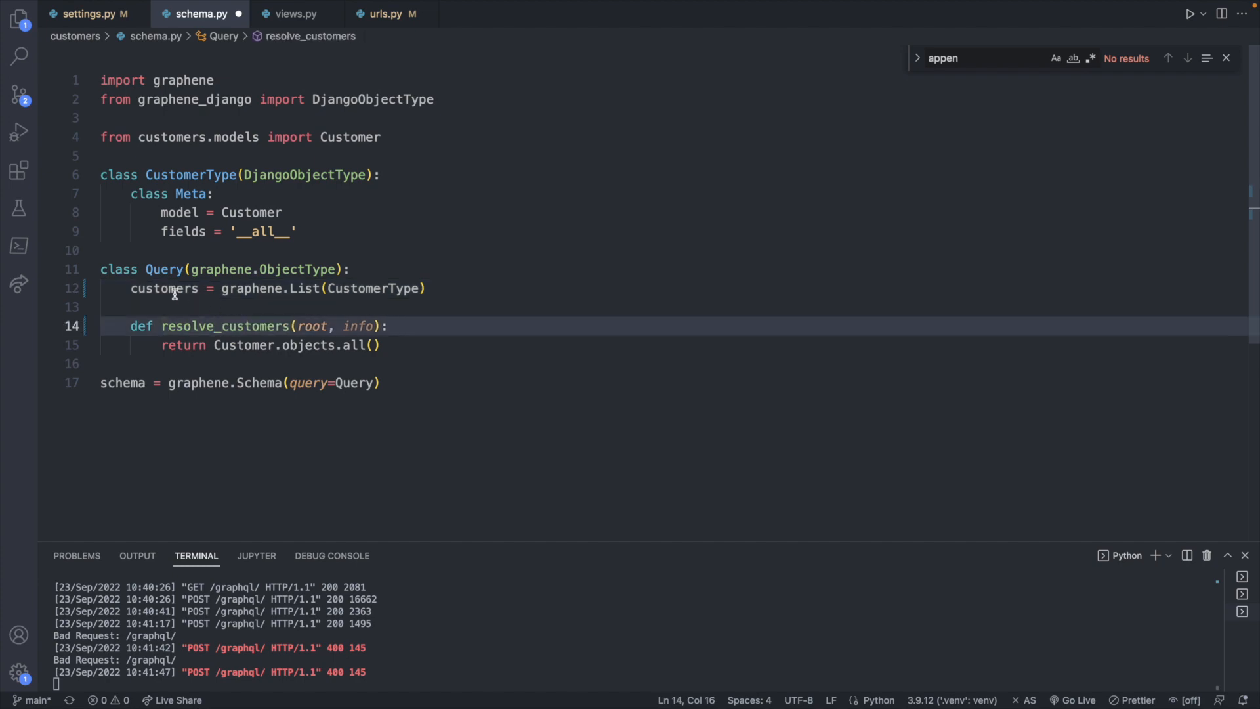
Save the customers field rename in schema.py and rerun the customers query in GraphiQL.
key(ctrl+s)
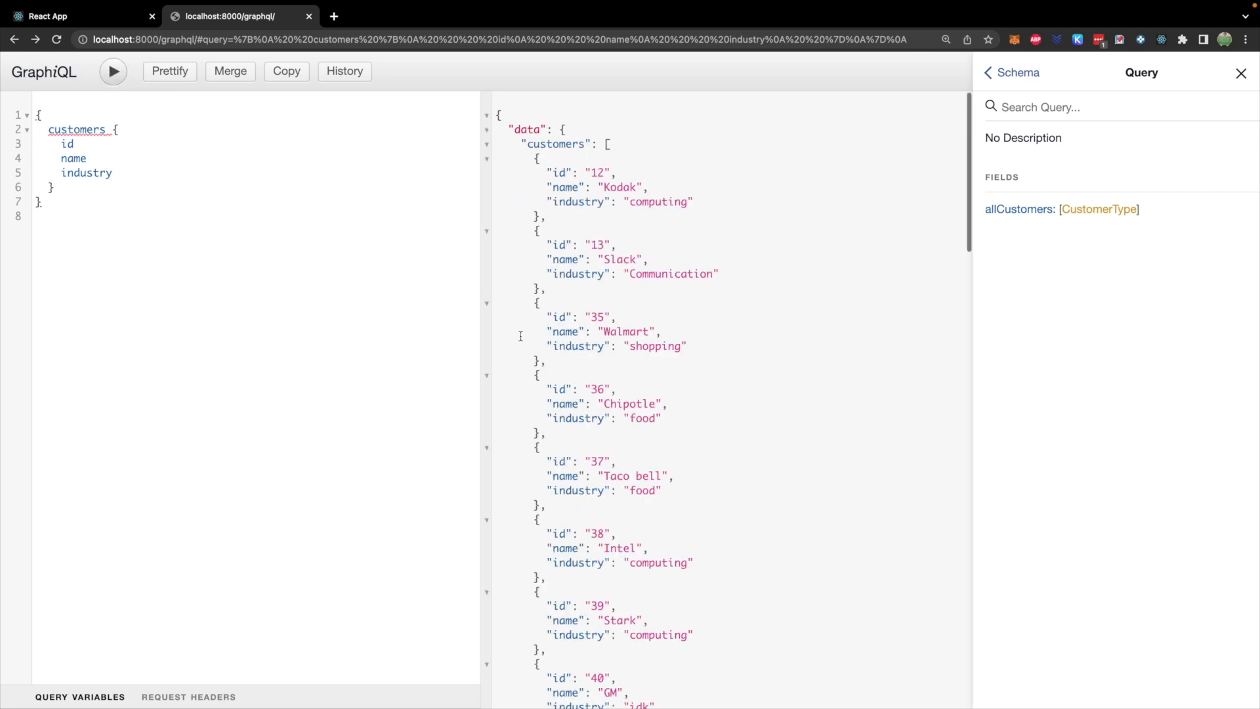
click(344, 70)
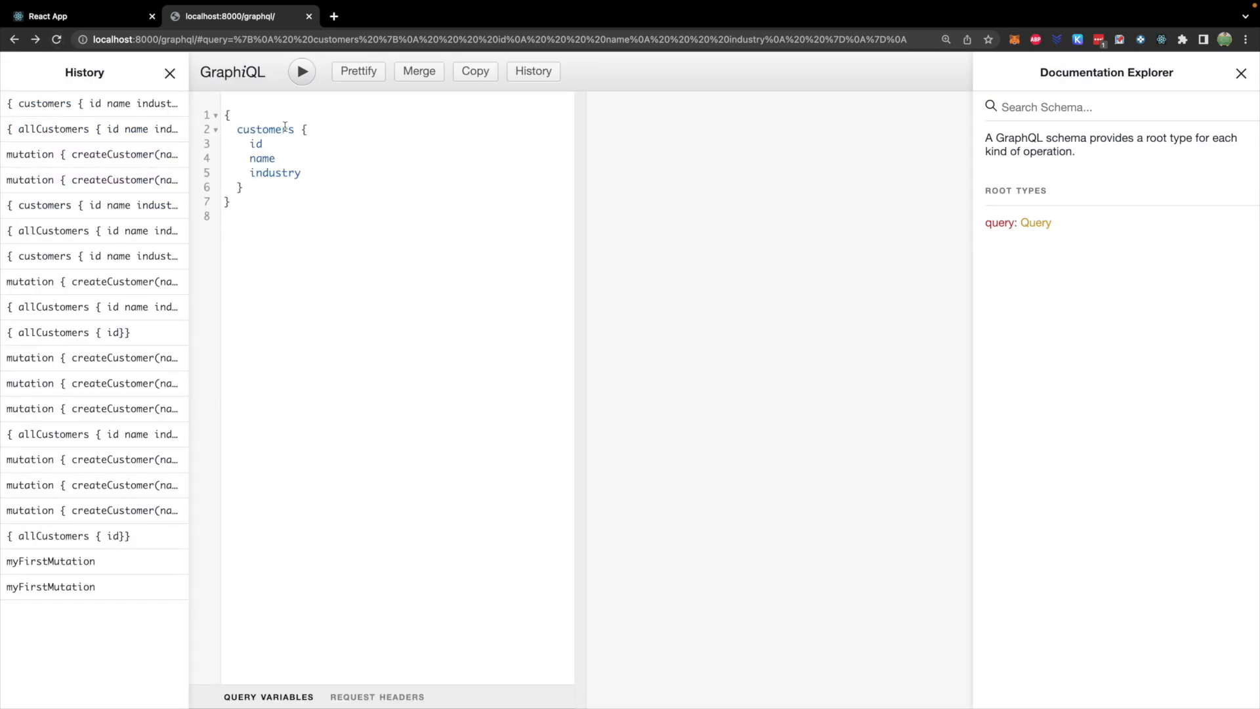
click(169, 72)
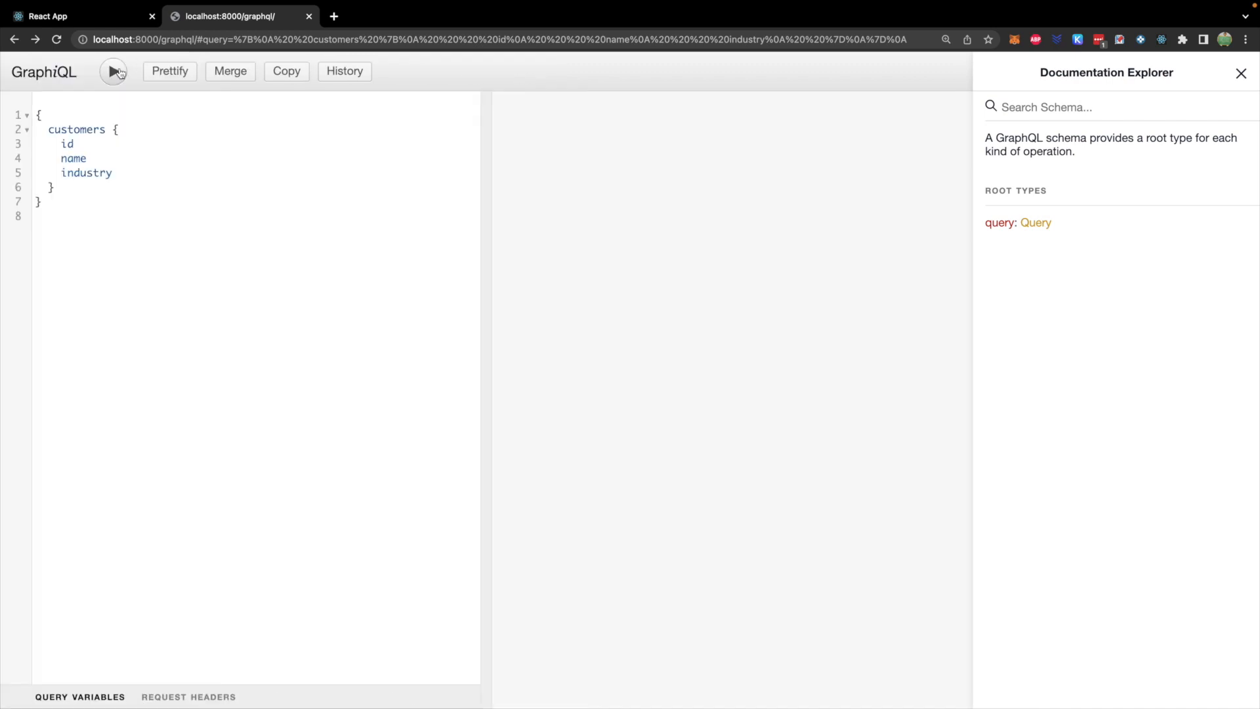
click(113, 71)
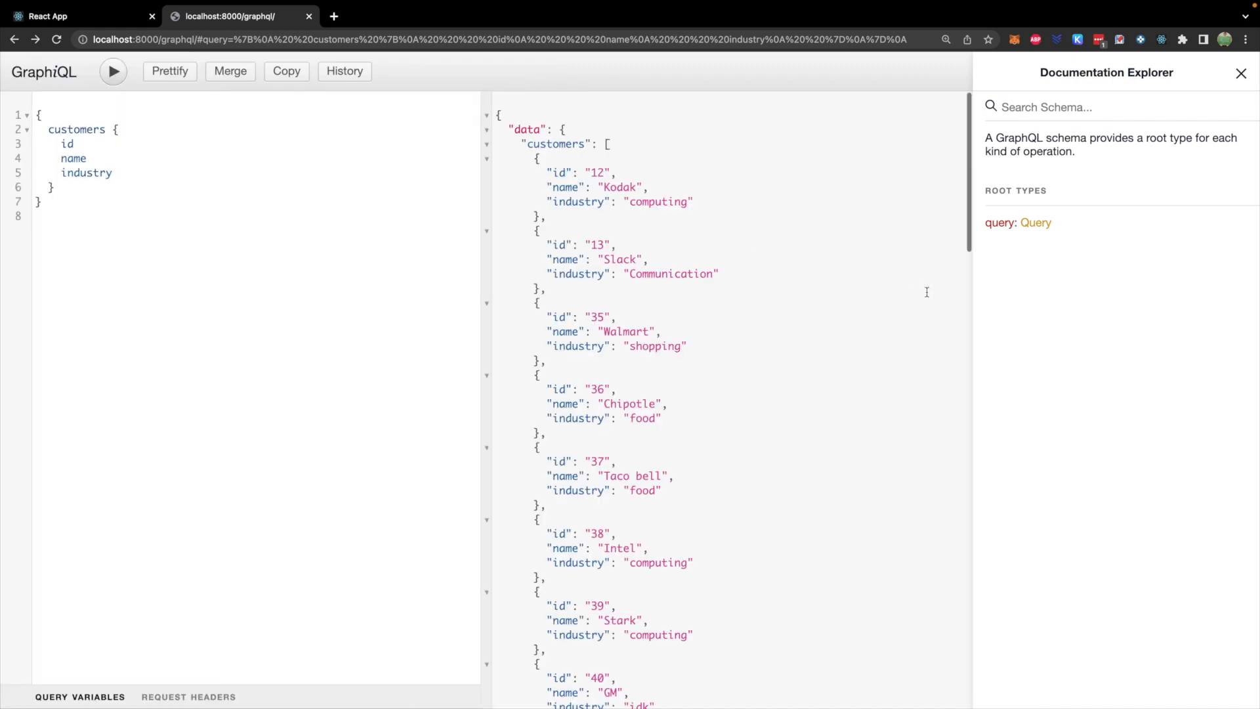
mouse_move(844, 218)
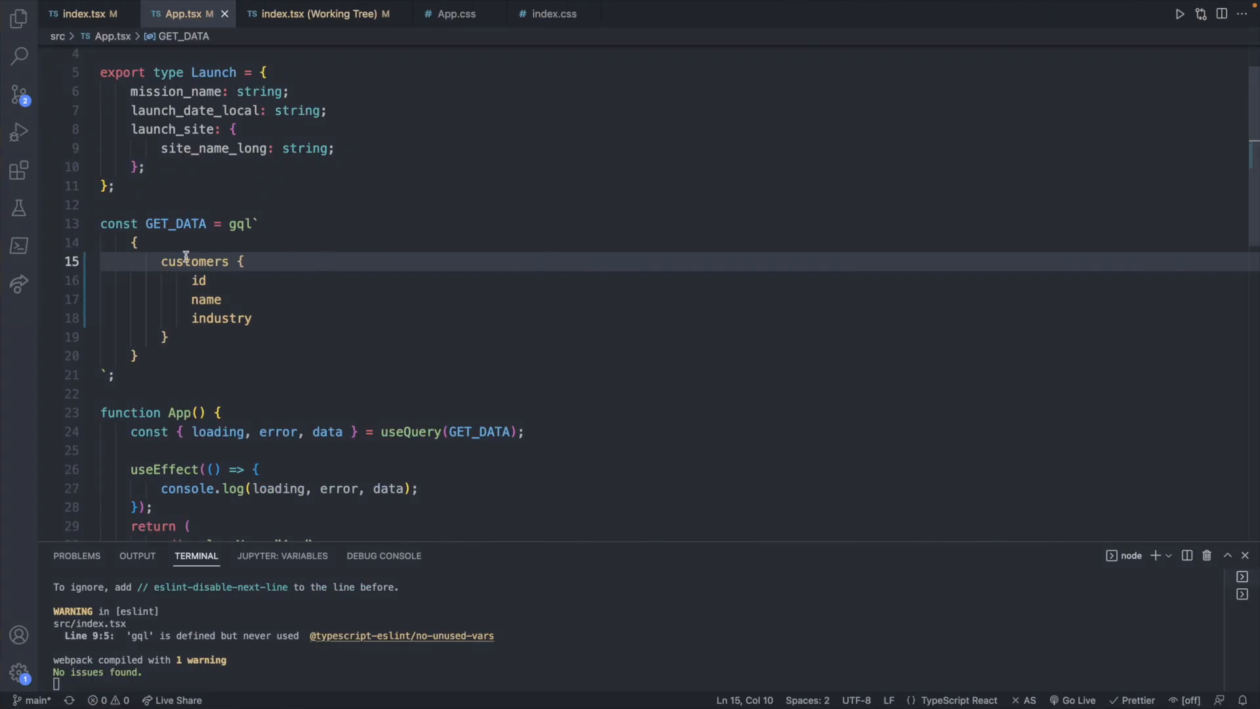
mouse_move(208, 299)
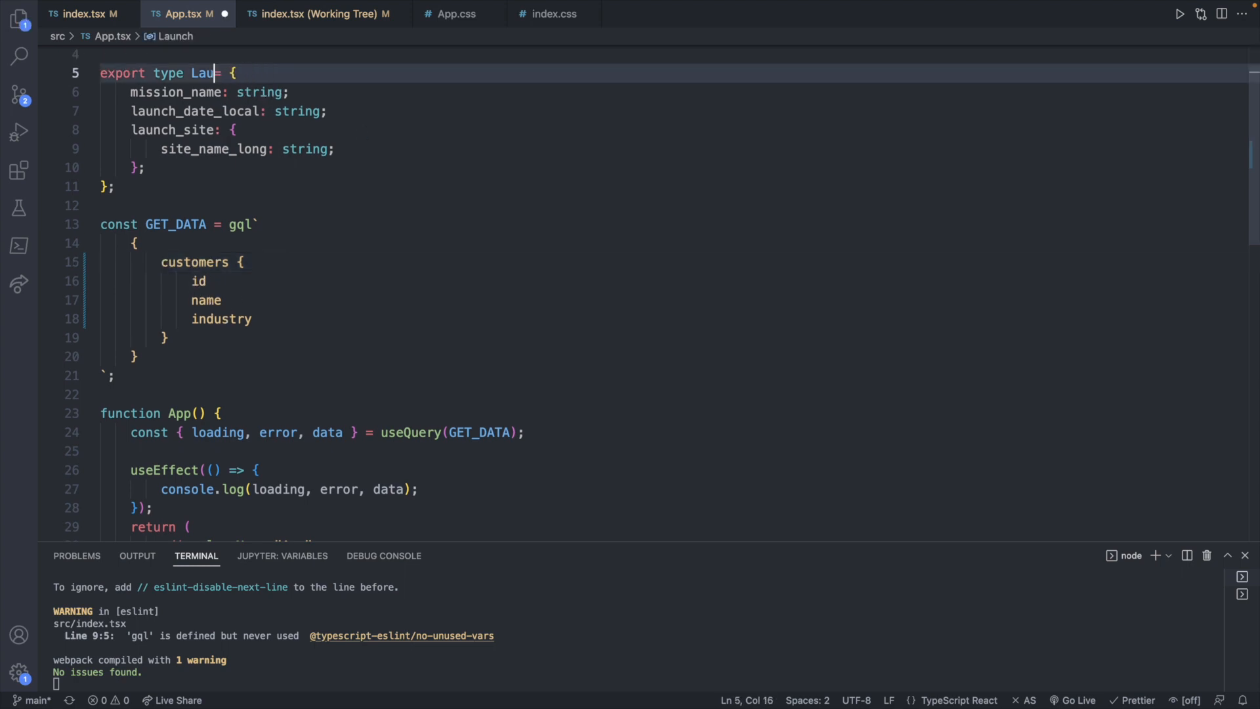
Rename the Launch type to customer with fields id: number, name: string and industry: string.
key(Backspace)
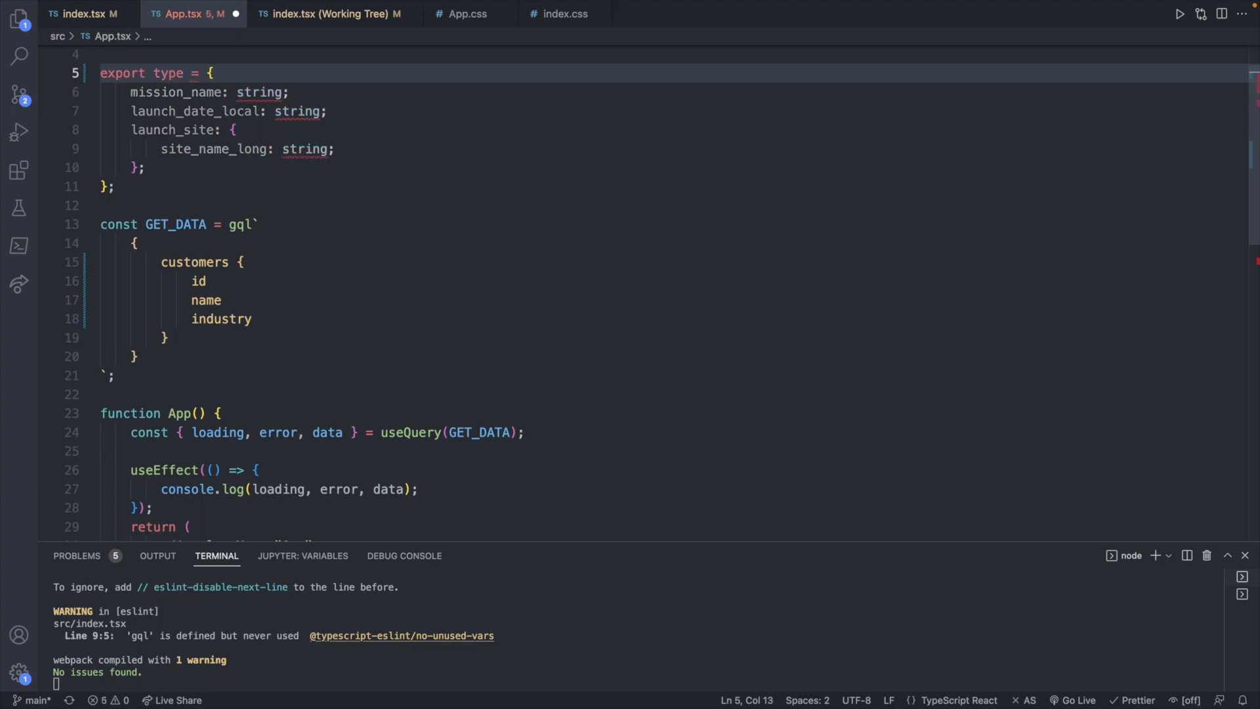
text(customer)
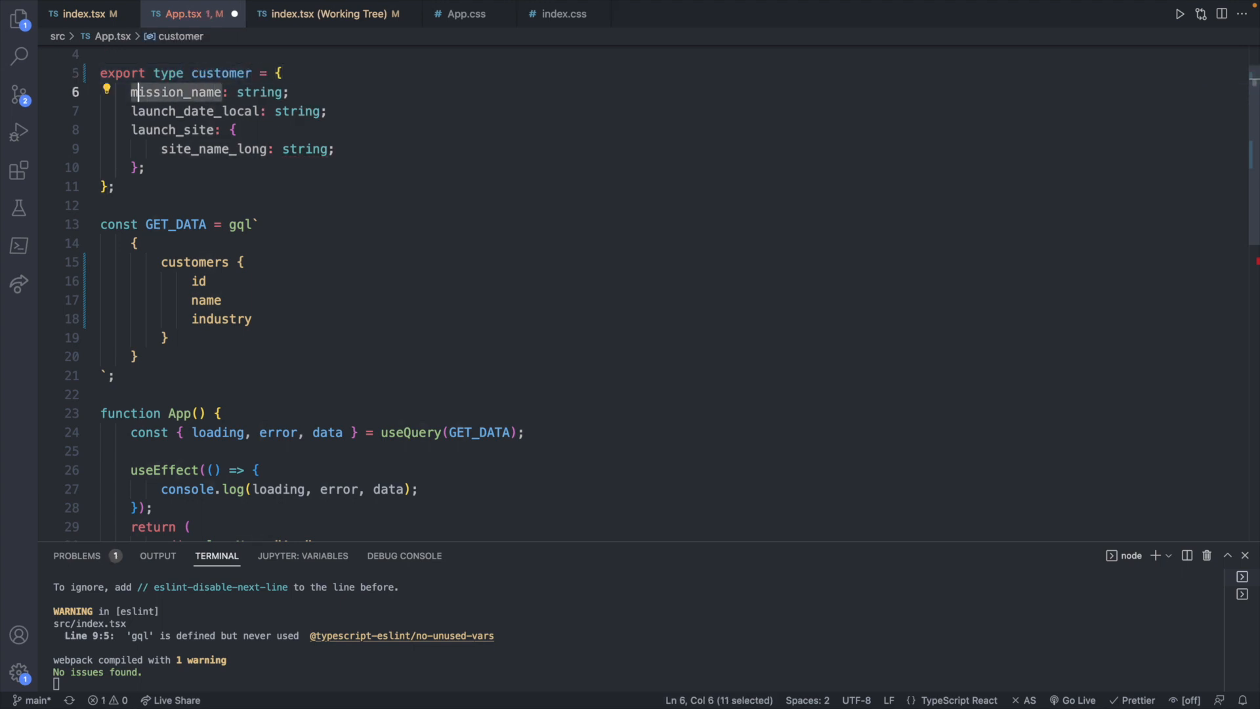
text(name)
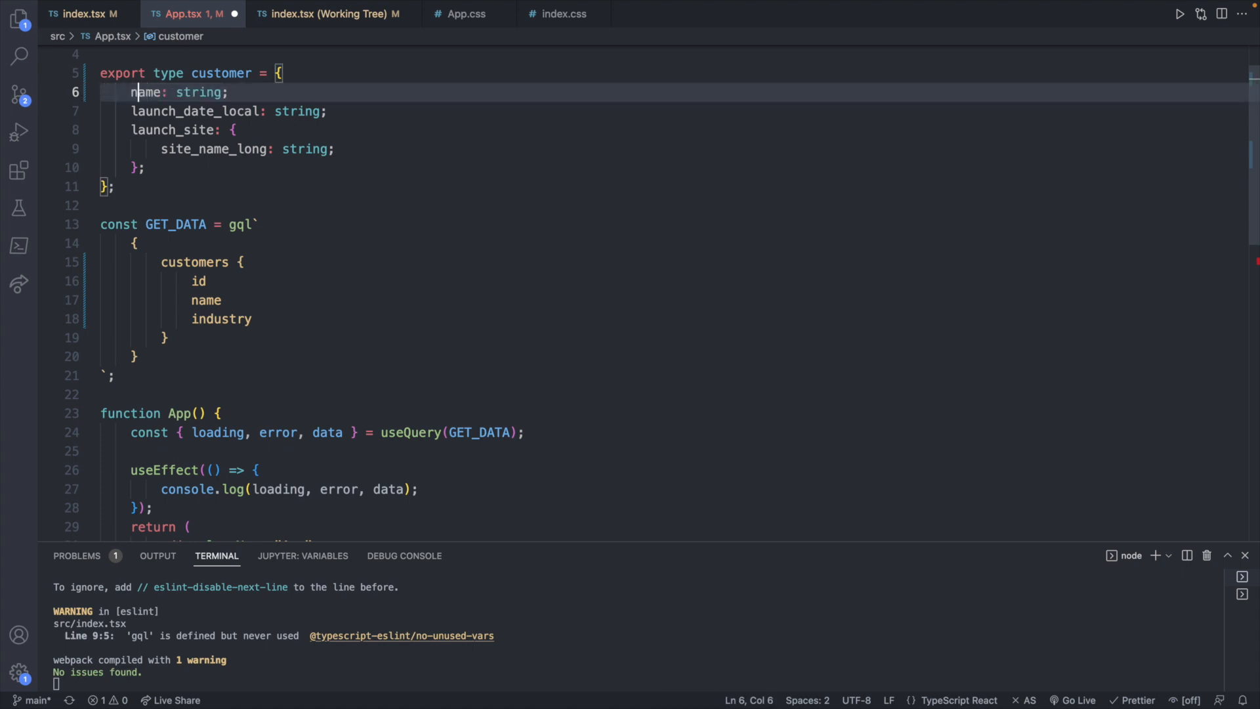
key(Enter)
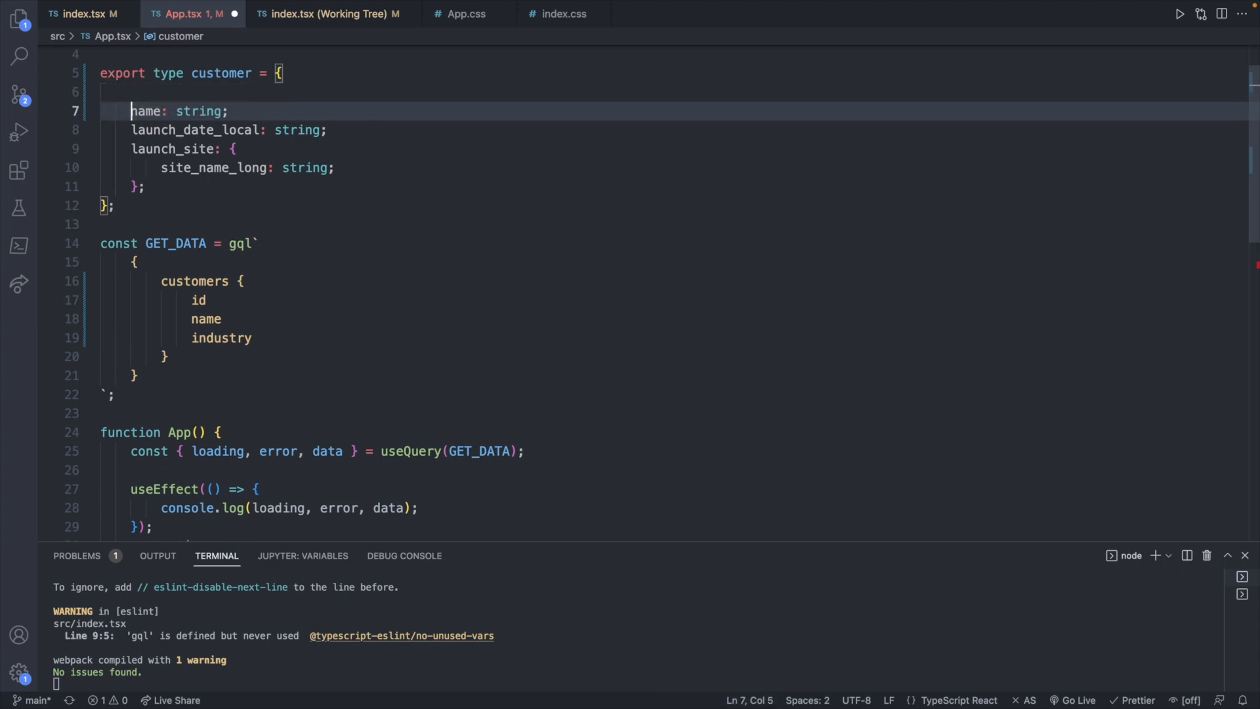
text(id: number)
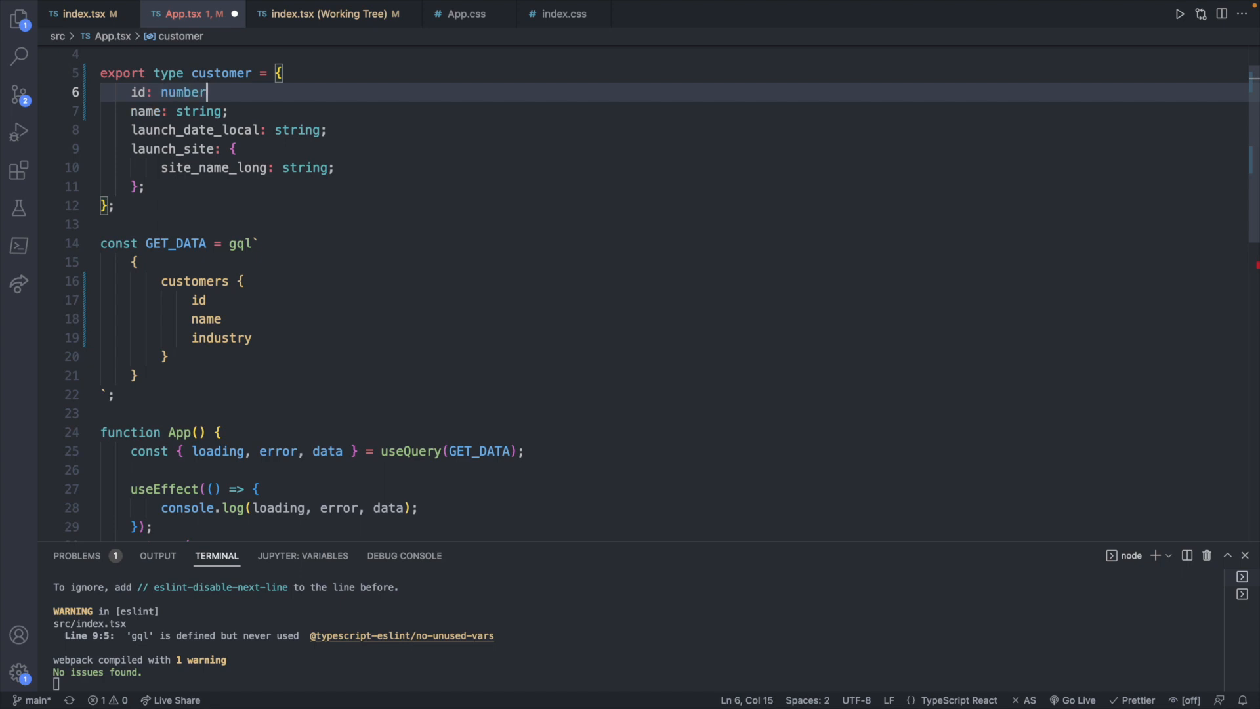
click(222, 130)
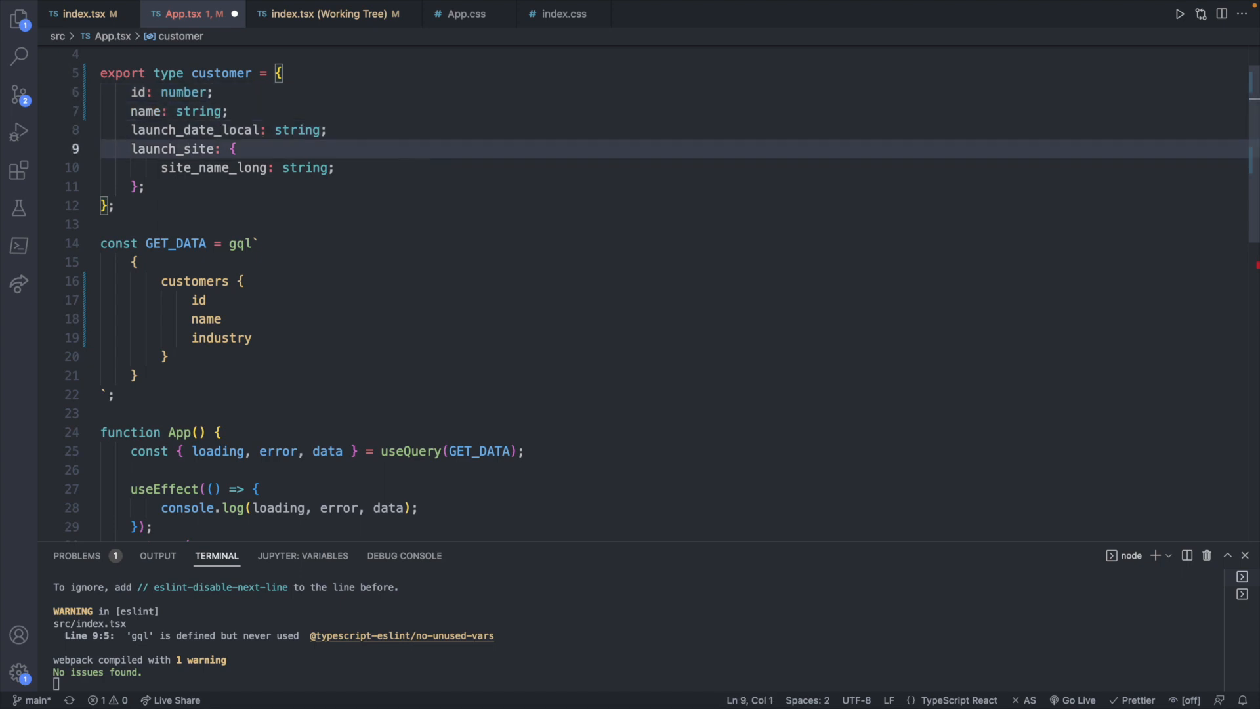
double_click(193, 129)
text(industry)
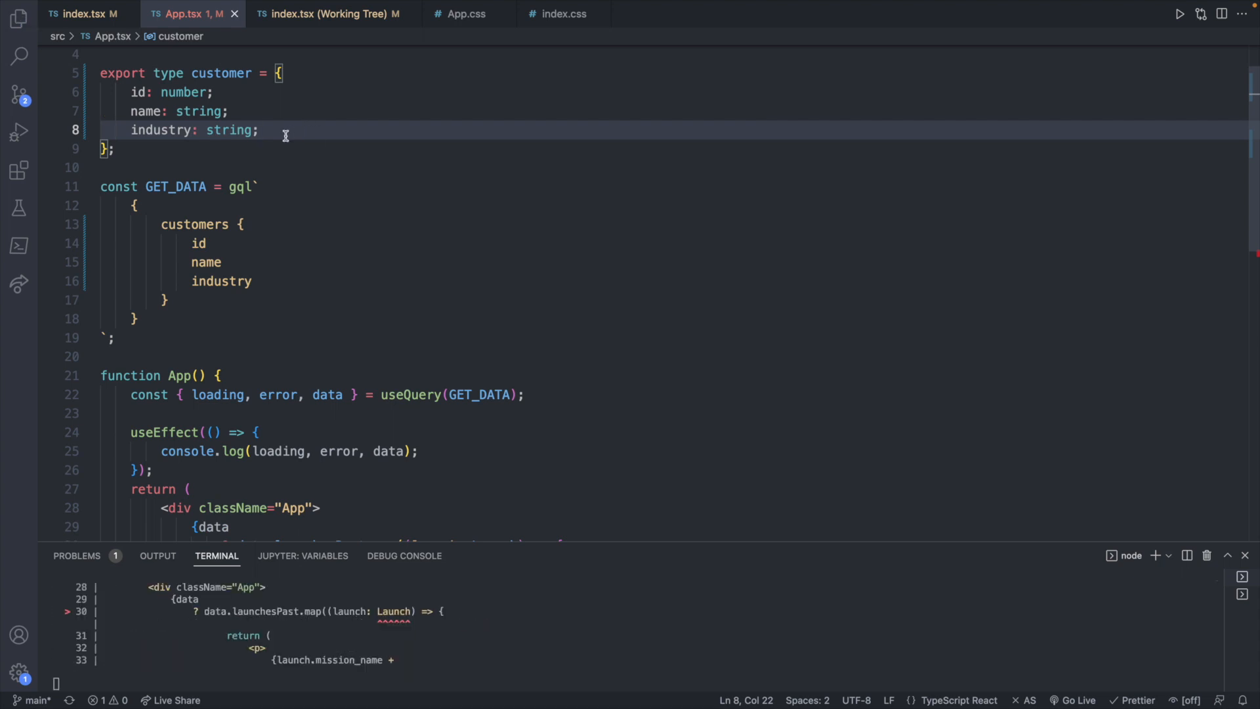
Map over customers with each item named customer and typed Customer.
scroll(down, 3)
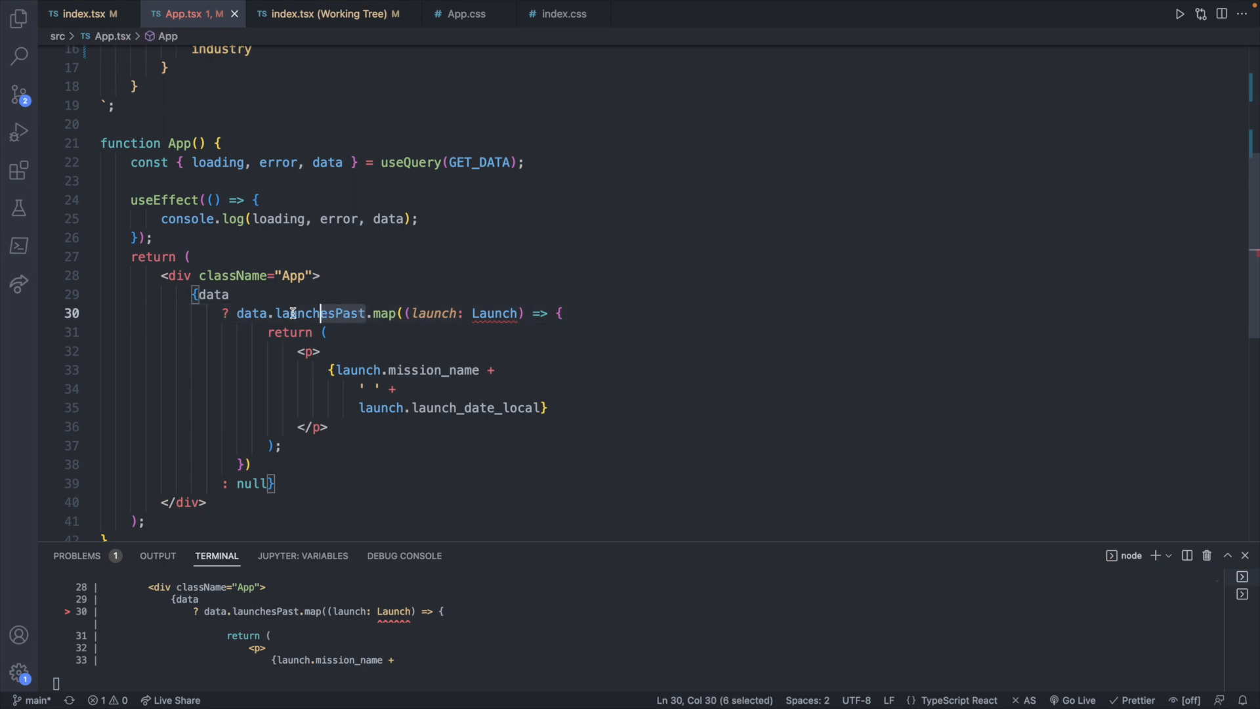
text(v)
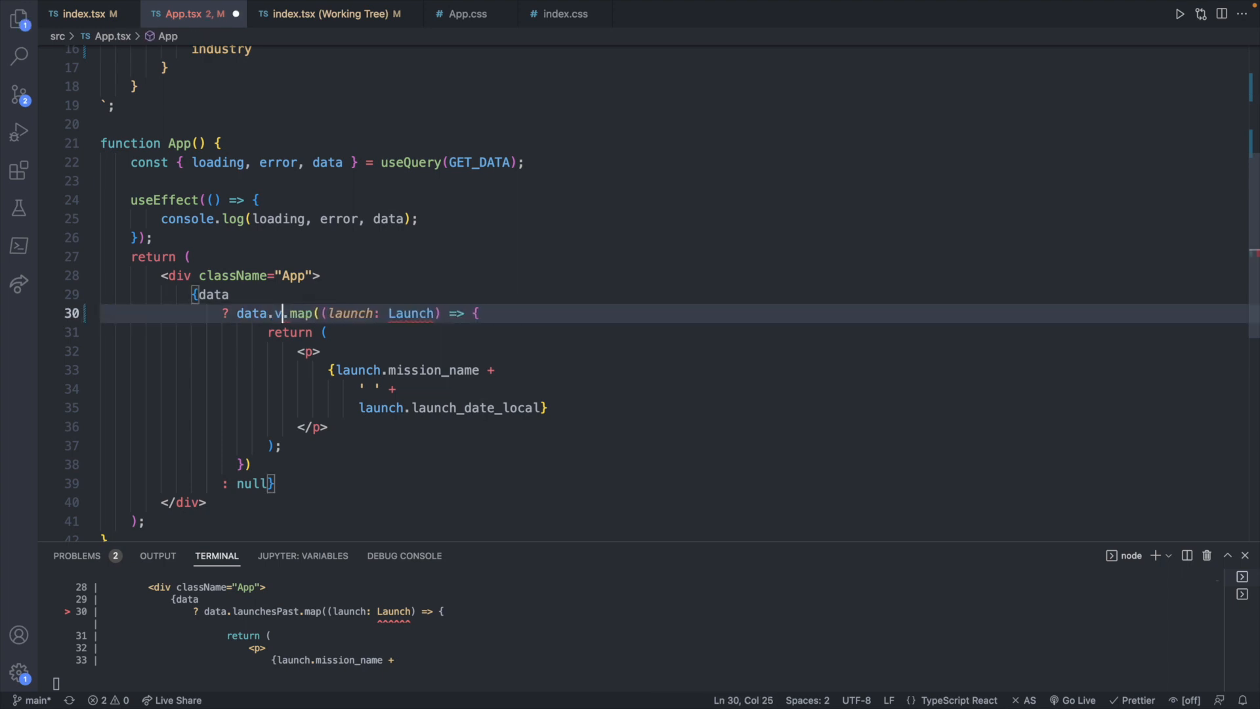
text(customers)
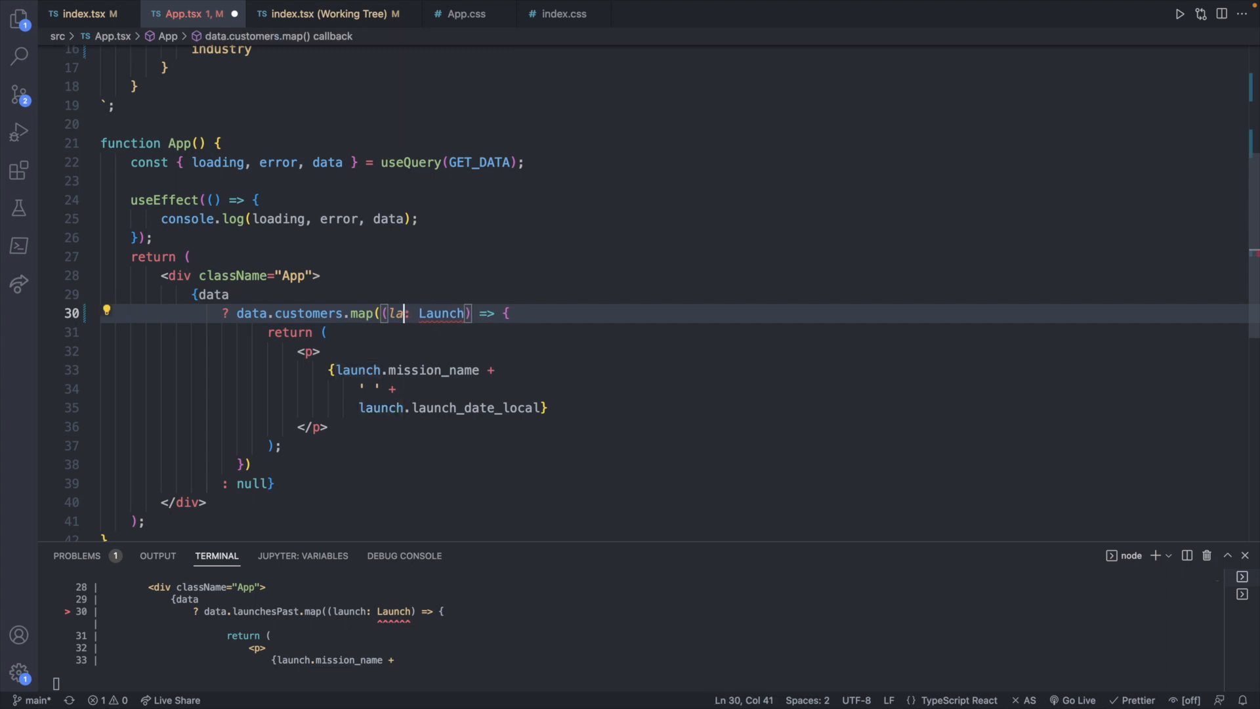
text(customer)
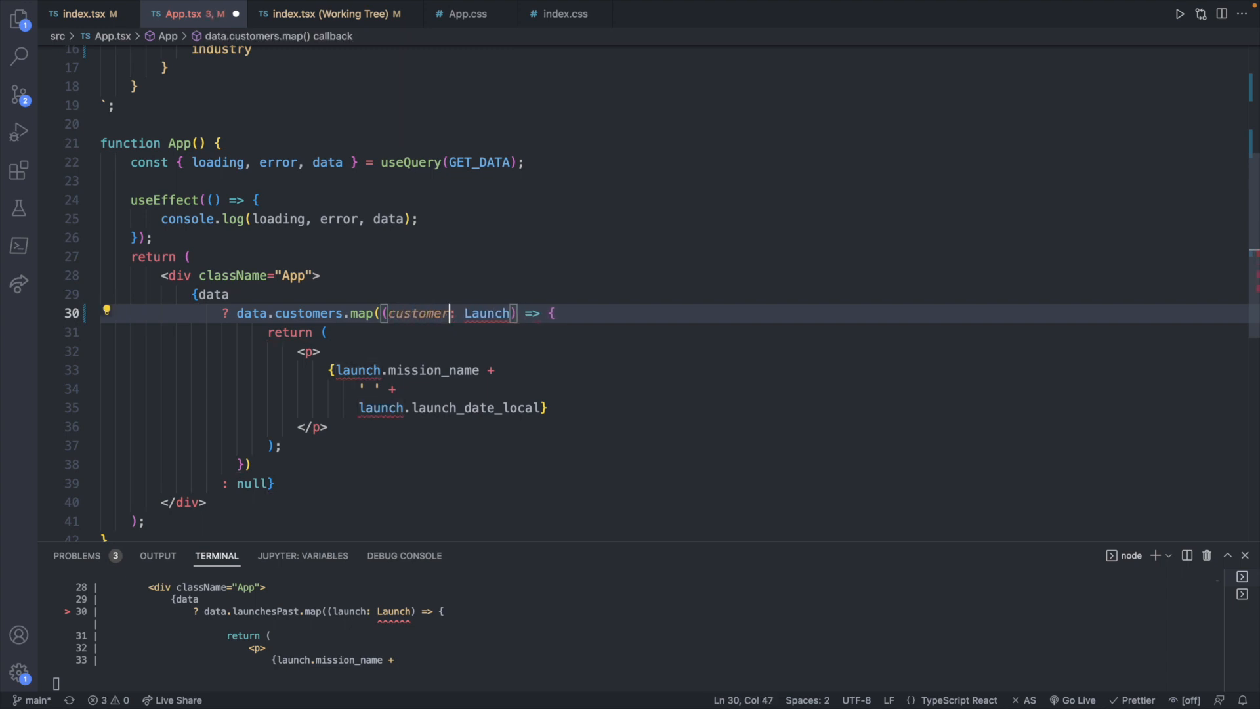
double_click(486, 314)
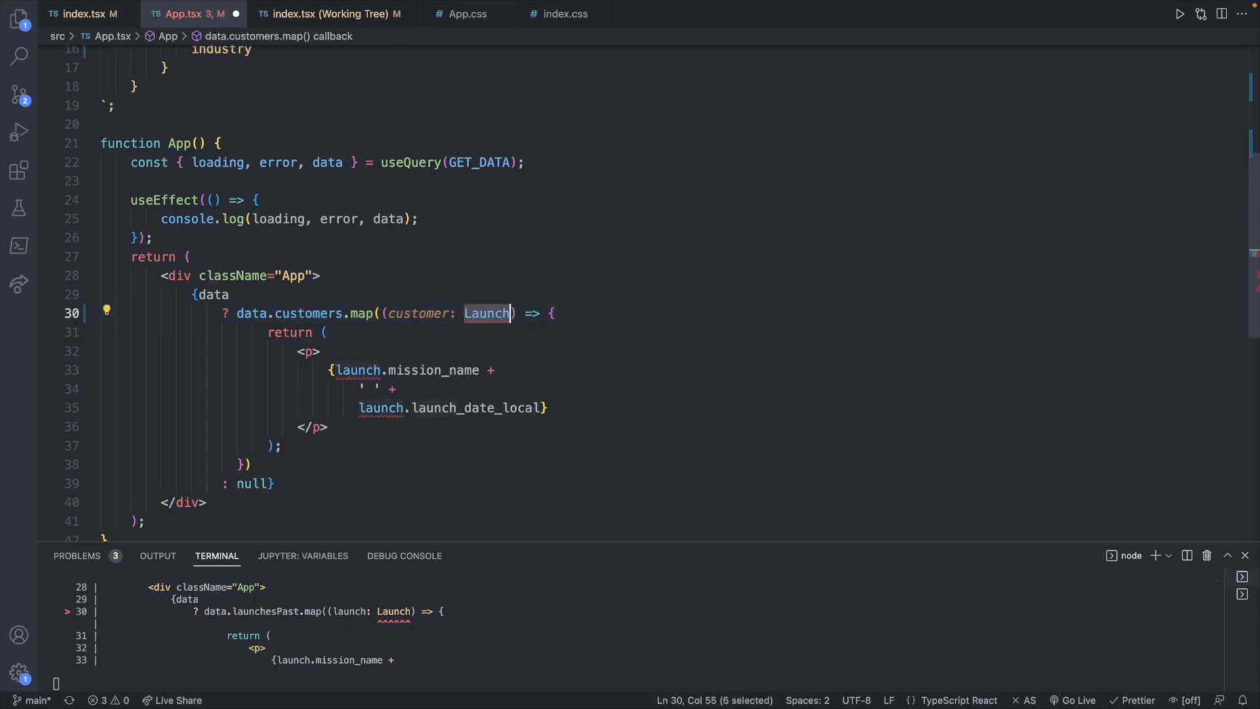
text(Customer)
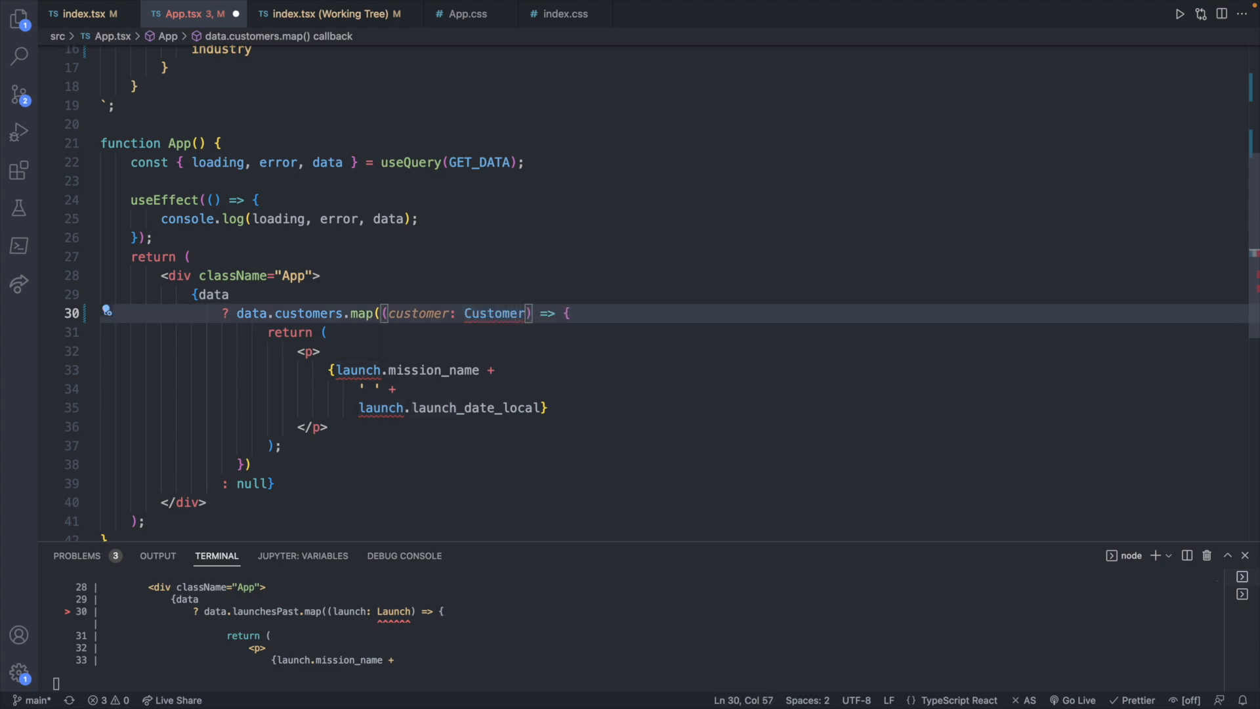
Replace the launch date expression with customer.industry after customer.name.
scroll(up, 3)
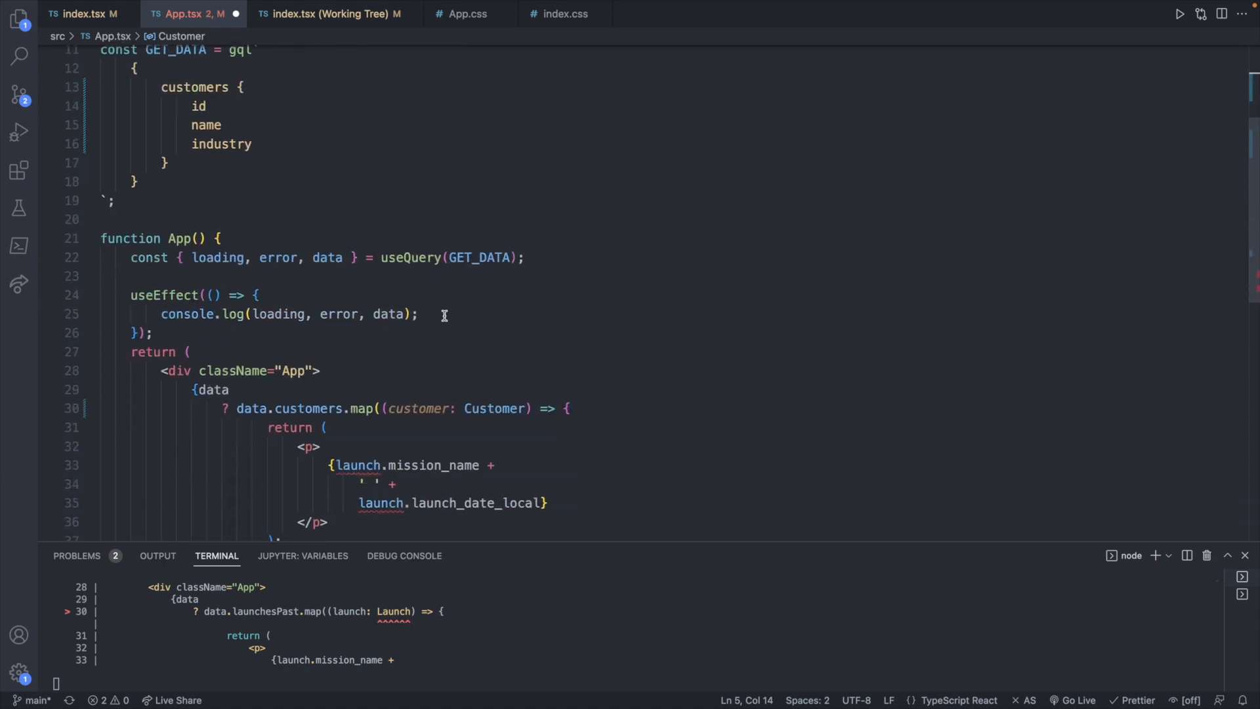
scroll(down, 3)
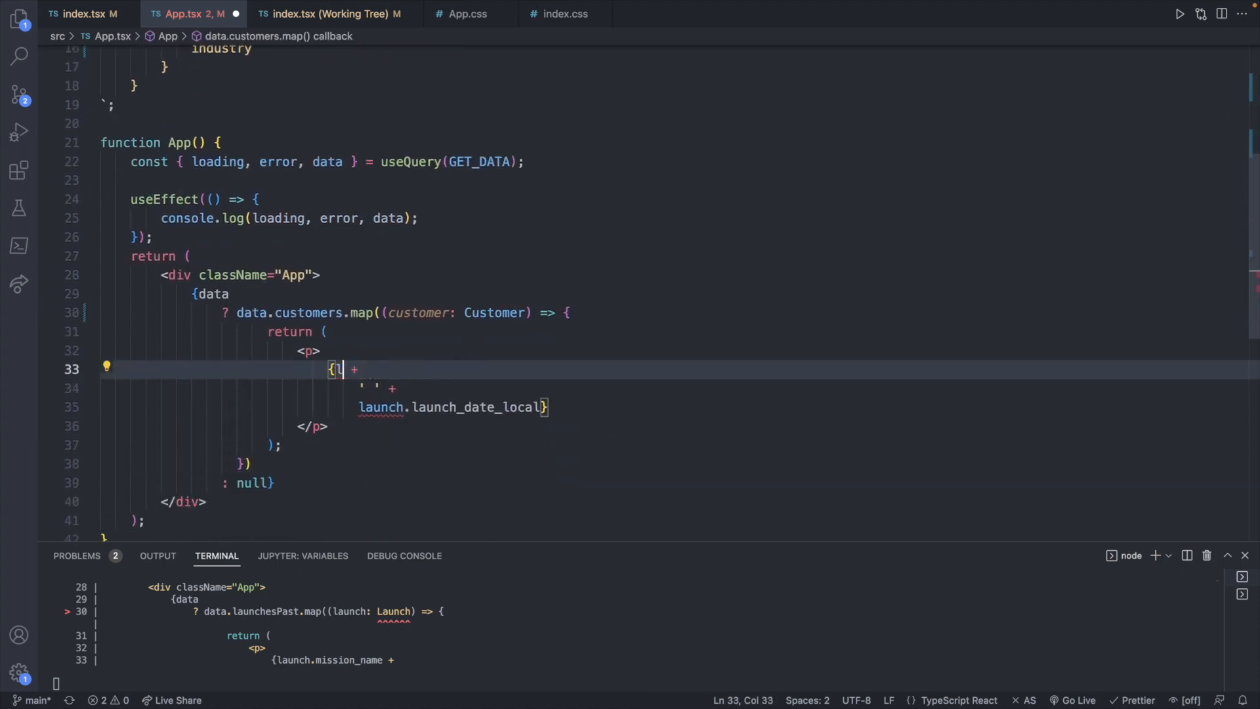
text(customer.name)
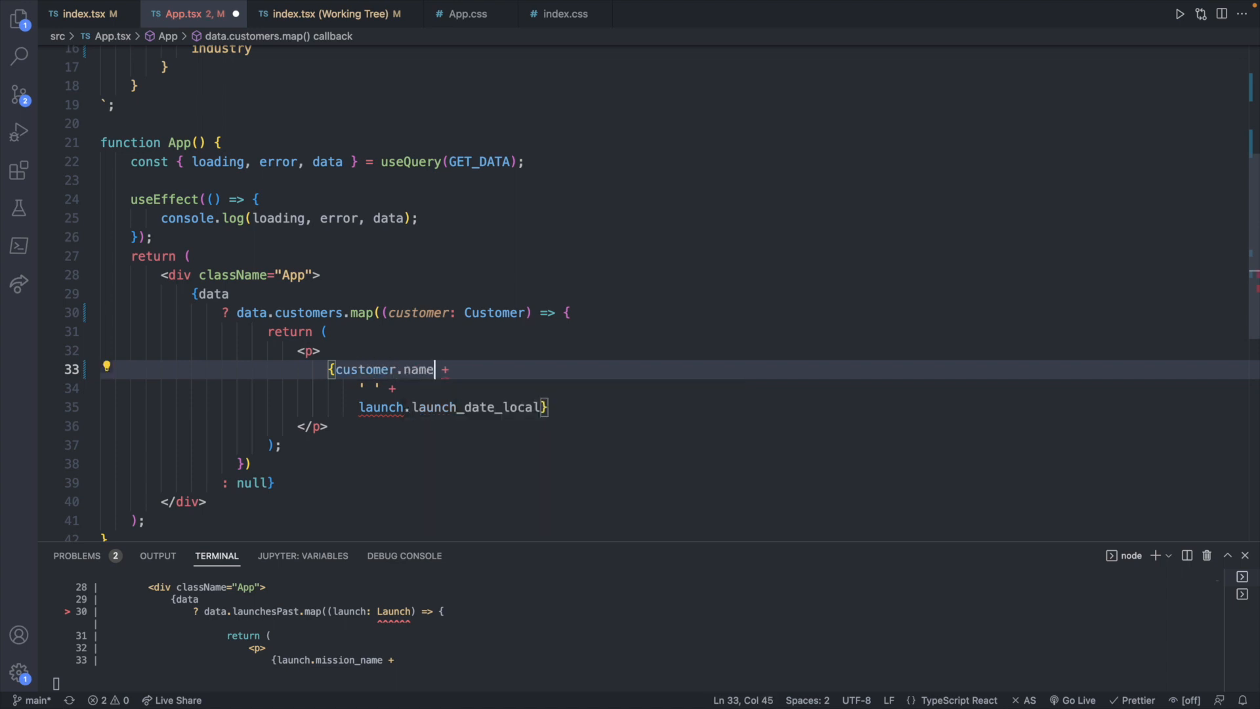
click(411, 406)
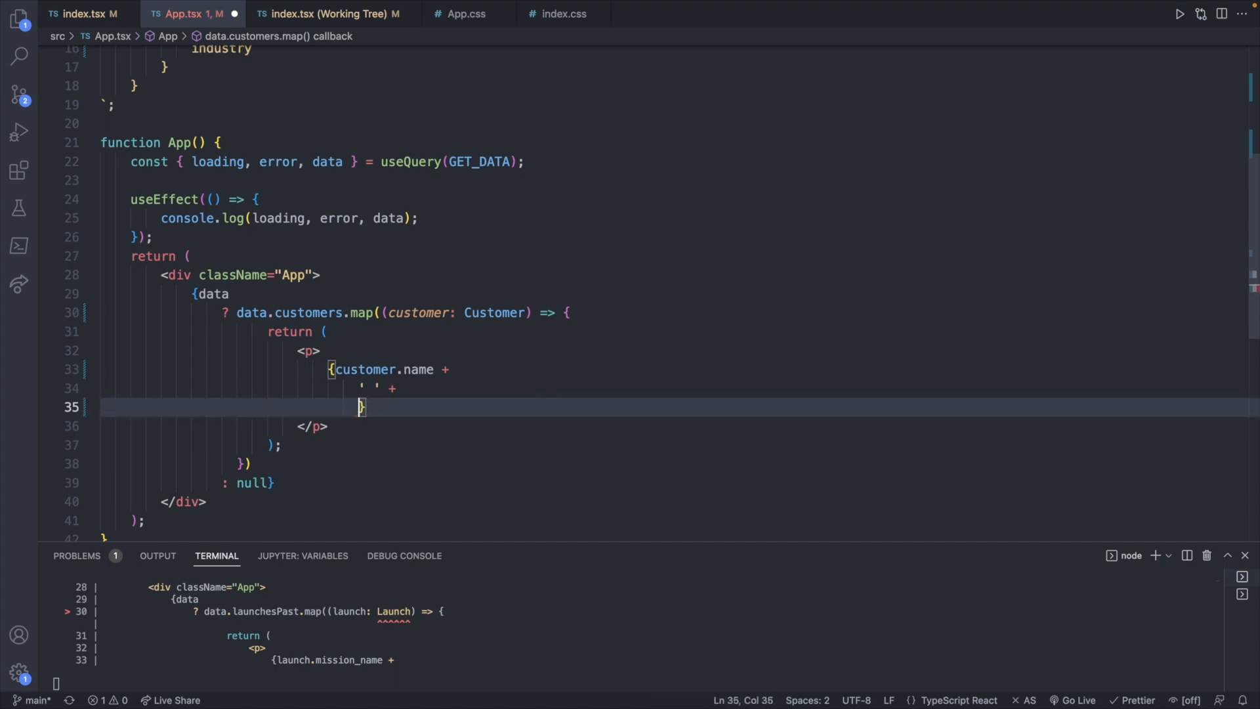
text(customer.industry)
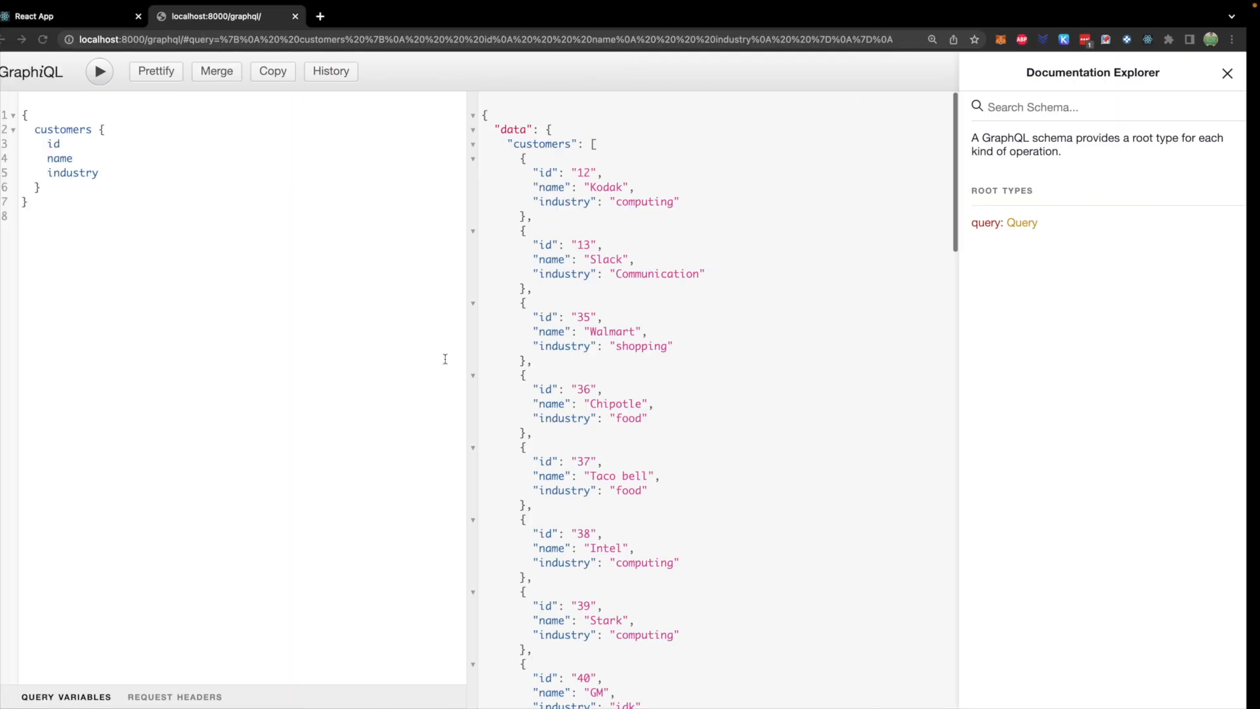
Reload the React App page with the Console open to read the logs and warnings.
click(72, 15)
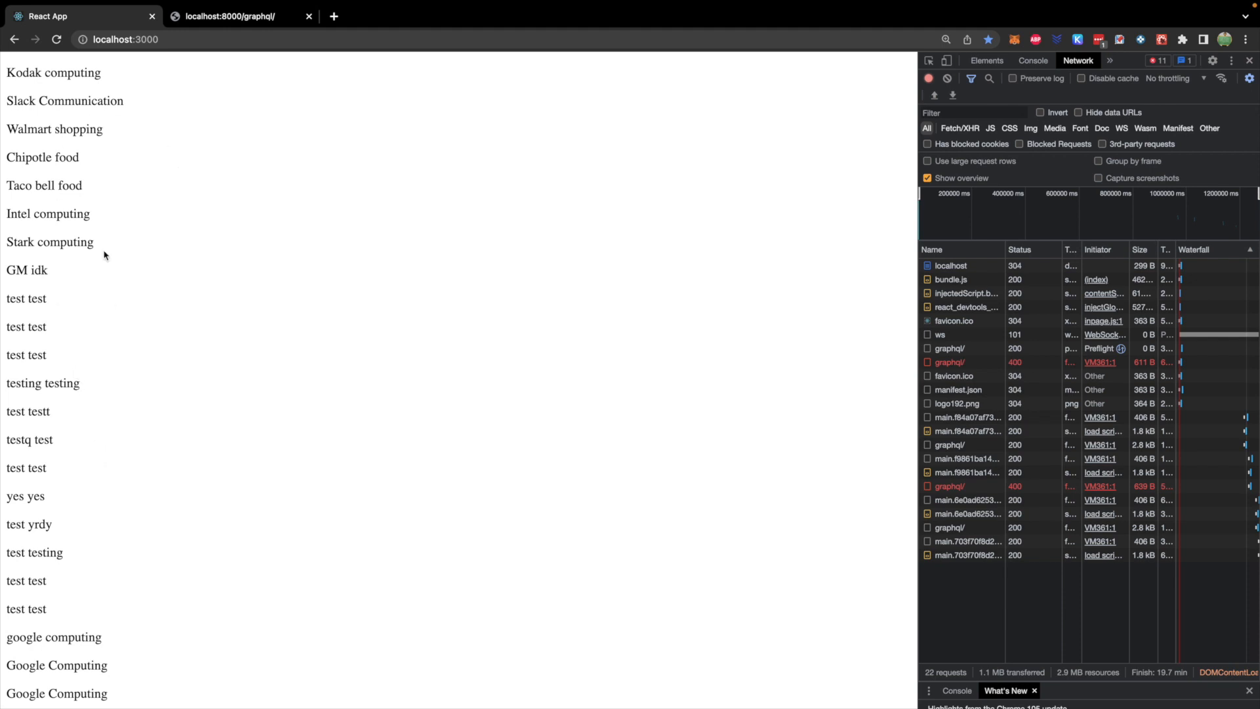
mouse_move(108, 595)
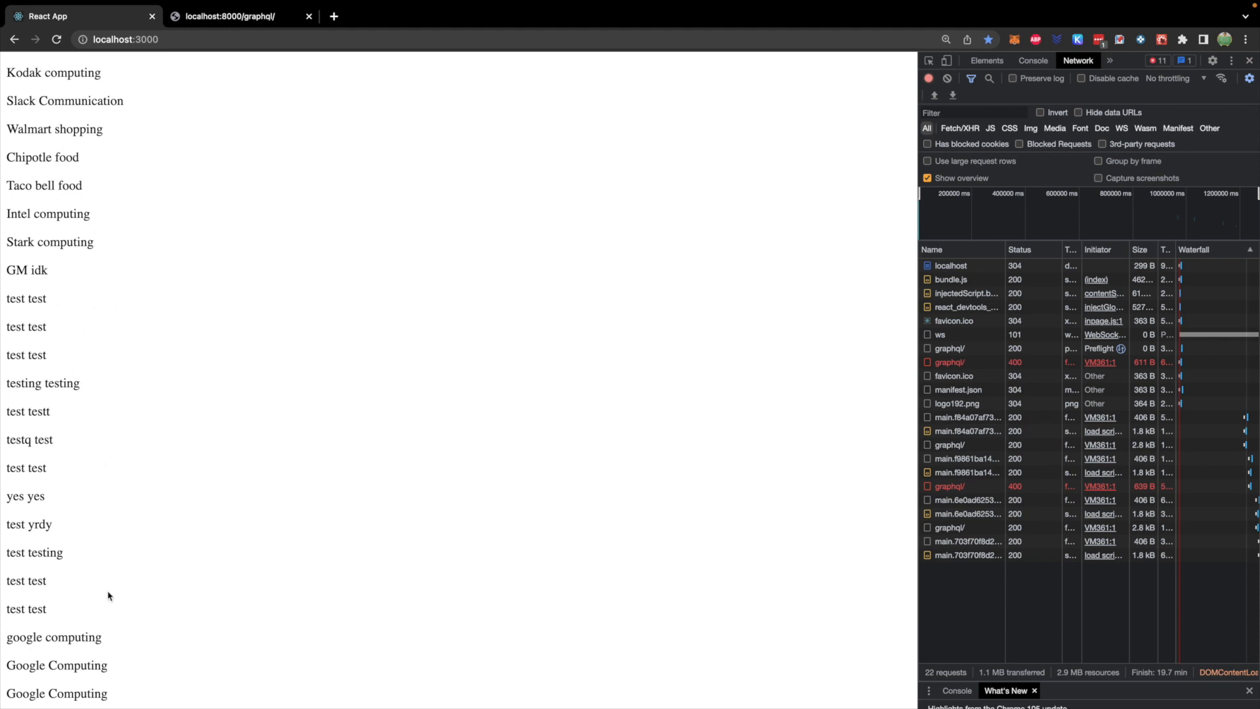
mouse_move(28, 59)
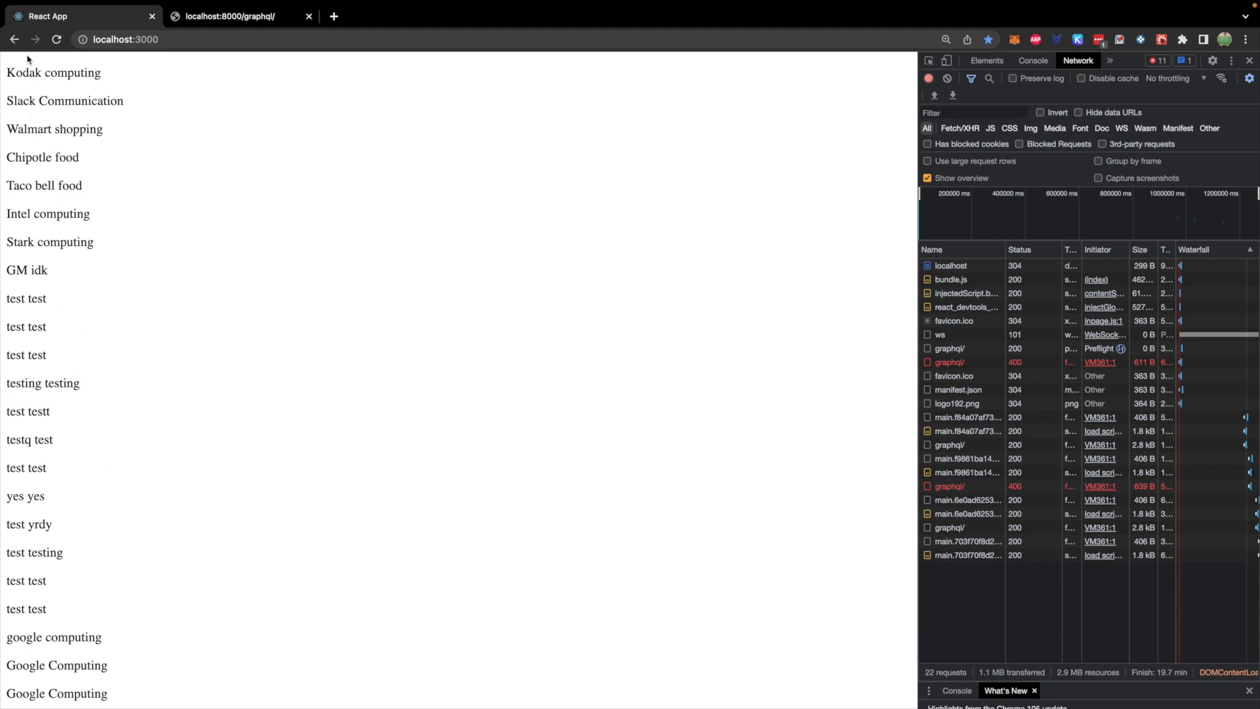
mouse_move(8, 119)
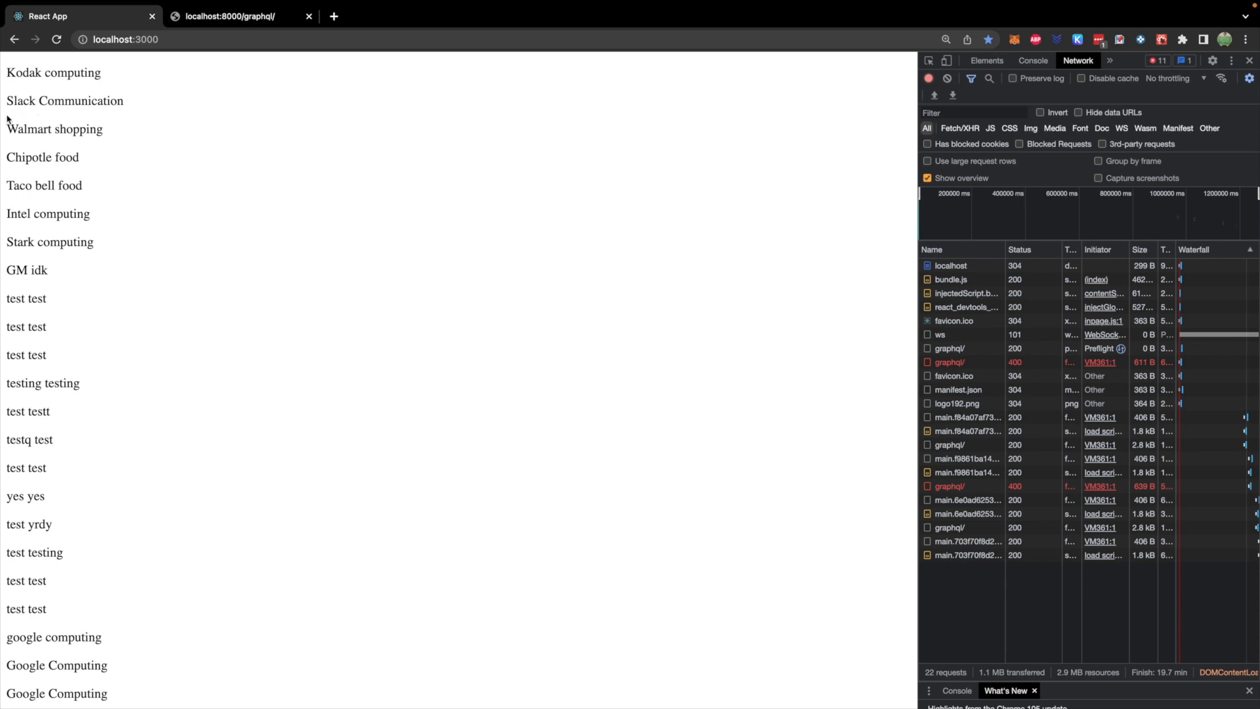
mouse_move(381, 234)
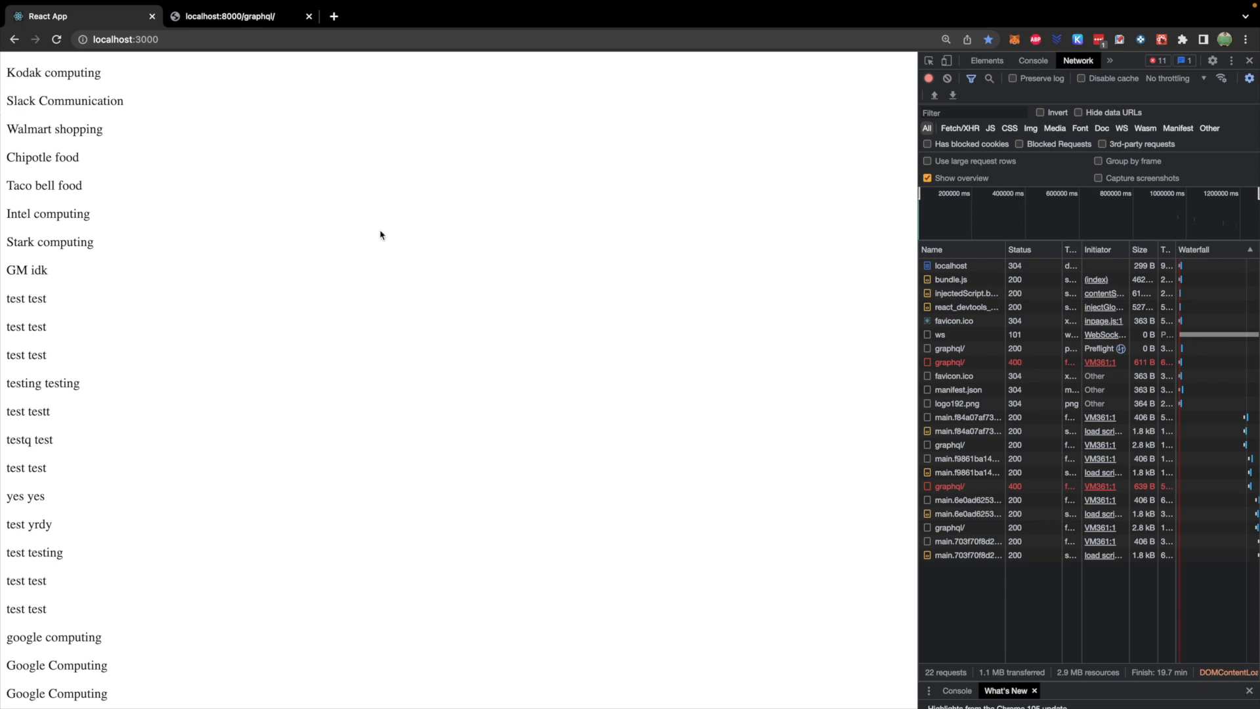
mouse_move(994, 153)
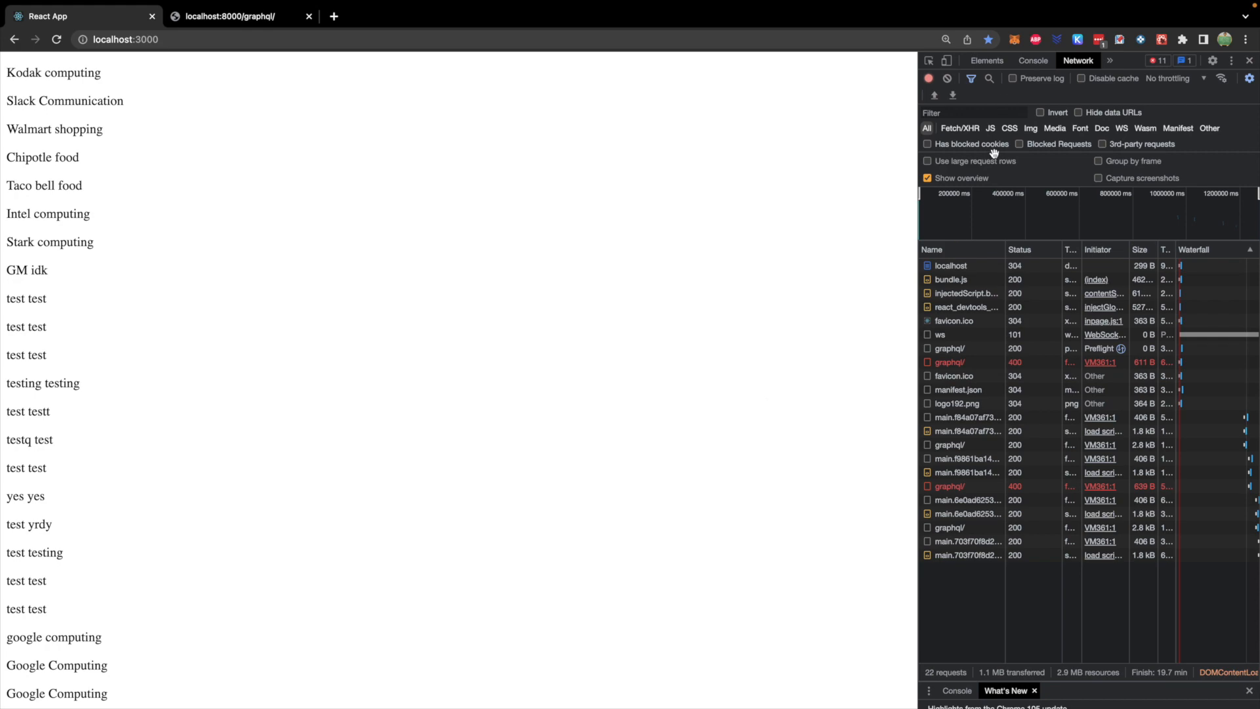
click(1032, 60)
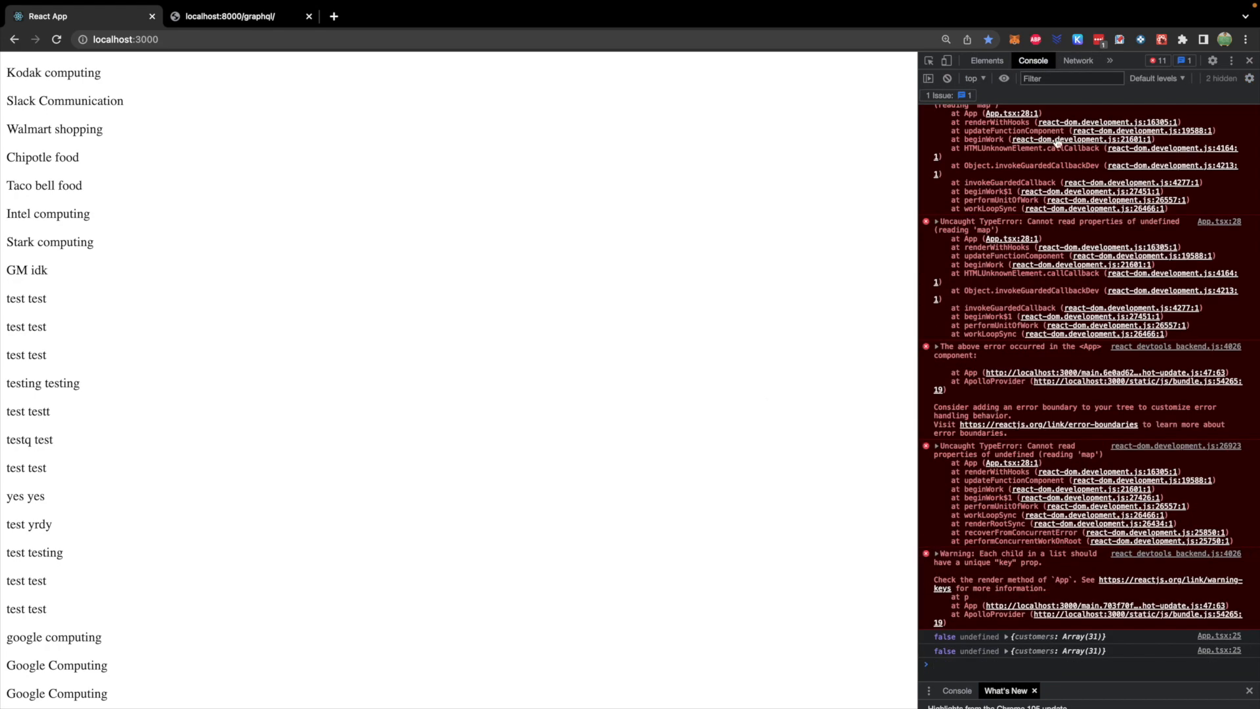
click(946, 78)
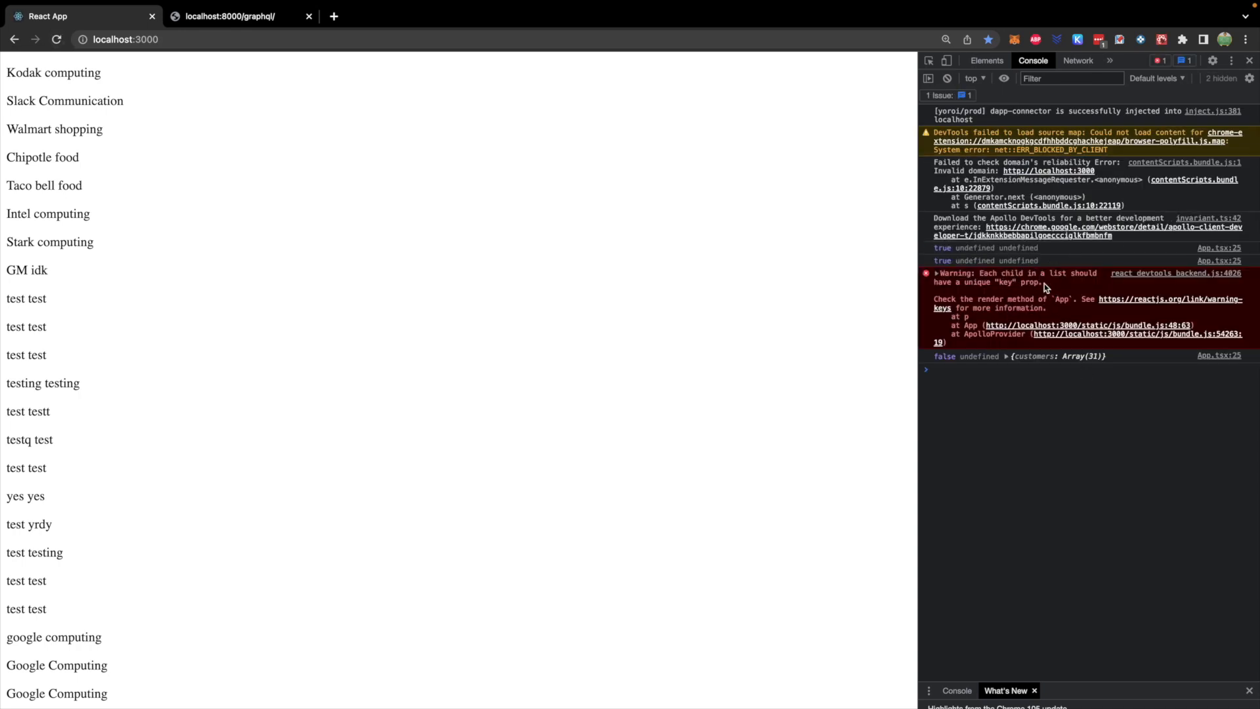
mouse_move(1011, 297)
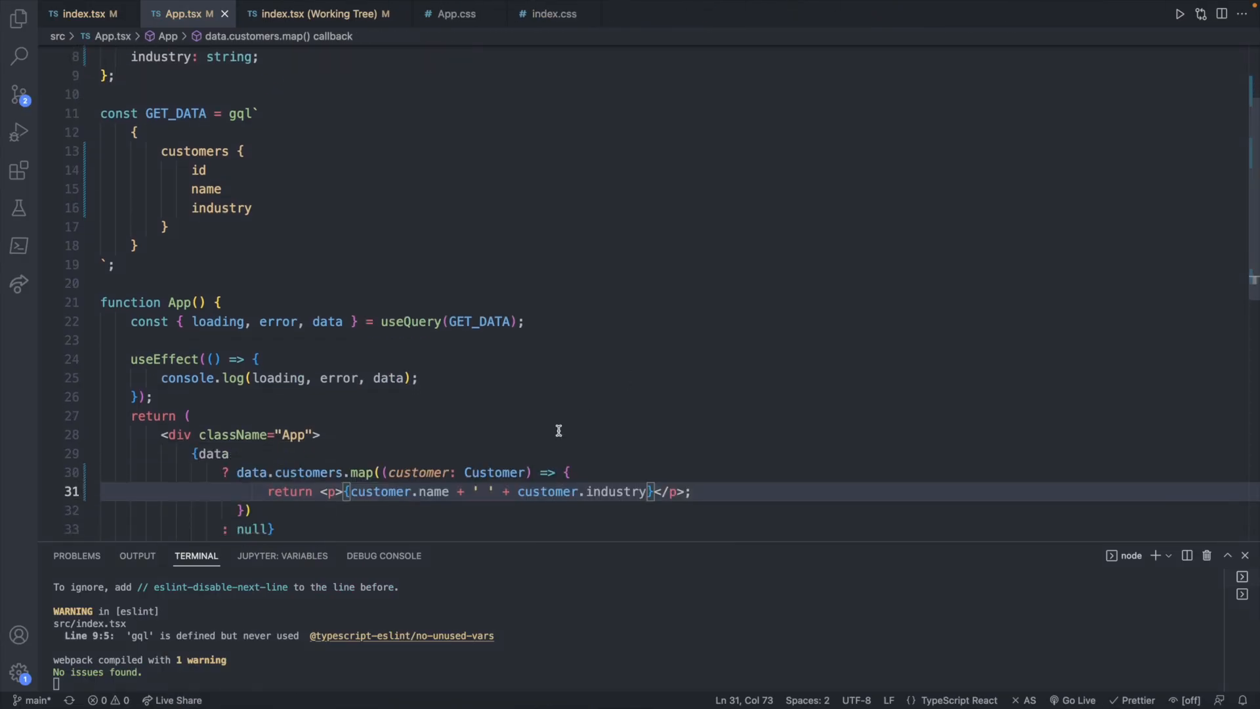
Add key={customer.id} to the customer paragraph inside the map.
scroll(down, 3)
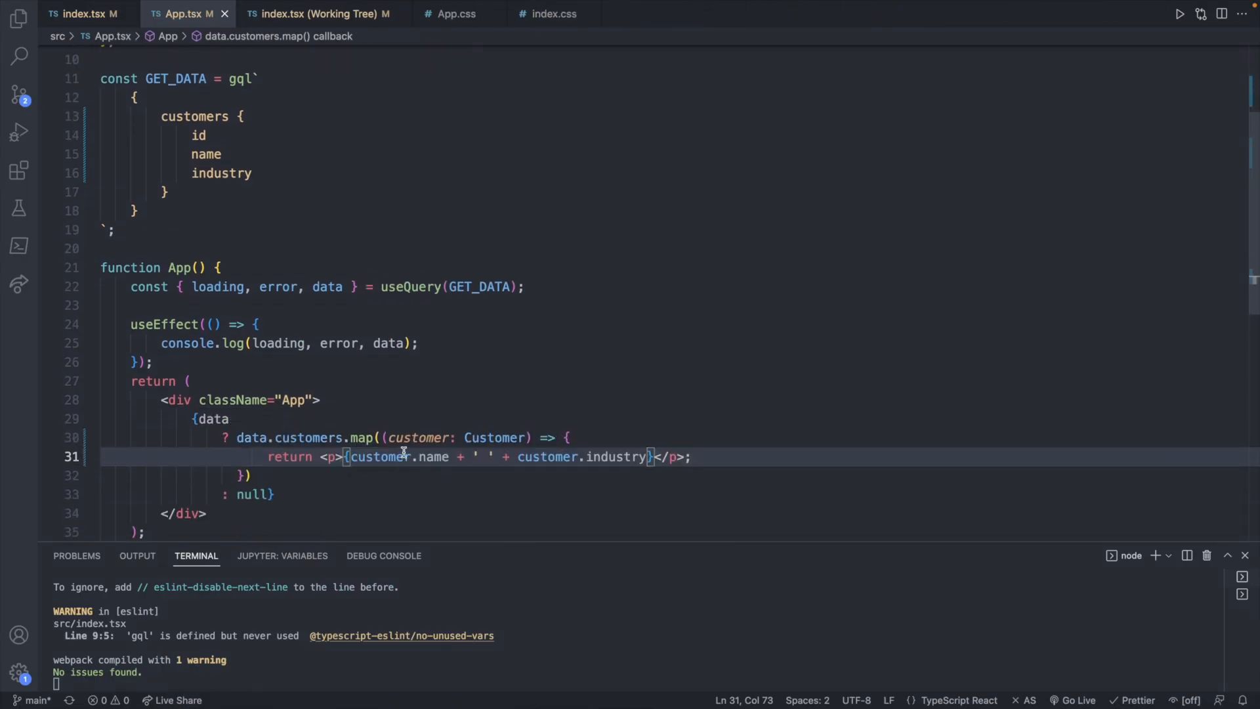
text(key={)
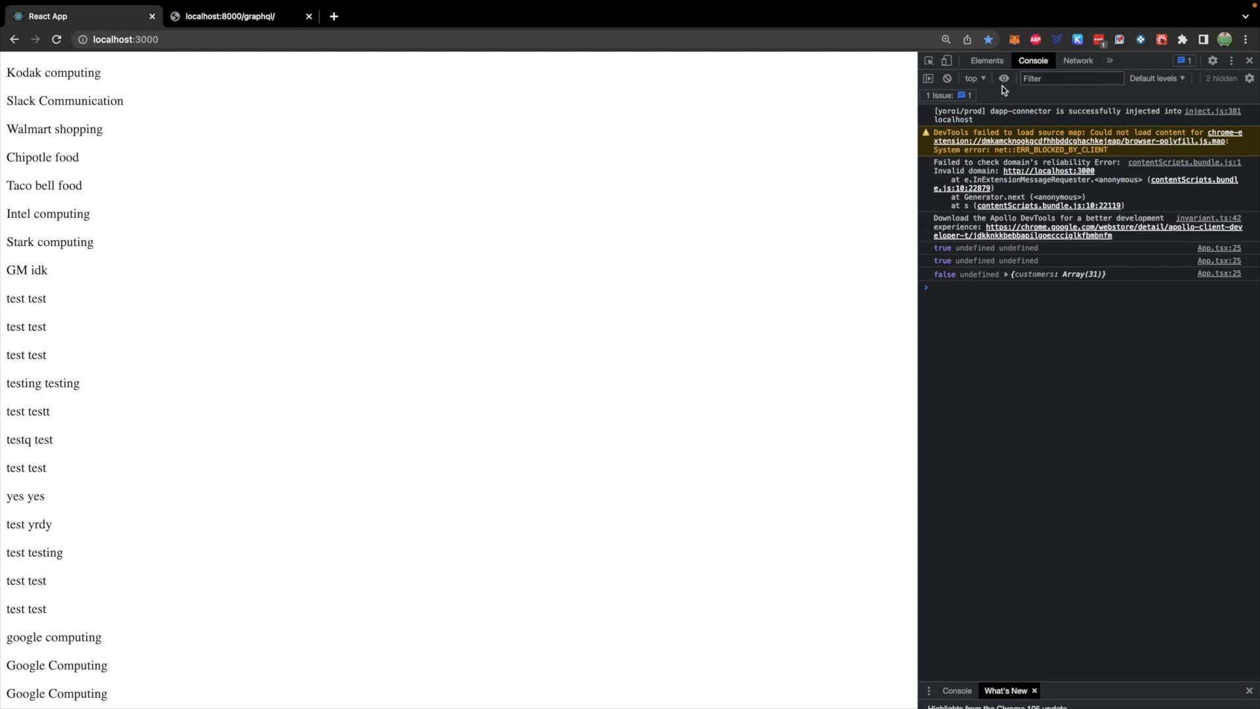
Preview the graphql/ request's customers data in the Network panel and reload the app.
click(1077, 61)
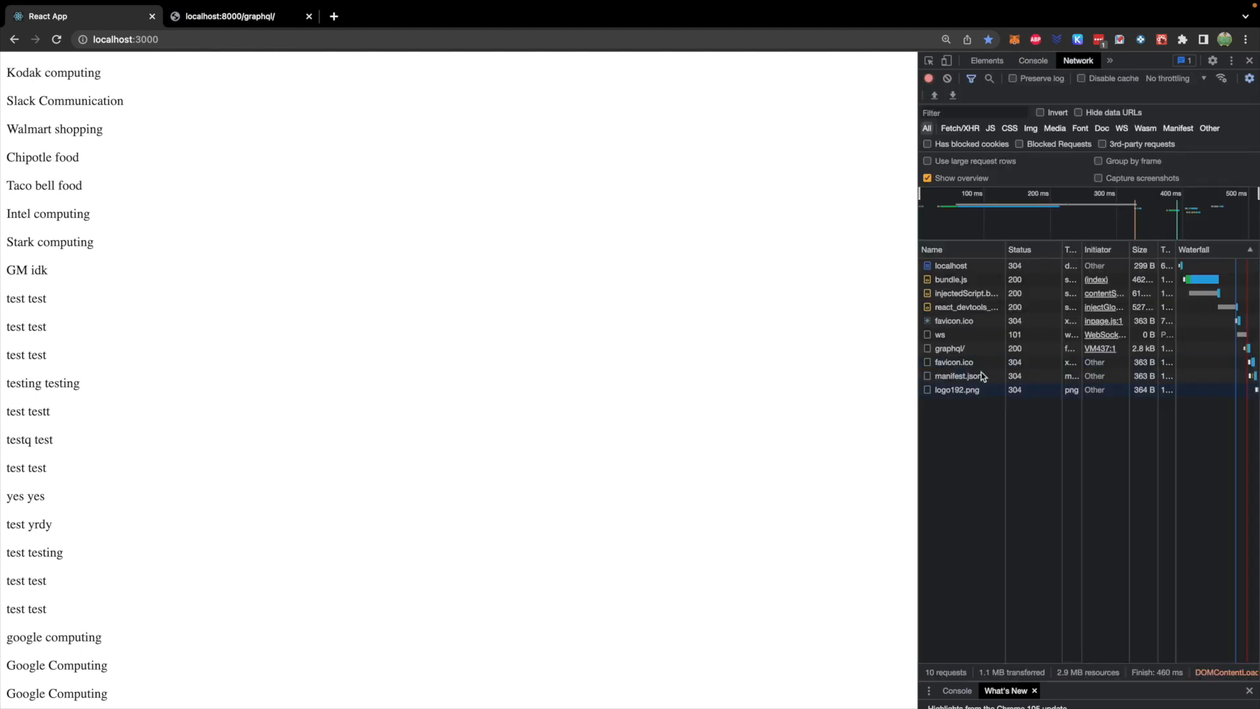
click(949, 348)
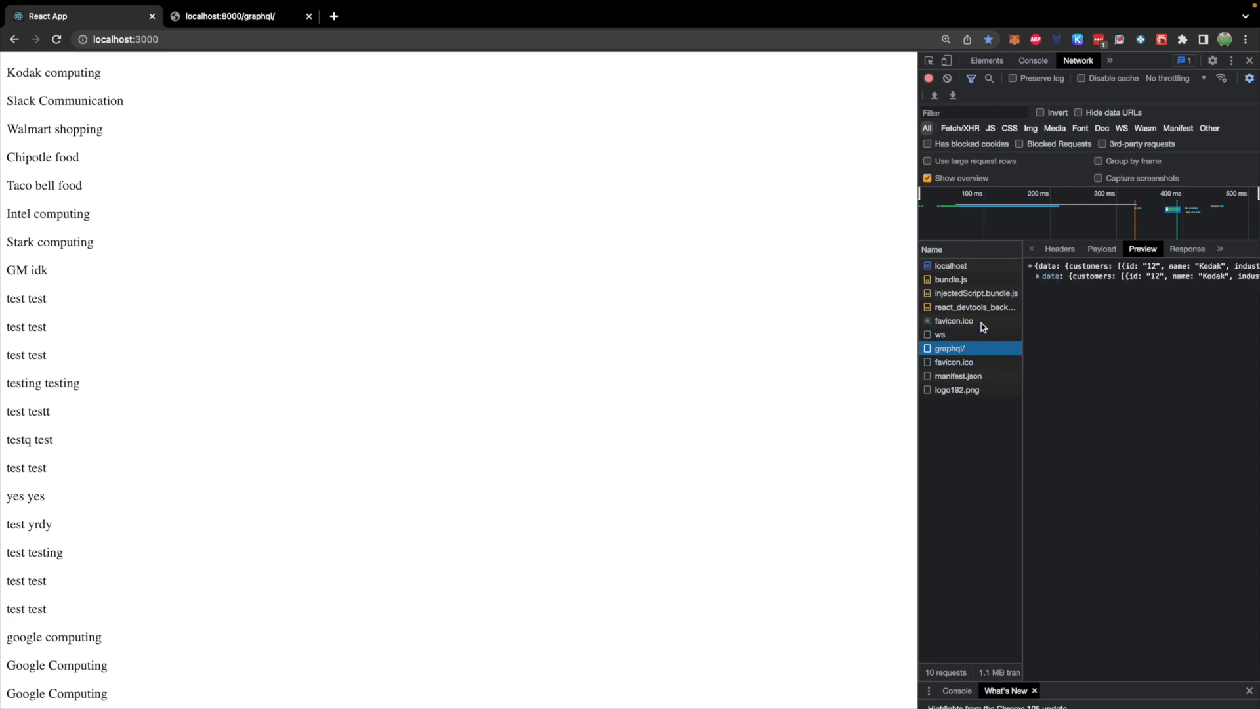
click(56, 39)
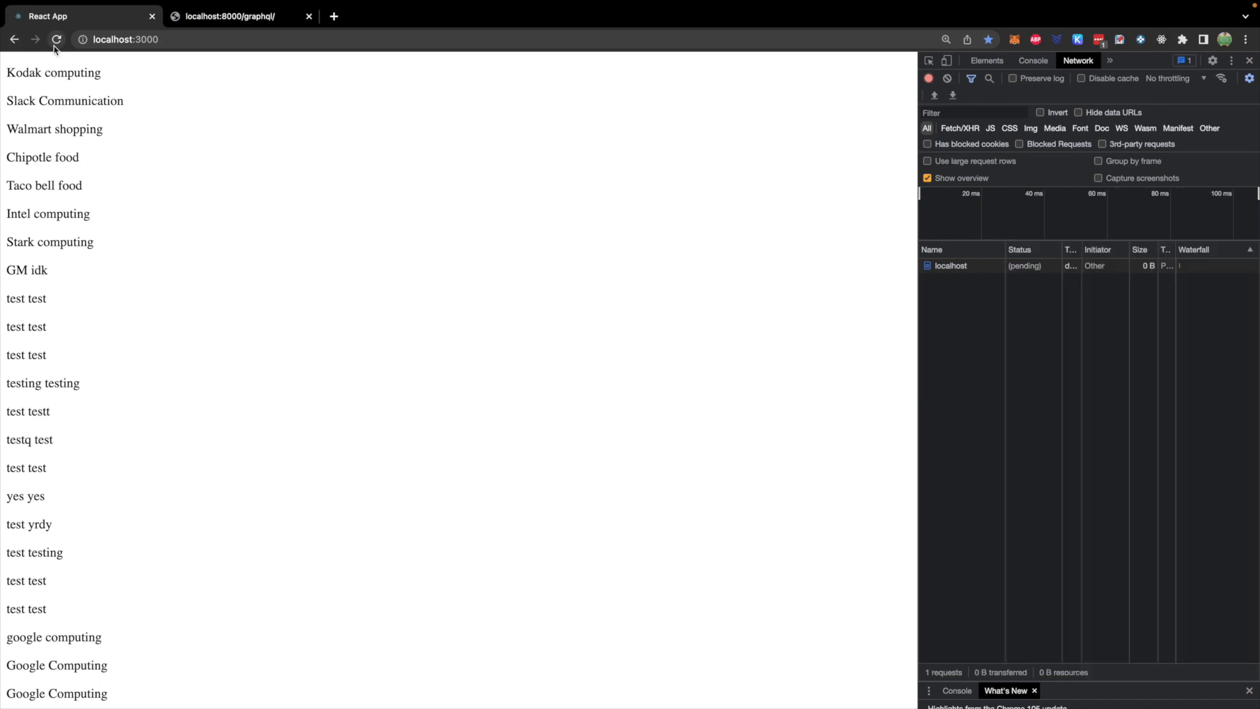
click(55, 39)
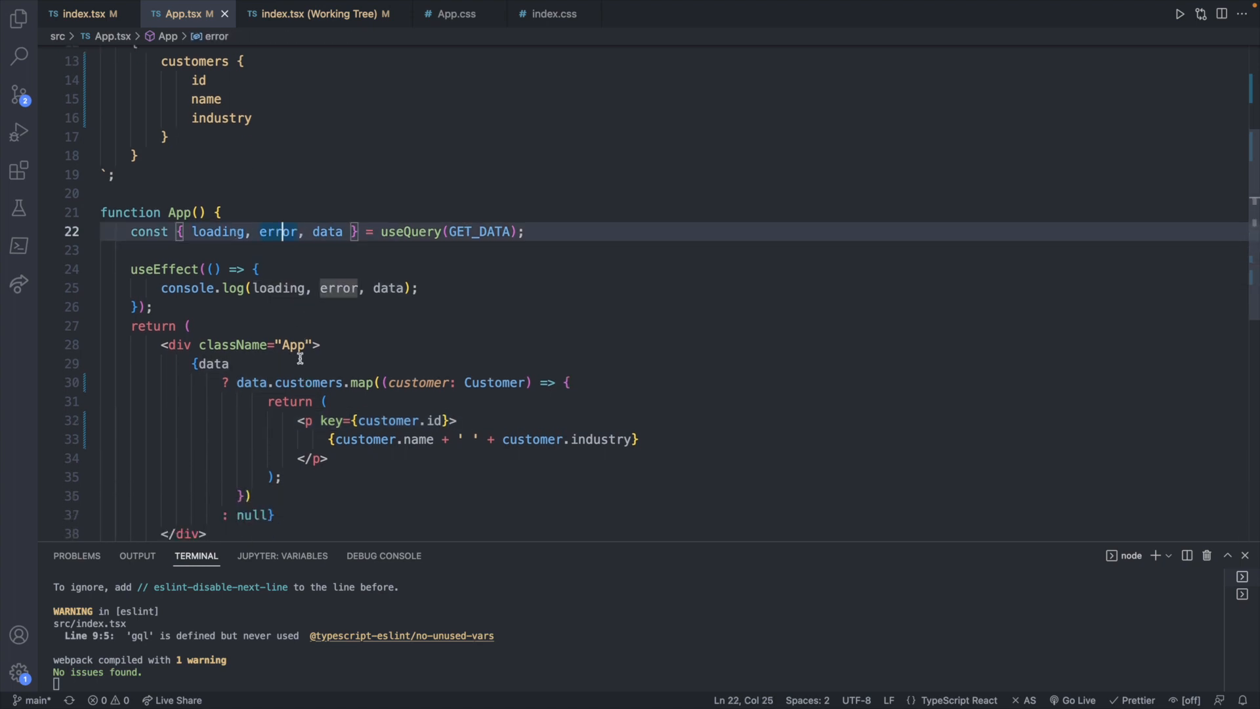
Show 'Something went wrong' when error is set, above the customer list.
key(Enter)
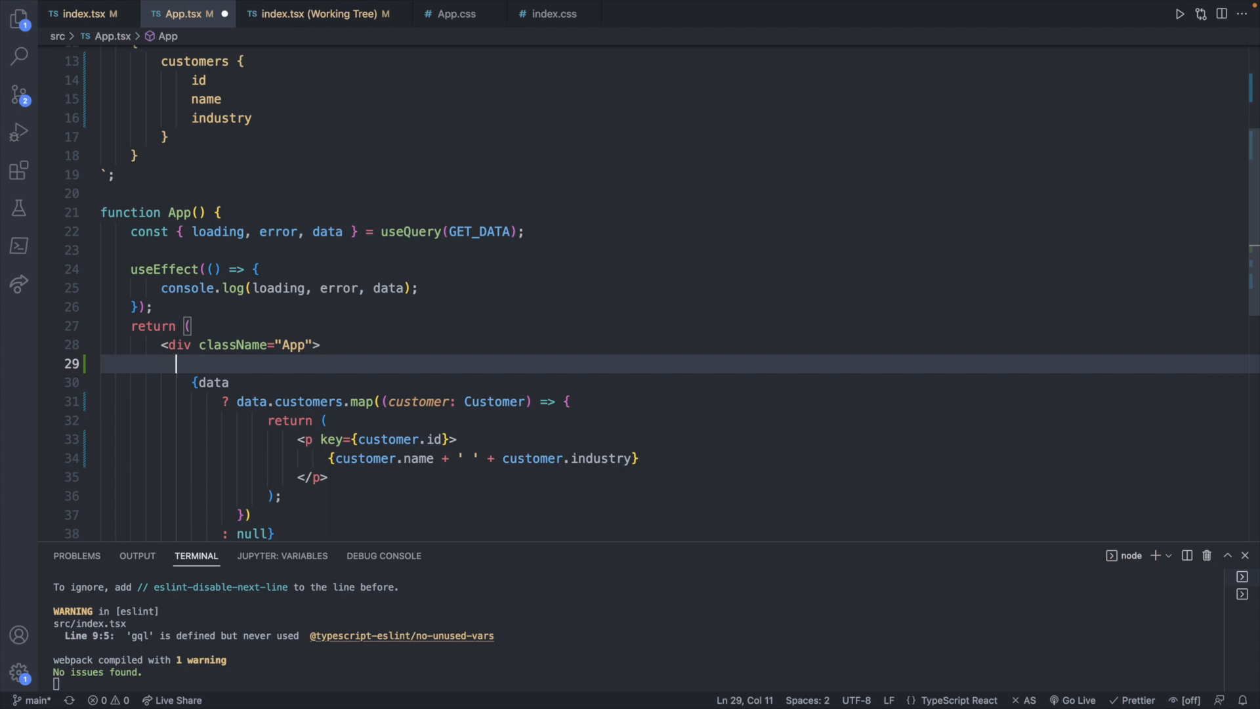
text({error})
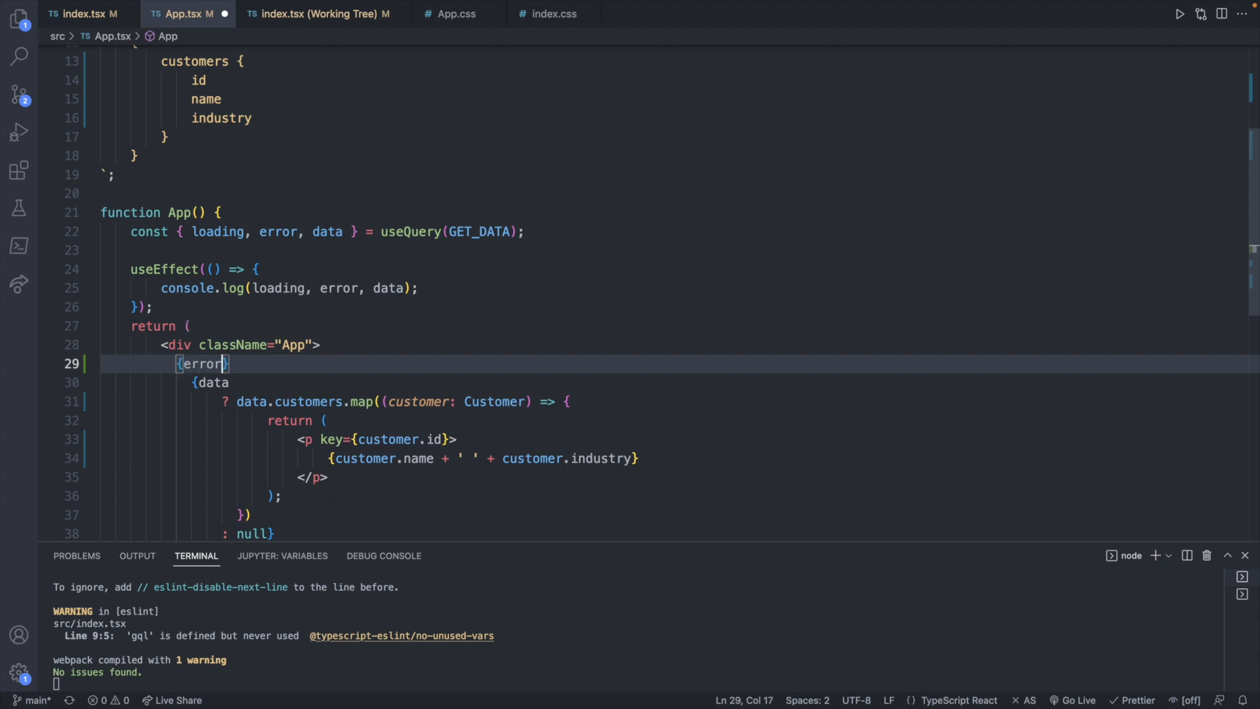
text(<p></p>)
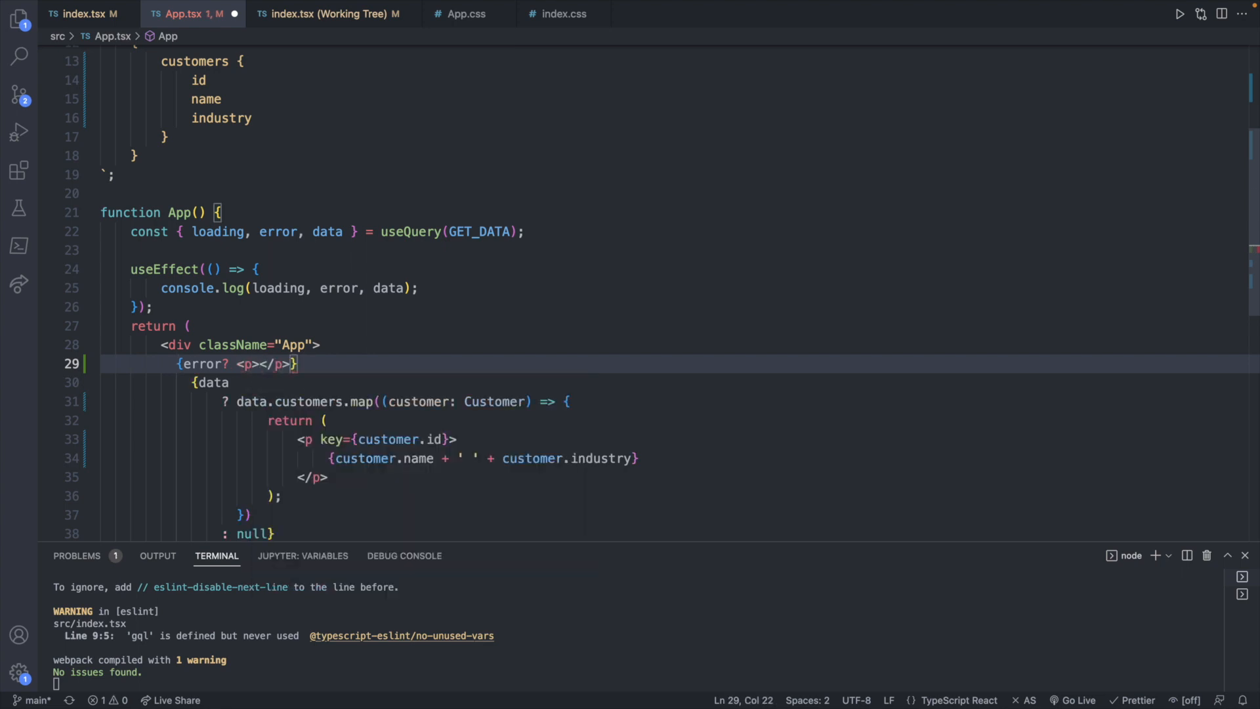
text(Something went wrong)
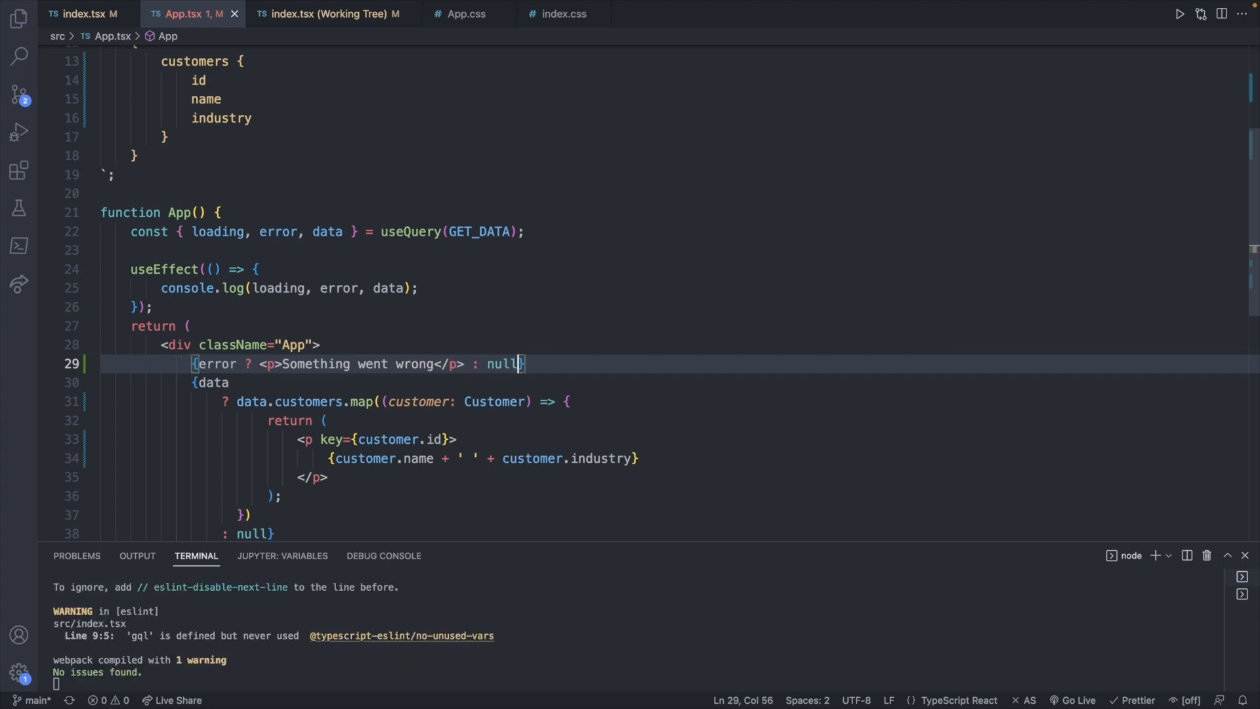
Duplicate that line to show 'loading...' while loading, then reload the app.
key(Right)
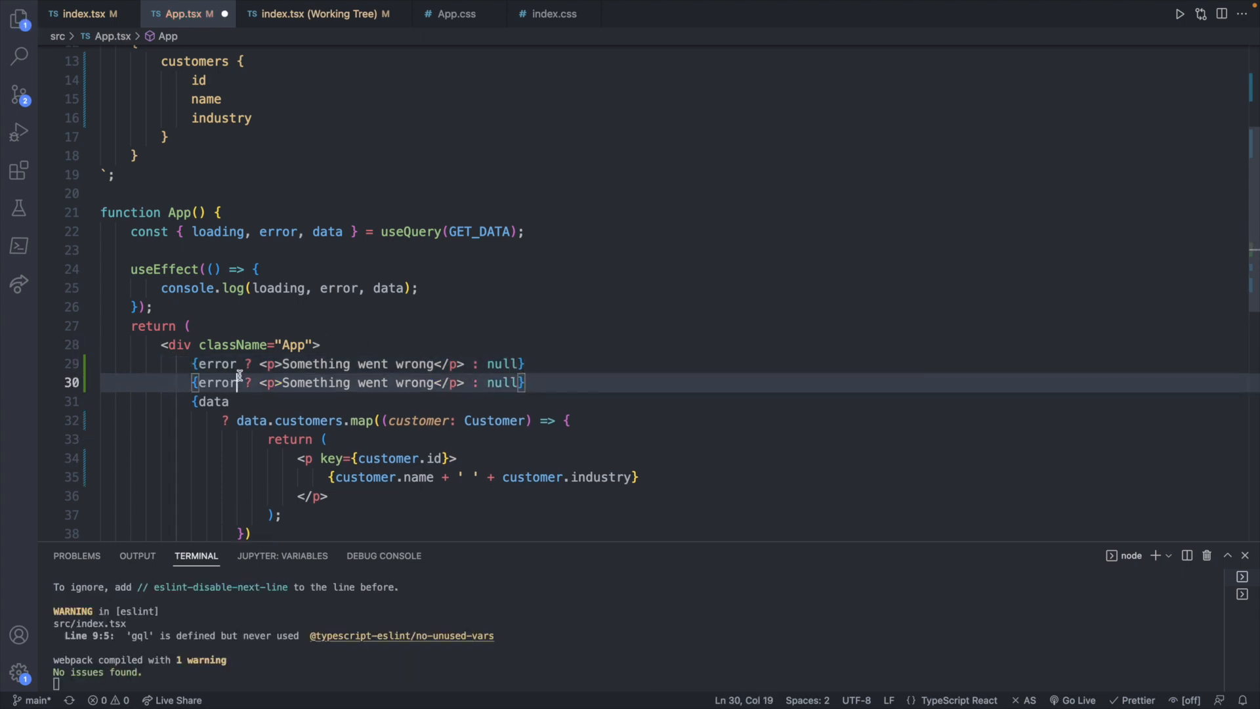
text(loading)
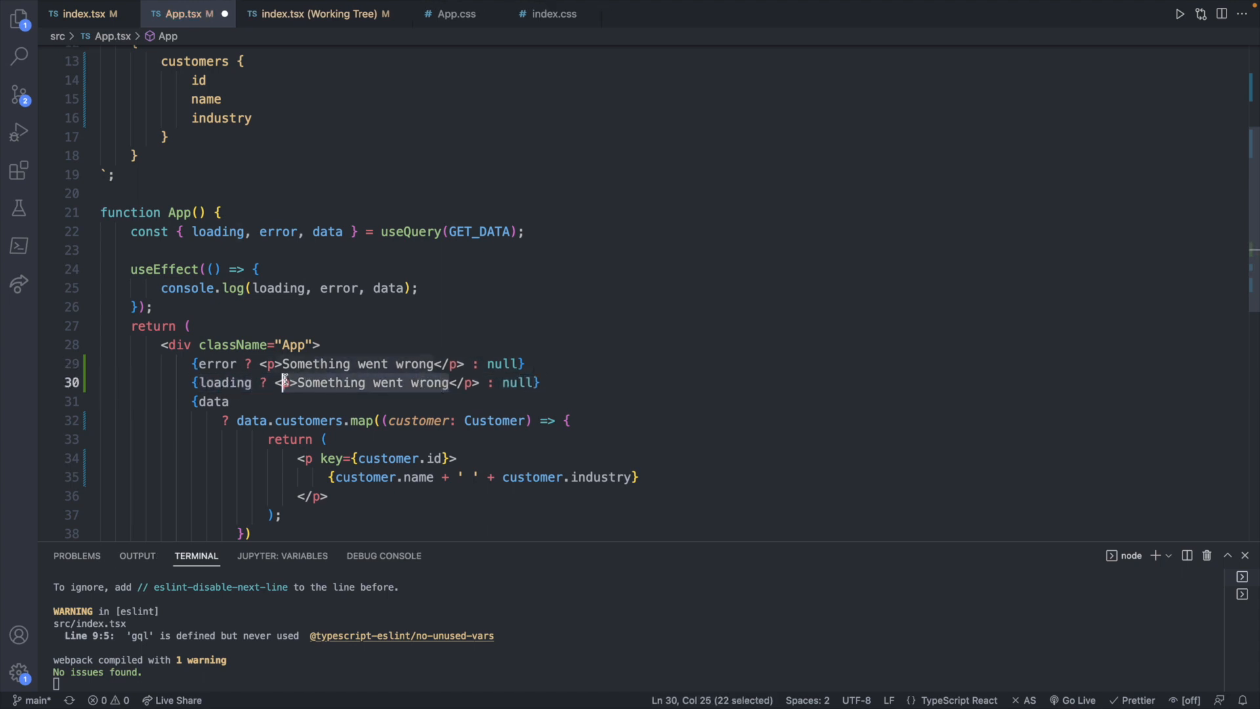
text(load)
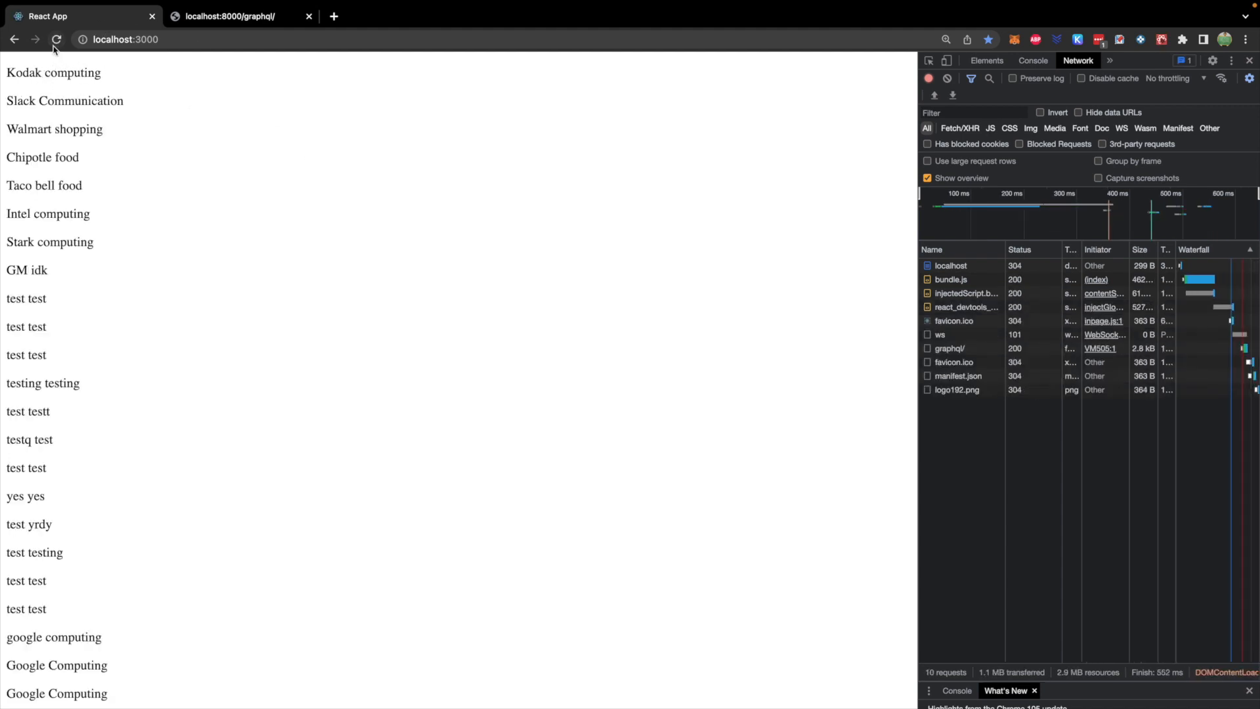
click(56, 38)
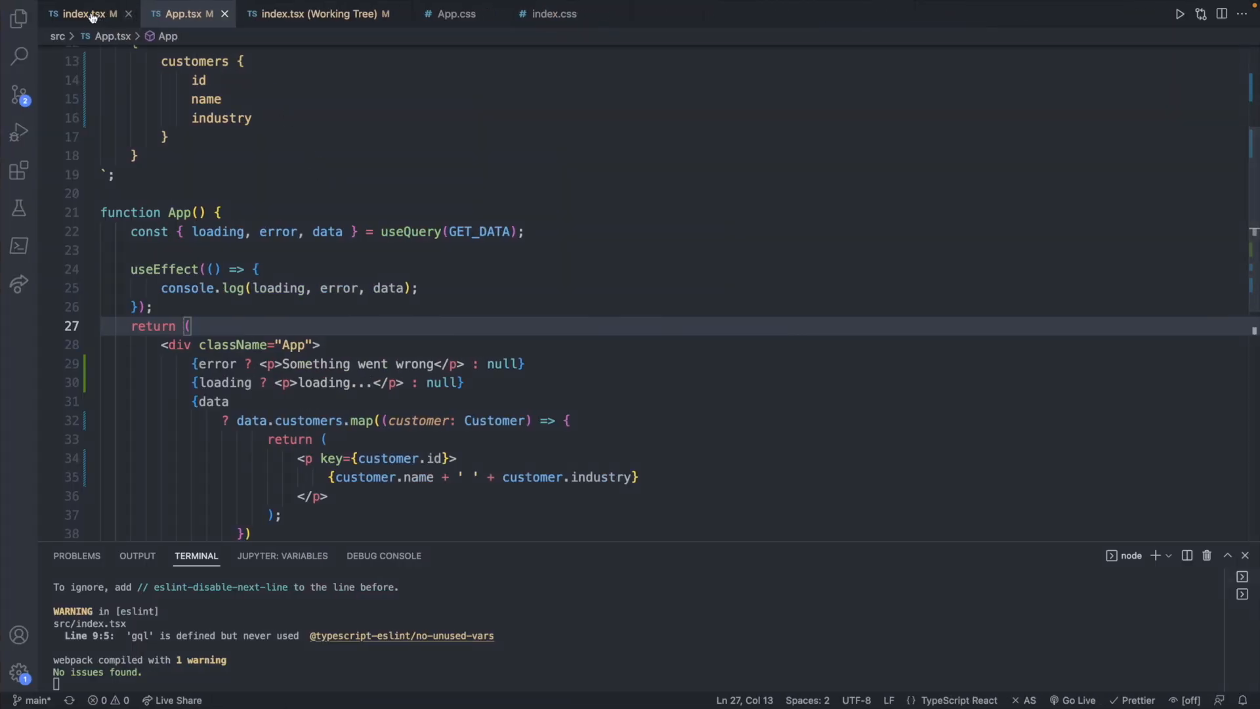
click(80, 13)
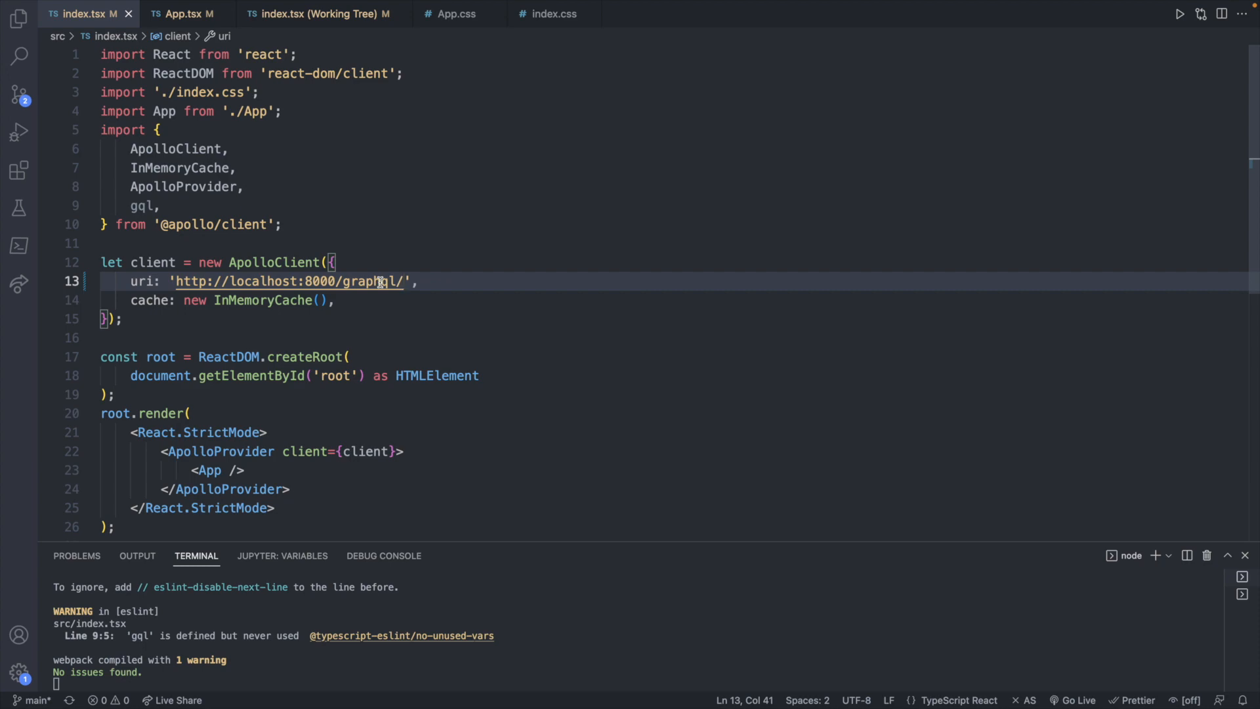
text(//////)
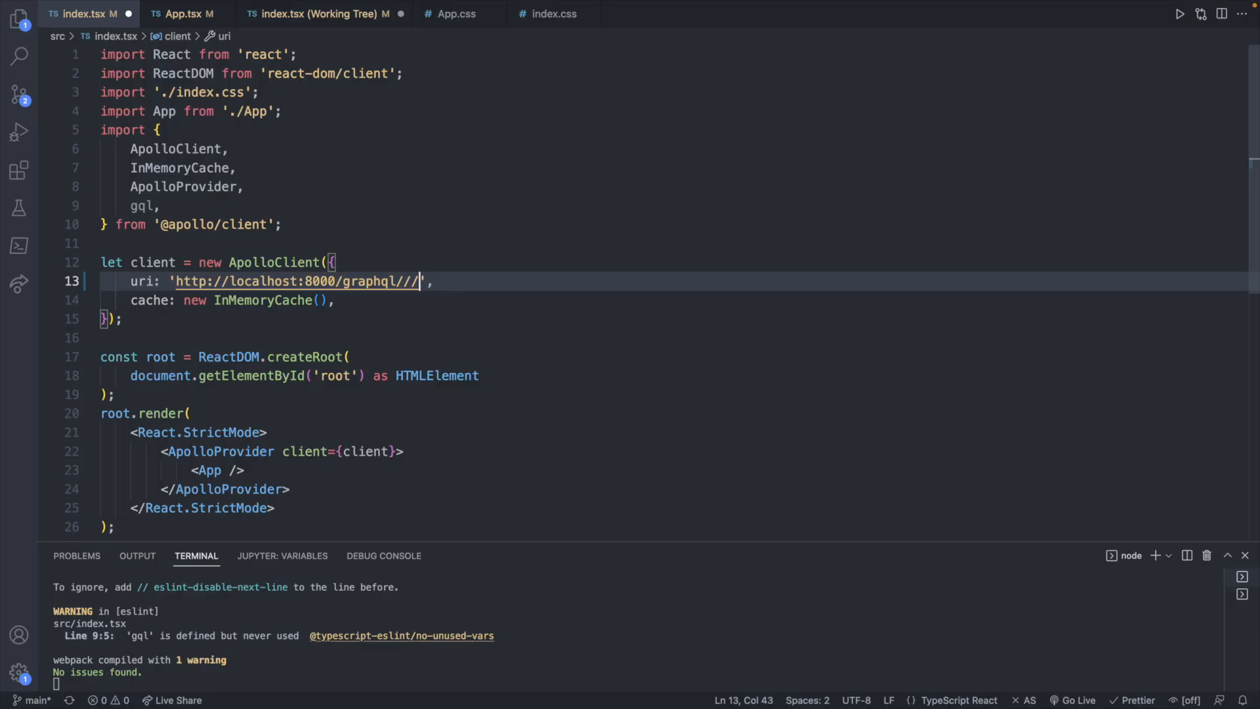
key(Backspace)
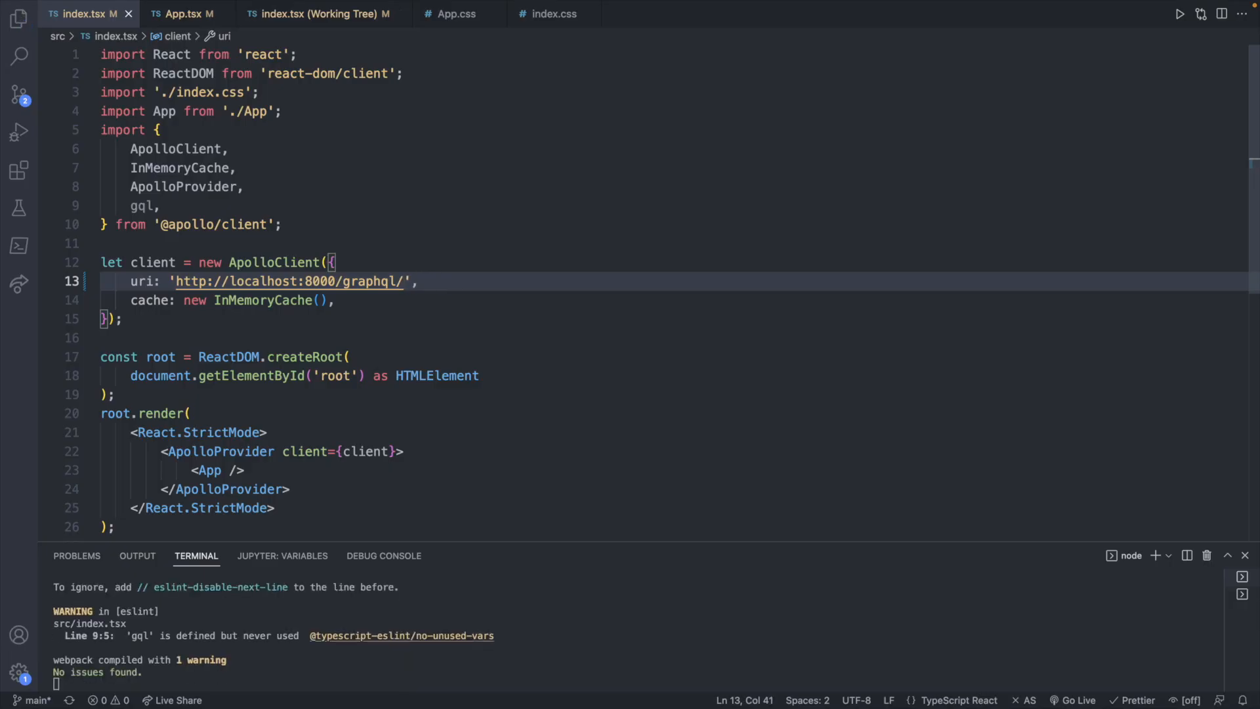